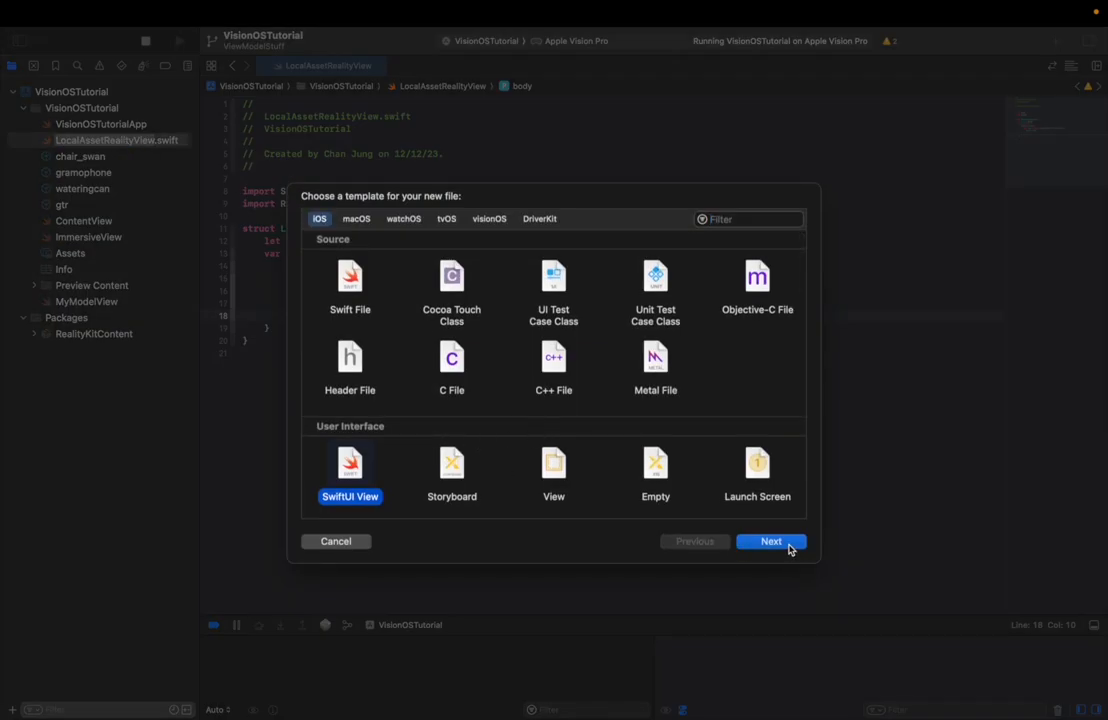
Step: Create a new SwiftUI View file named RemoteAsset in the VisionOSTutorial project
left_click(772, 540)
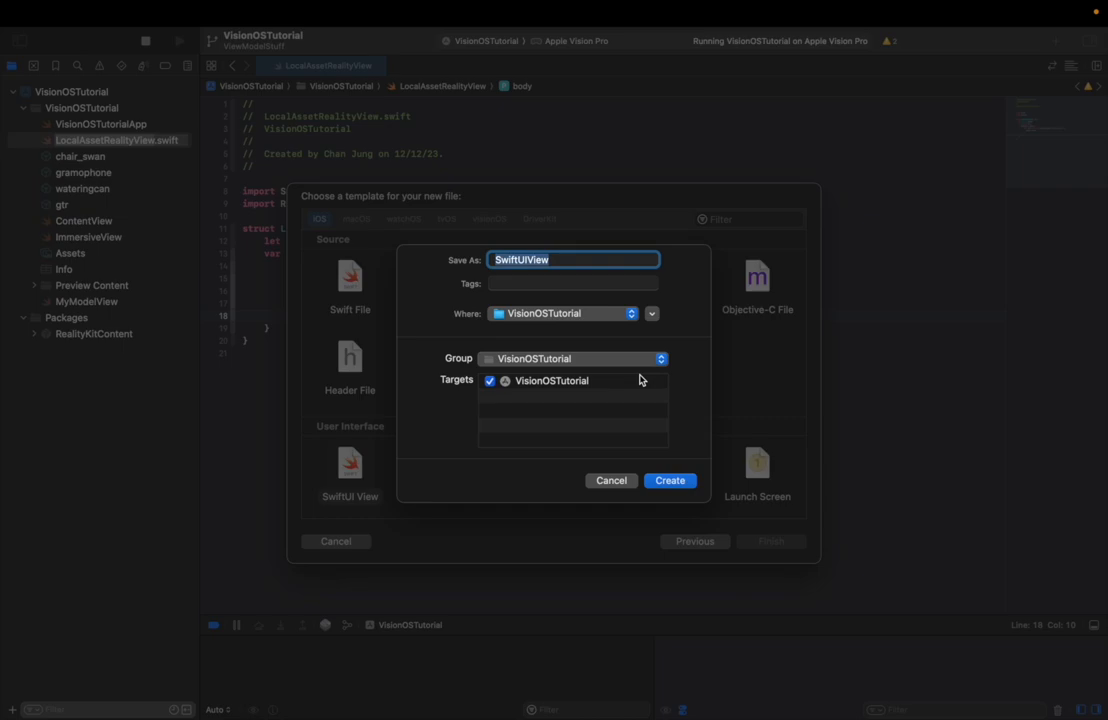
type("RemoreAsset")
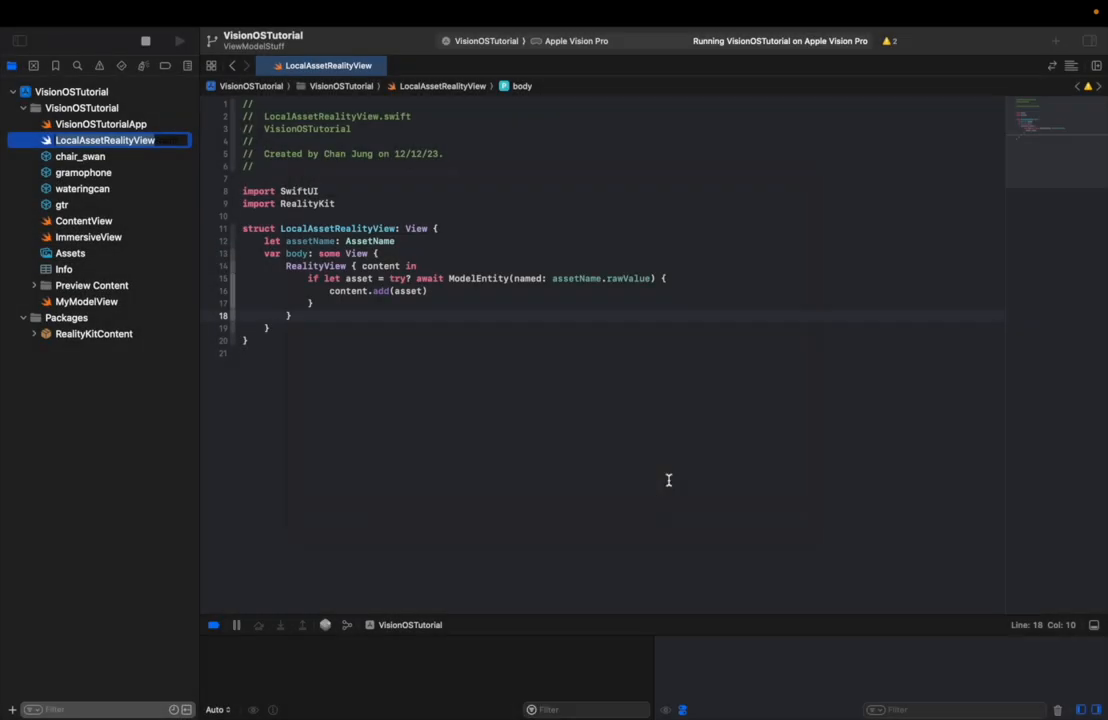
Step: Add 'import RealityKit' below the SwiftUI import
left_click(110, 156)
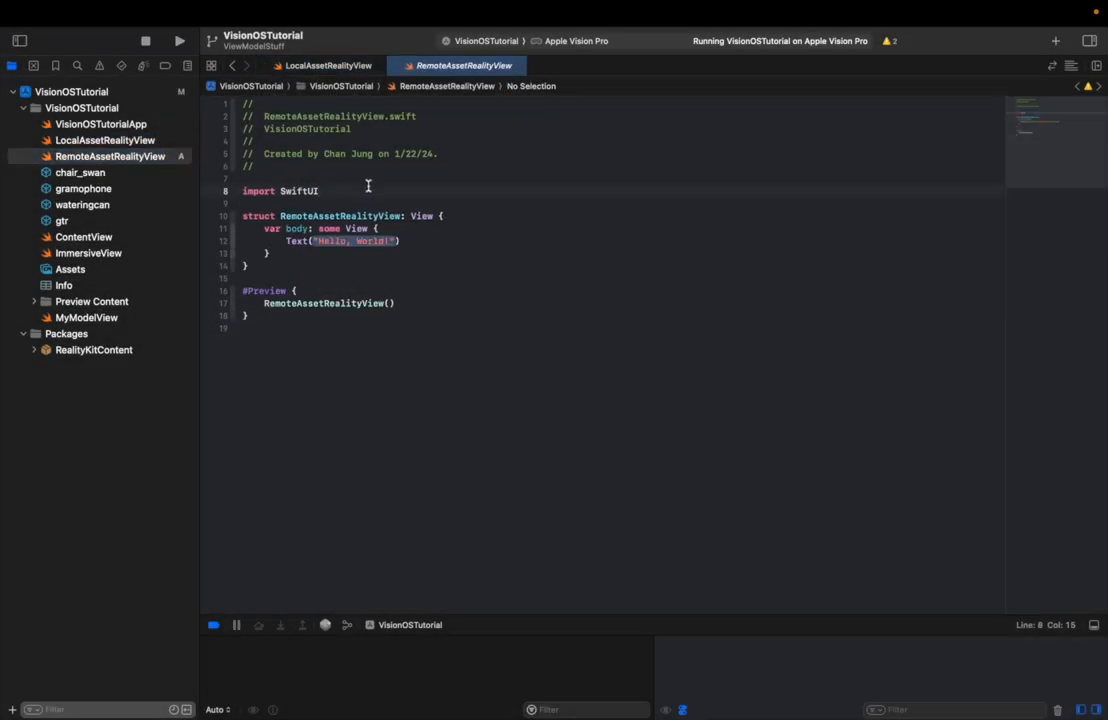
type("in")
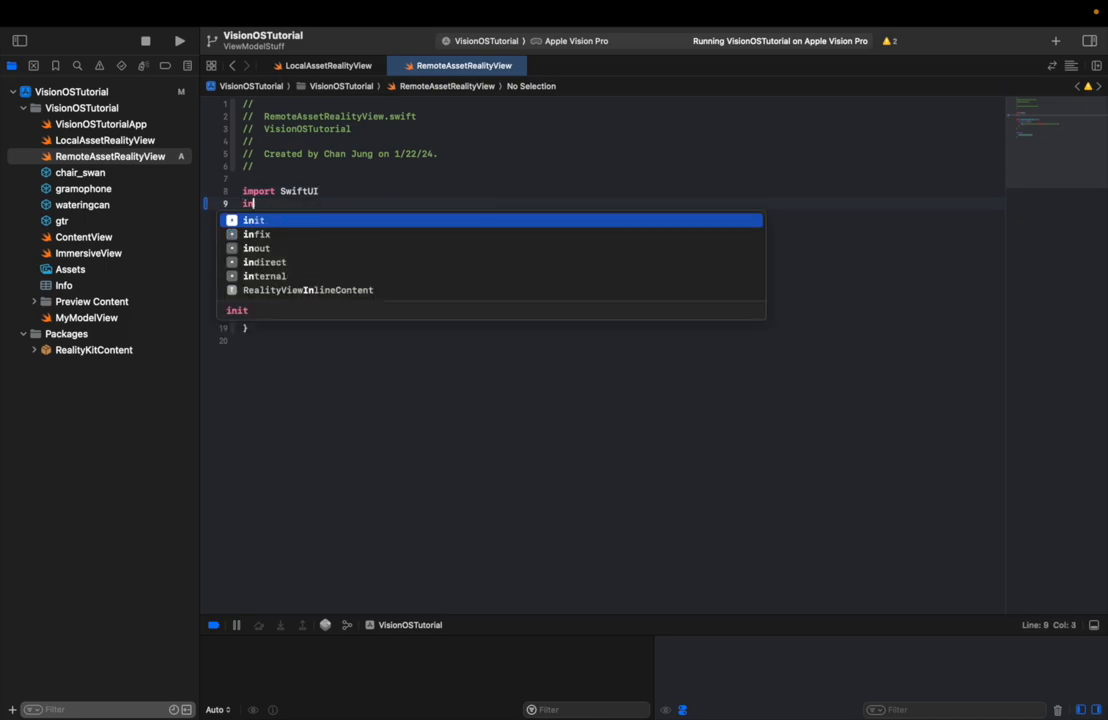
type("port RealityKit")
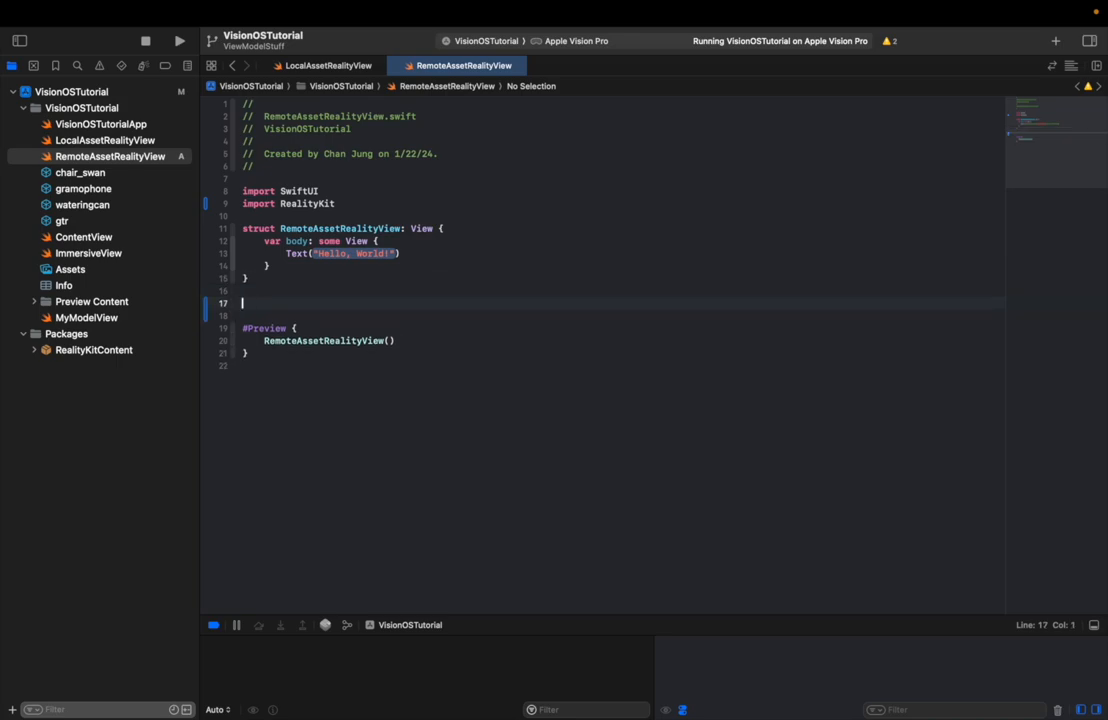
type("@")
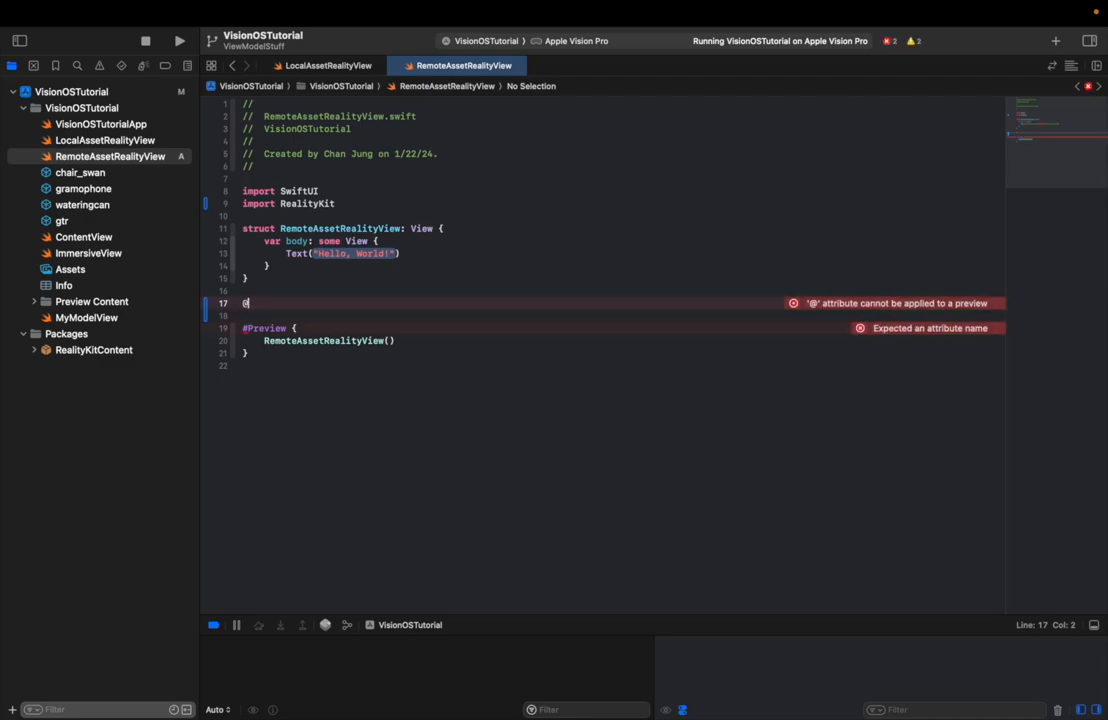
type("Observable")
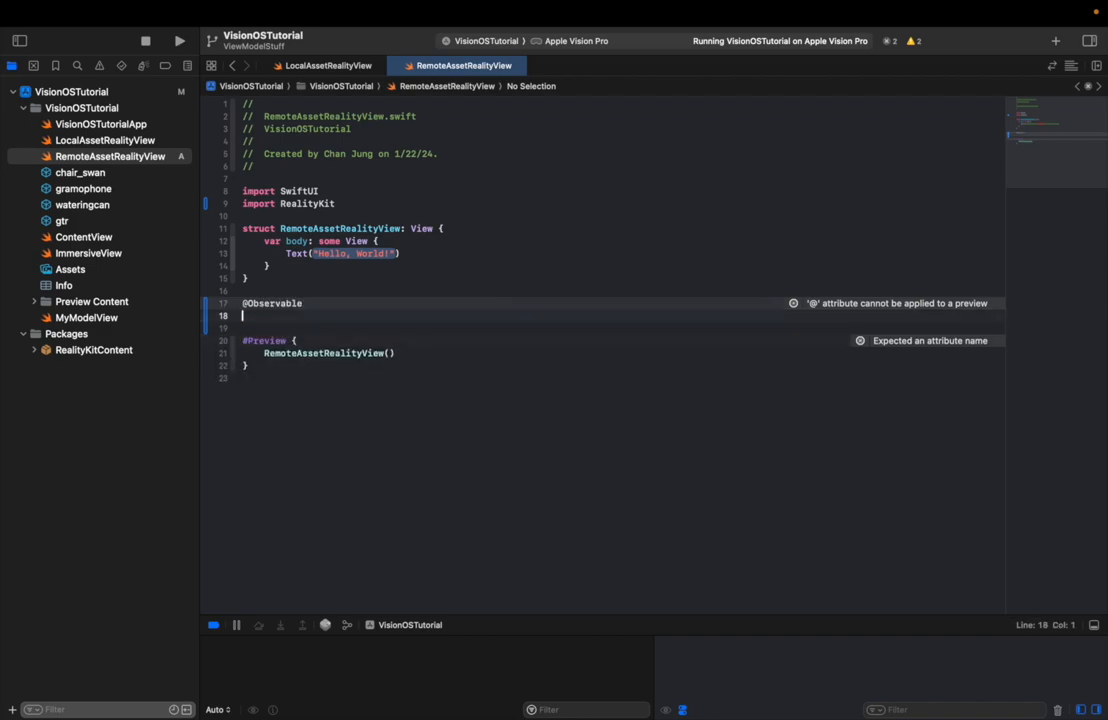
type("final class")
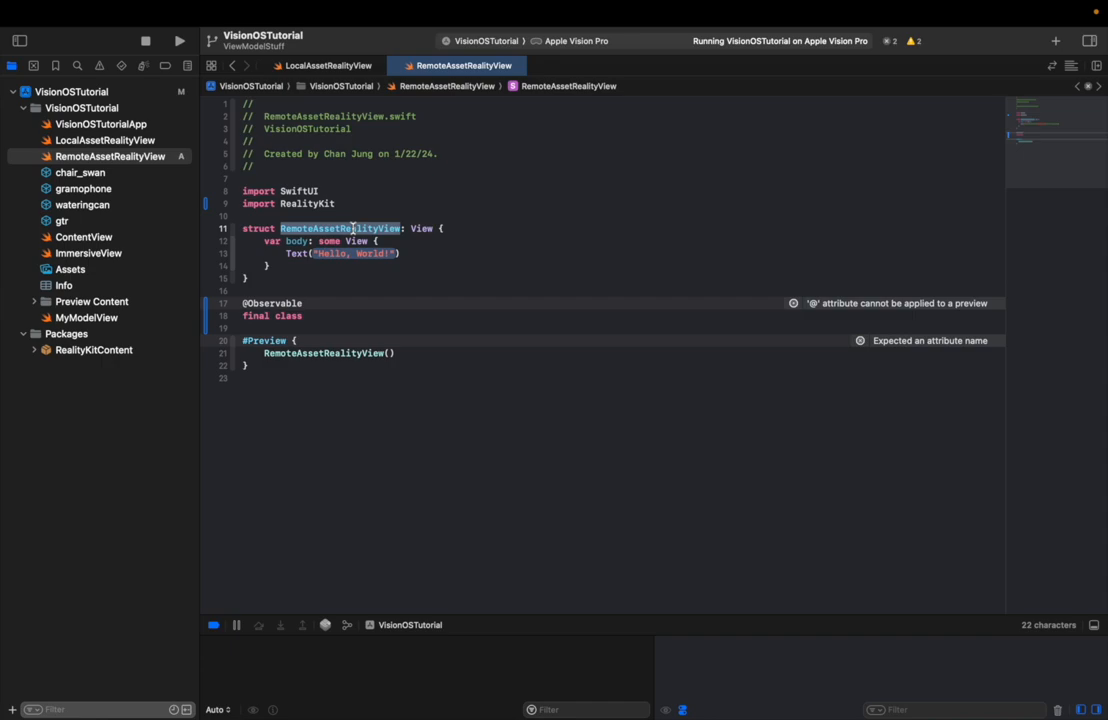
type("RemoteAssetRealityViewModel {")
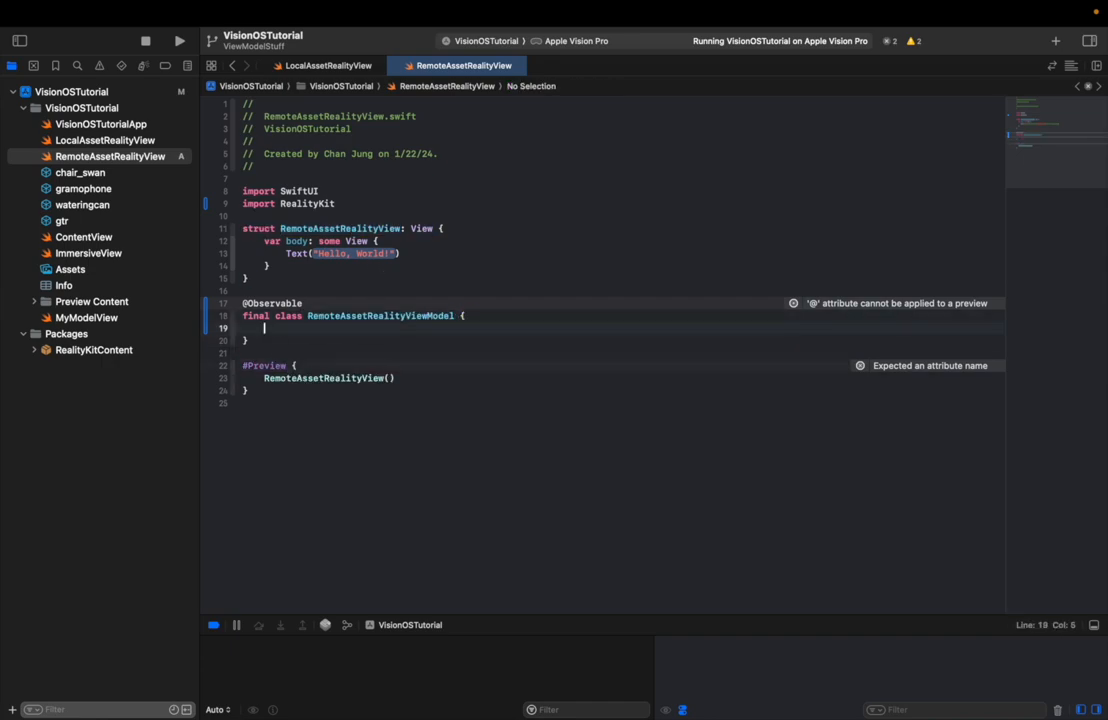
Step: Write enum FetchResult with cases loading, fail and success(ModelEntity) above the view model
left_click(336, 276)
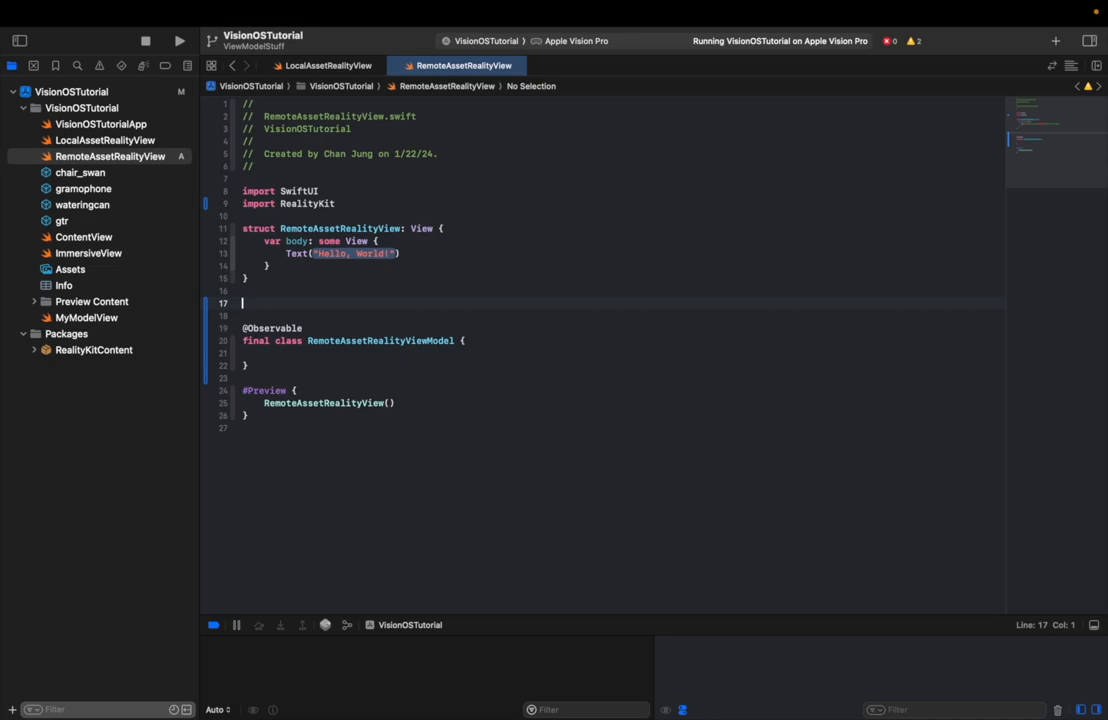
type("enum FetchResult {")
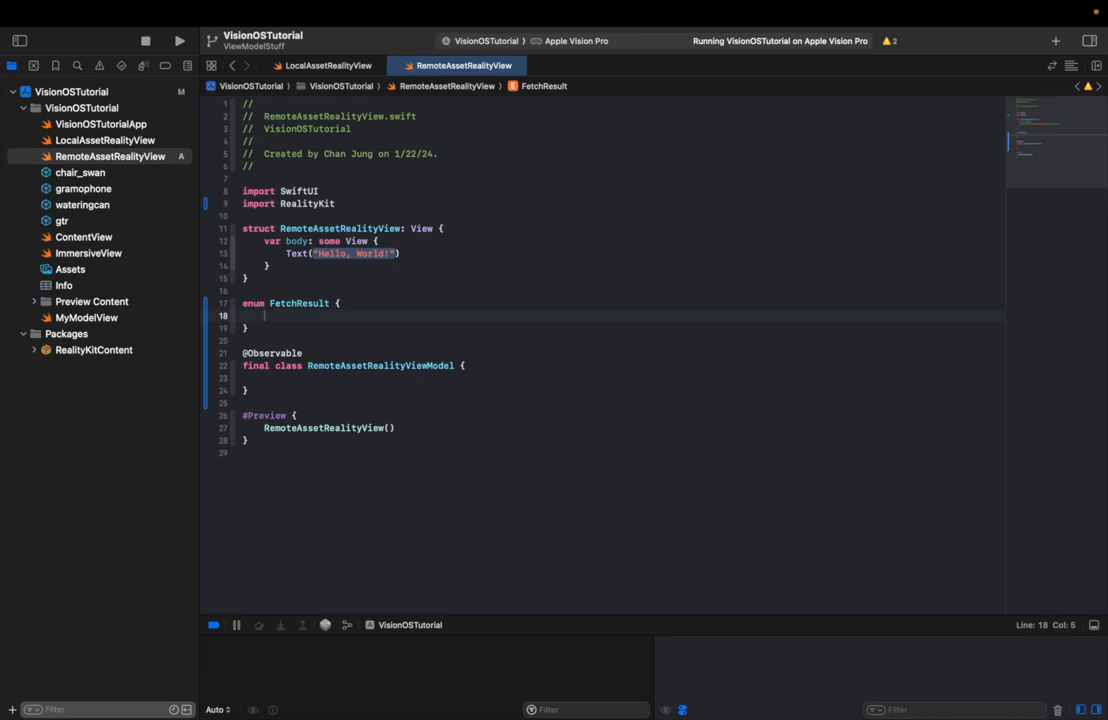
type("case")
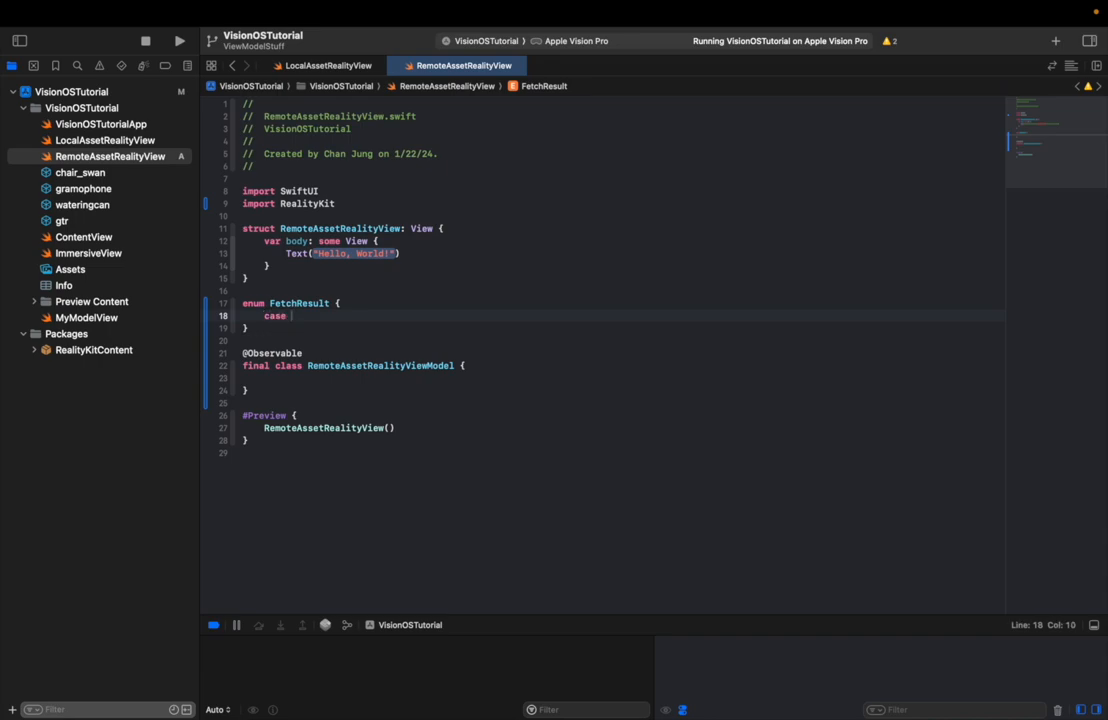
type("loading")
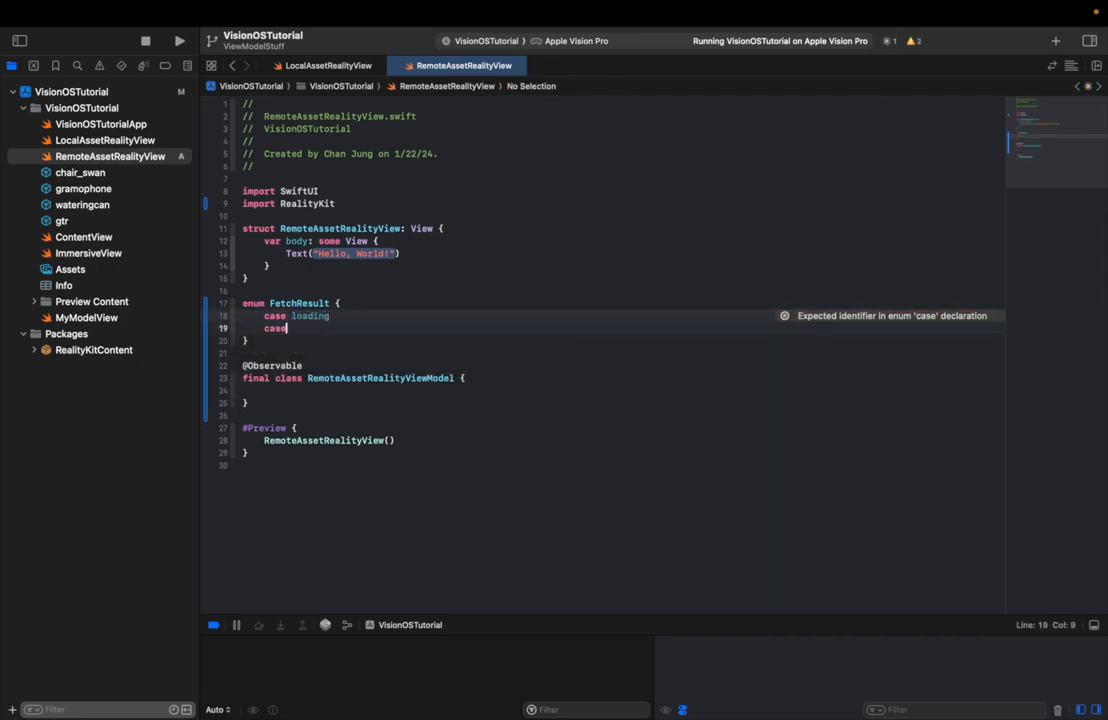
type("fail")
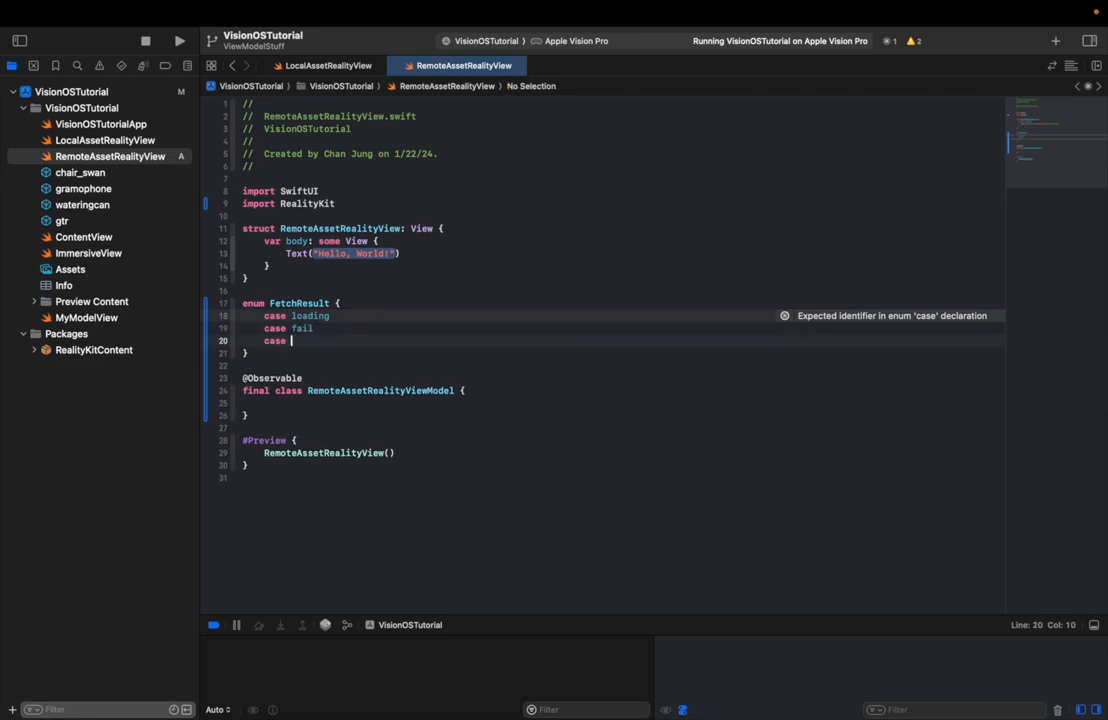
type("success")
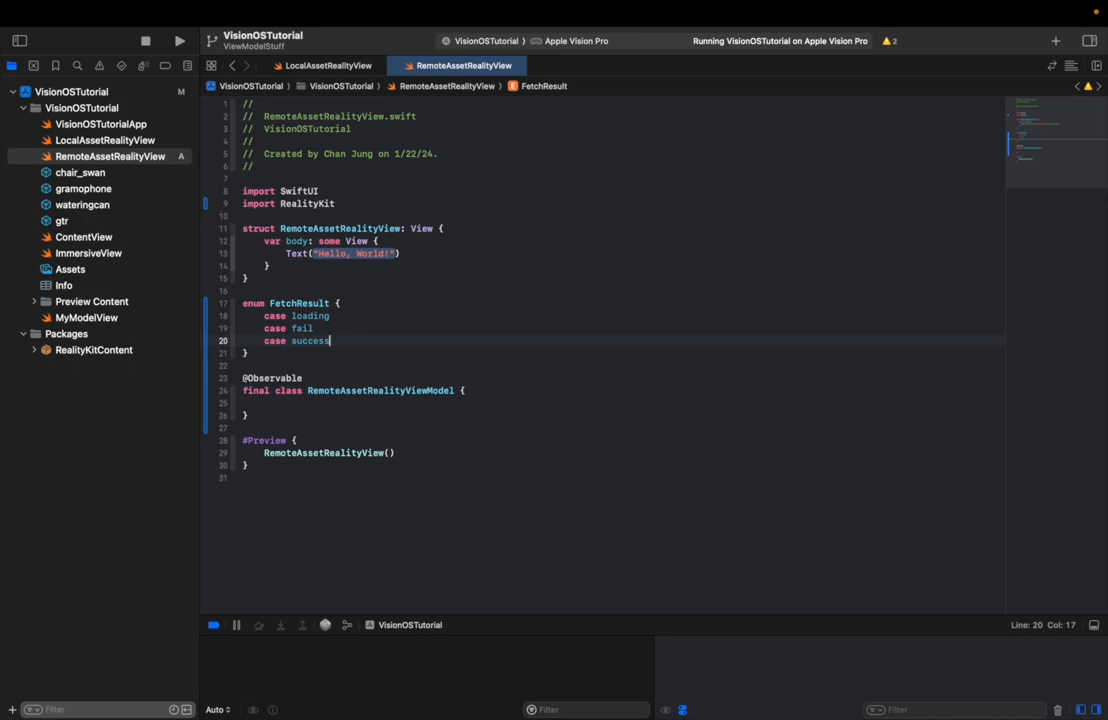
type("()")
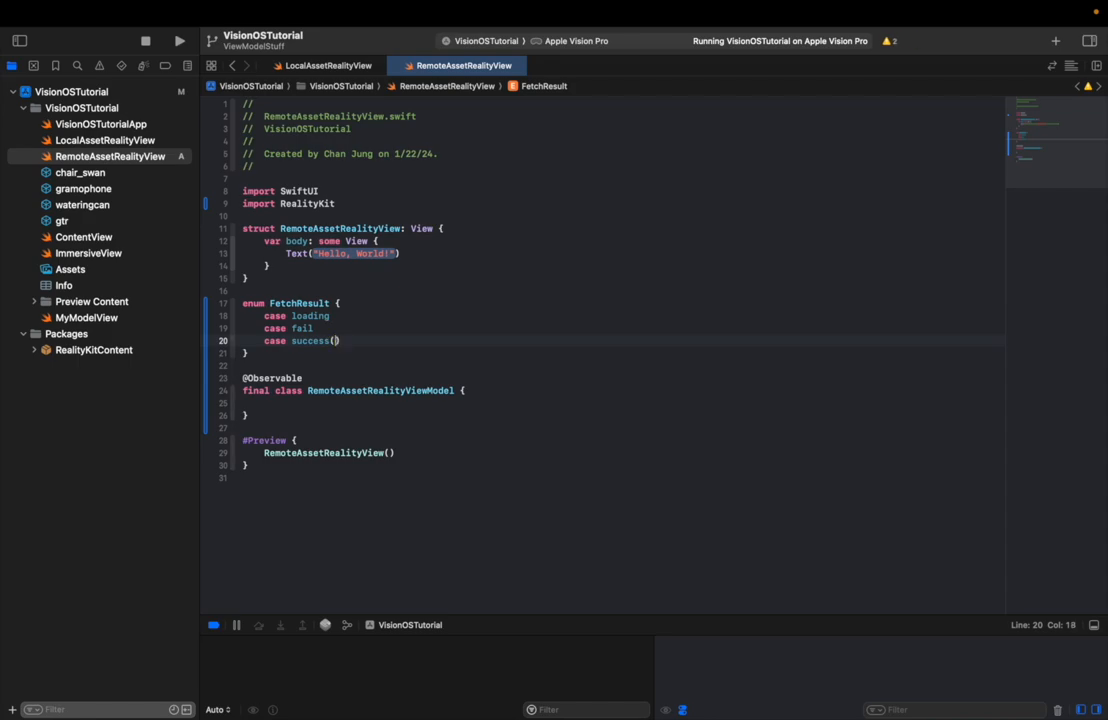
type("M")
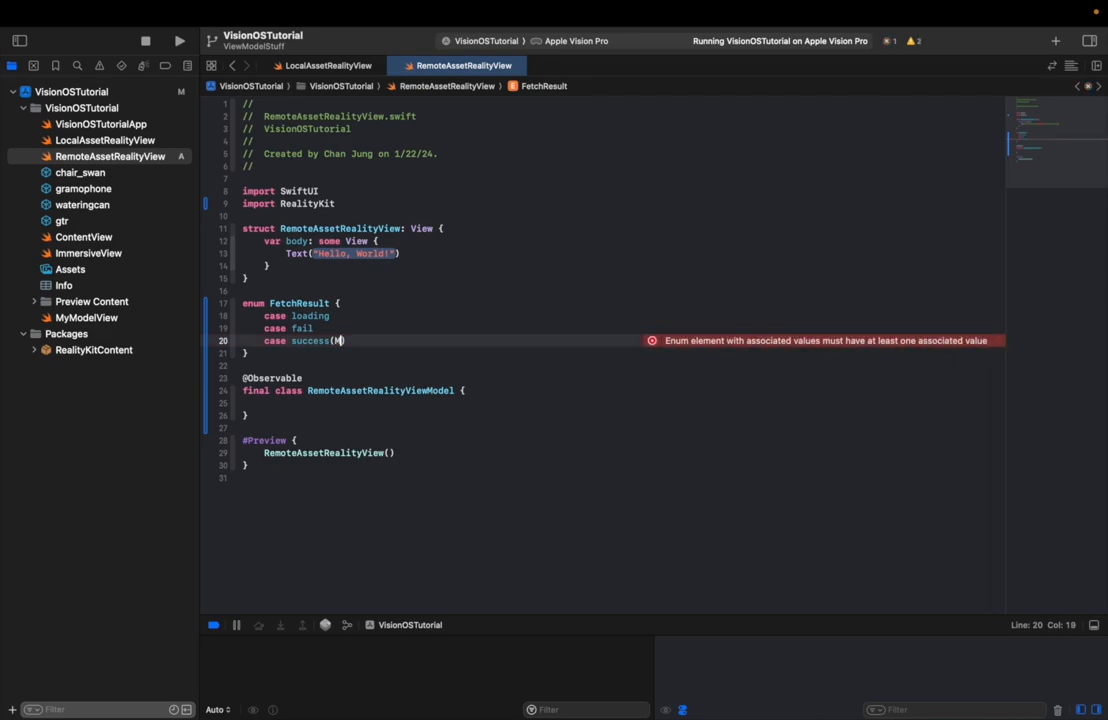
type("ModelEntity")
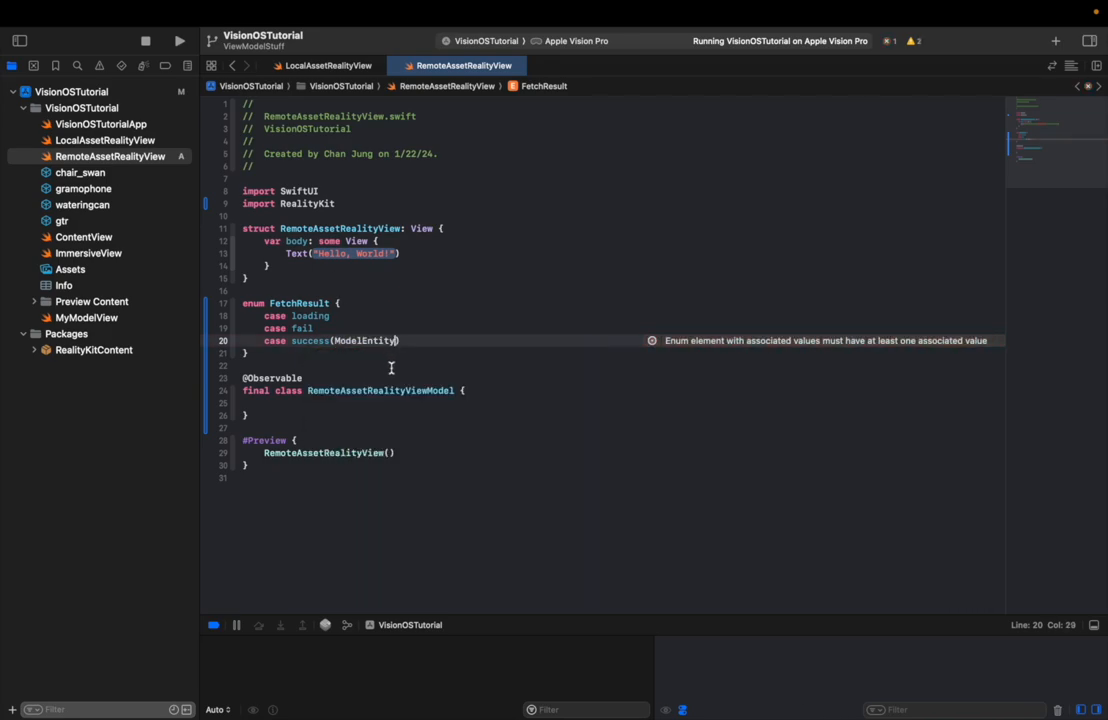
left_click(390, 364)
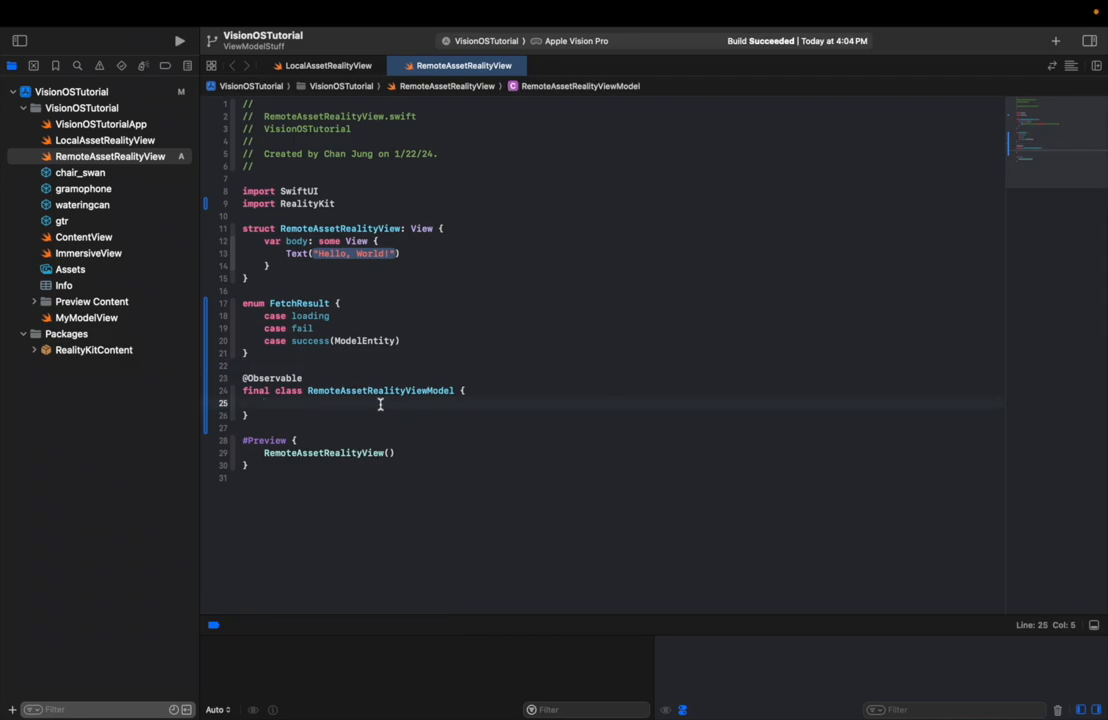
mouse_move(340, 370)
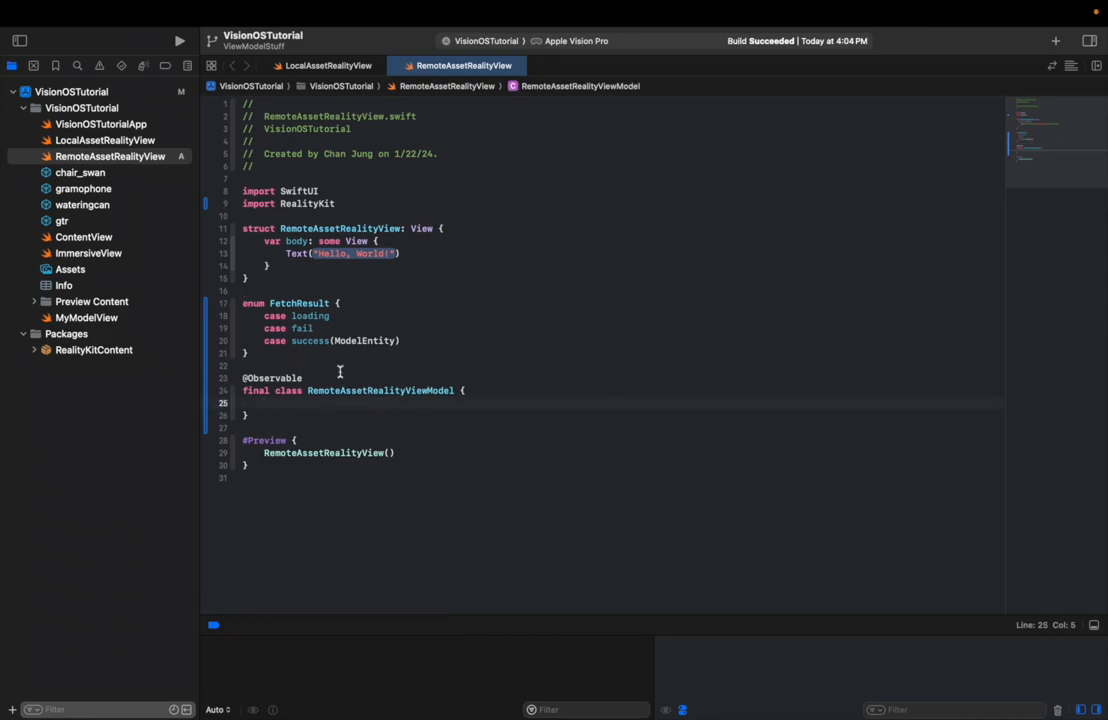
Step: Add a fetchResult property defaulting to .loading in the view model
type("var")
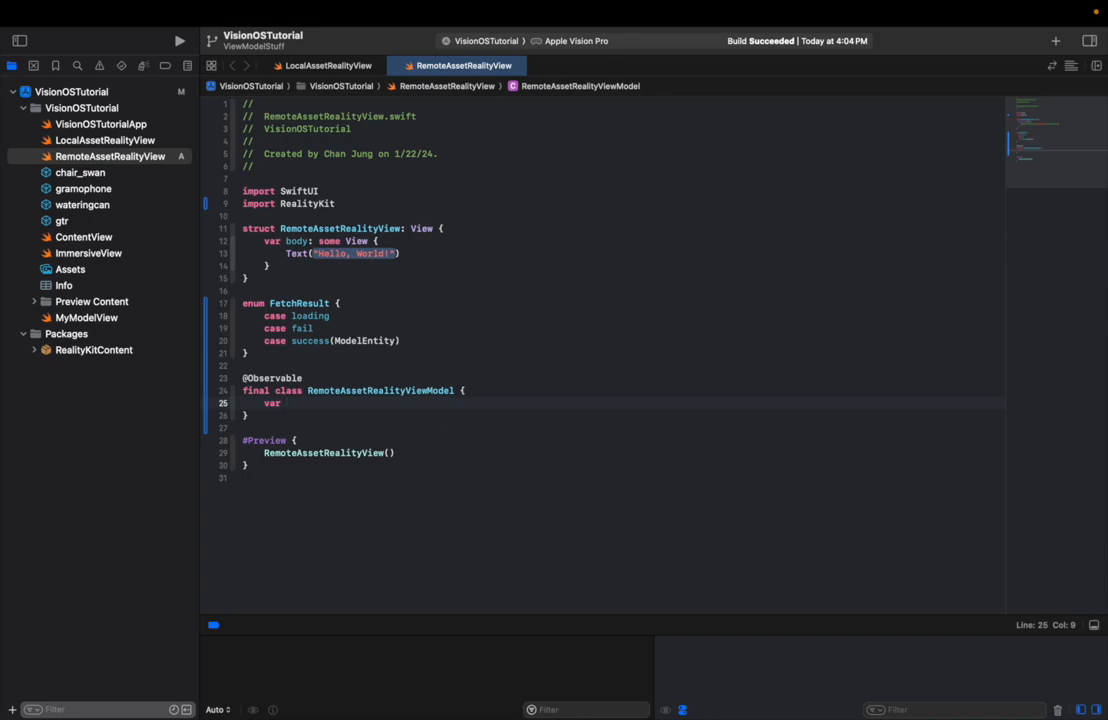
type("fetchResult: FetchResult")
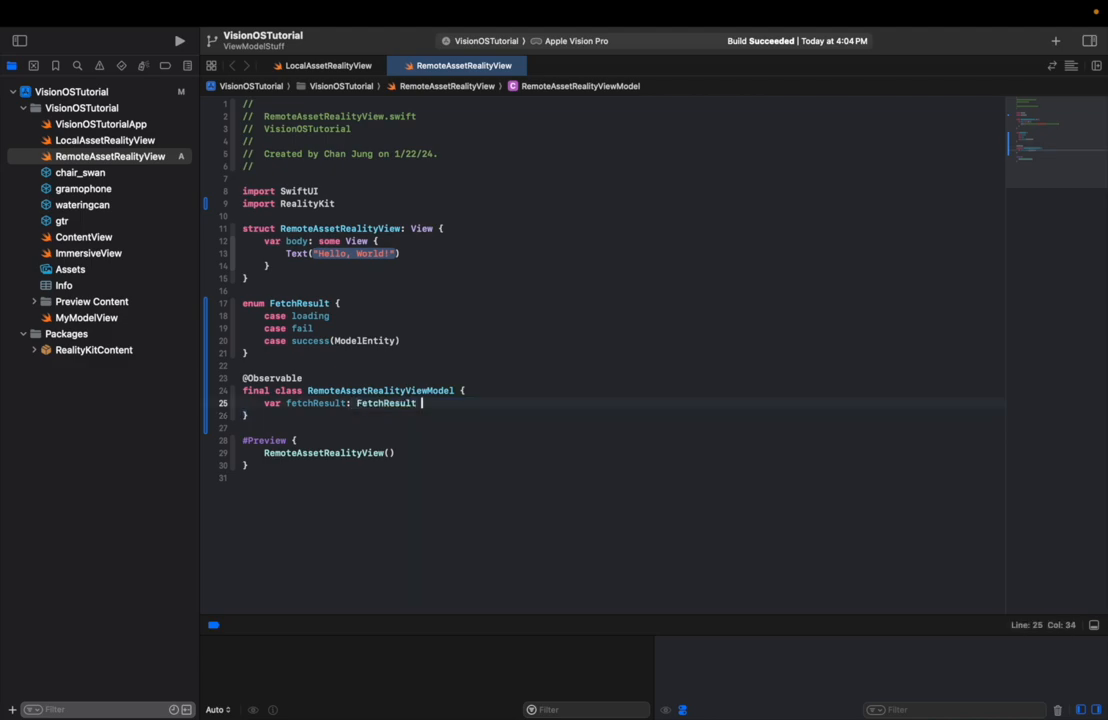
type("= .loading")
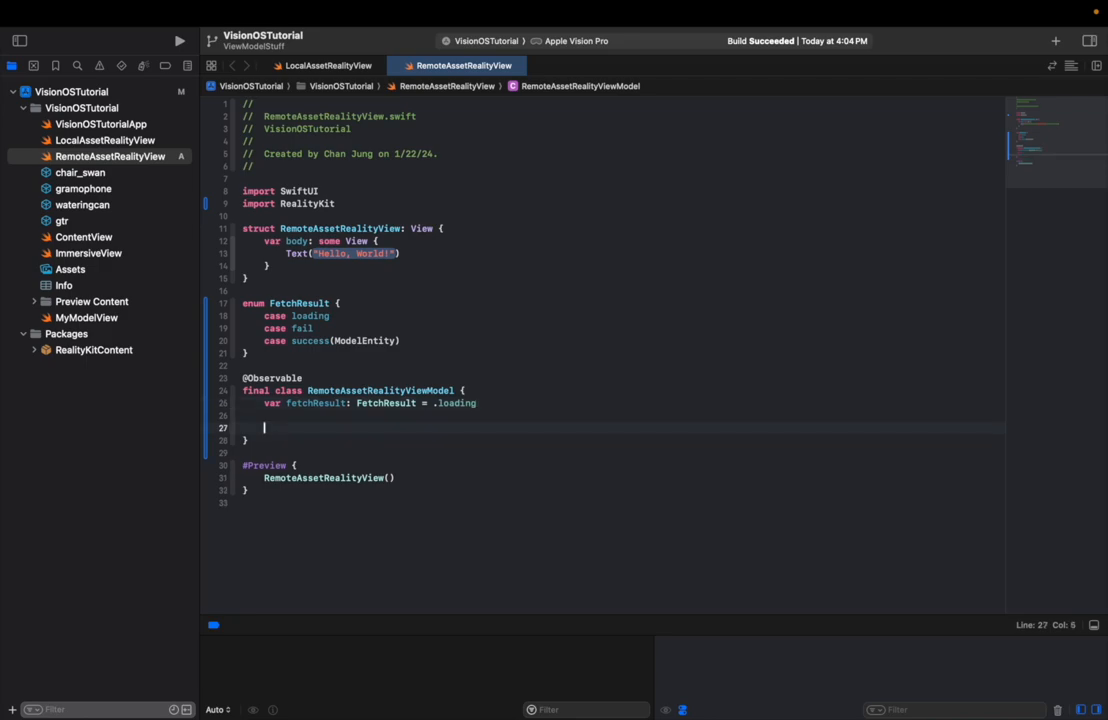
type("f")
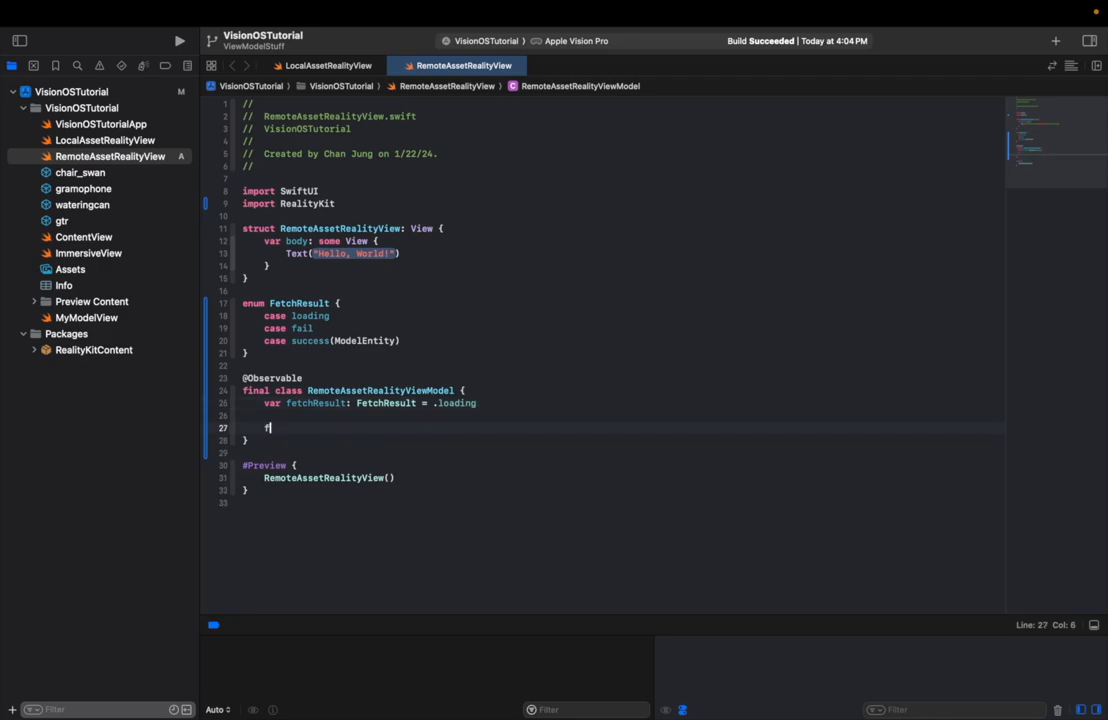
Step: Add an empty async fetchAsset() function to the view model
type("unc")
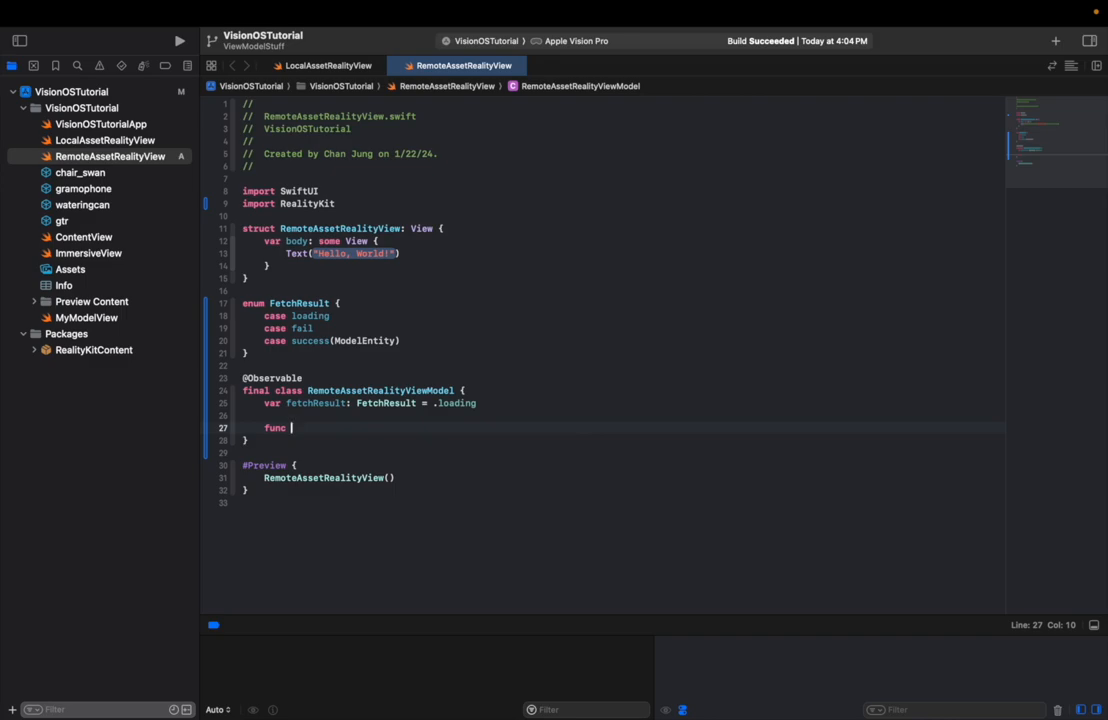
type("fetchAsse")
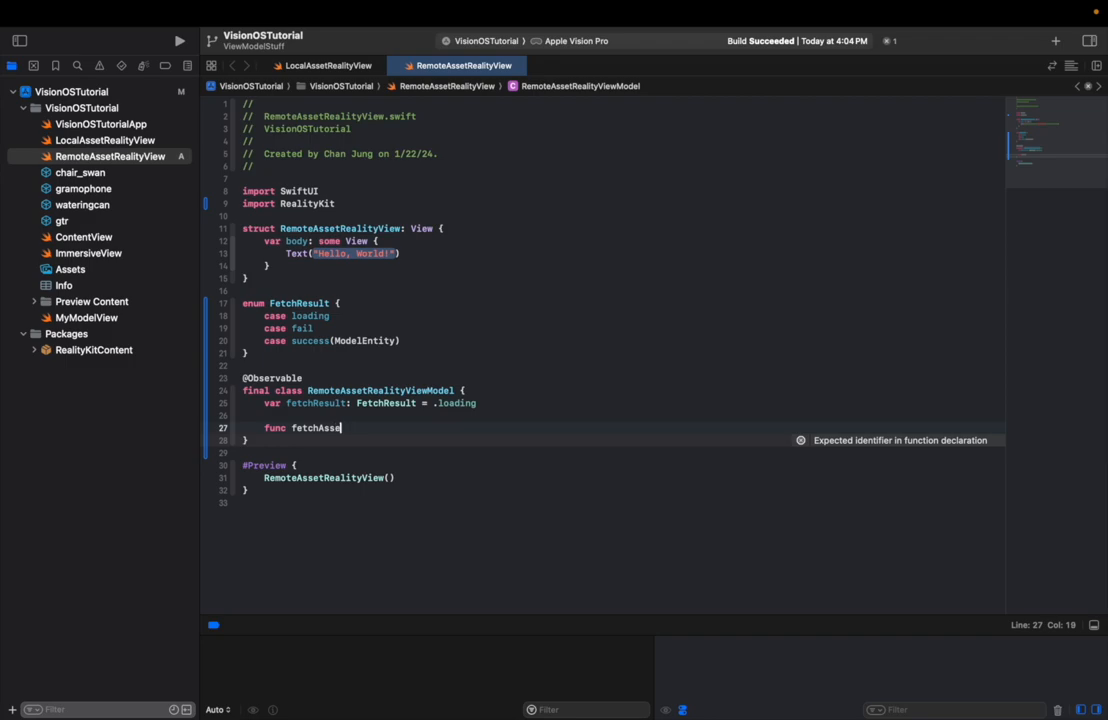
type("t() asu")
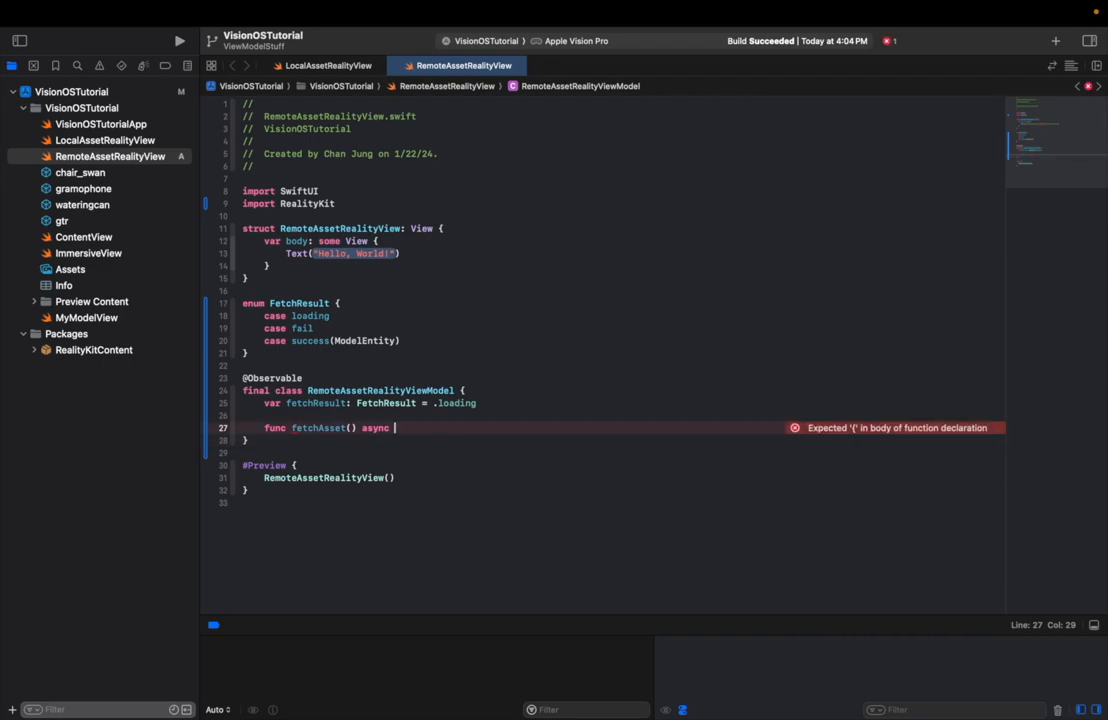
type("{")
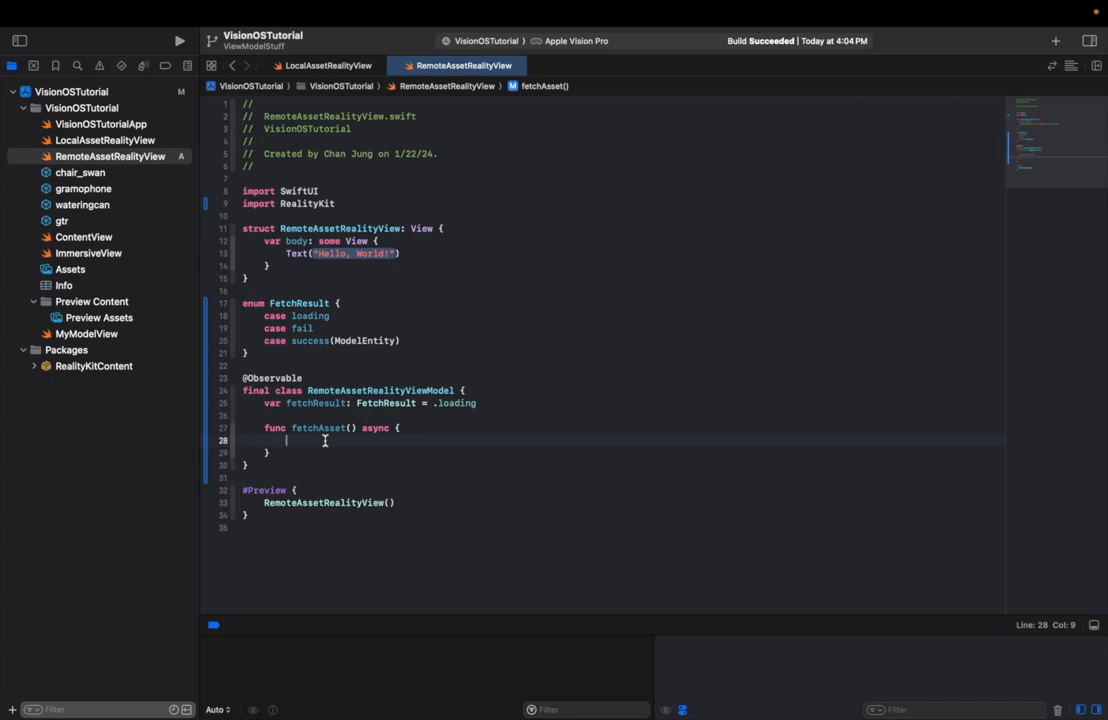
mouse_move(364, 348)
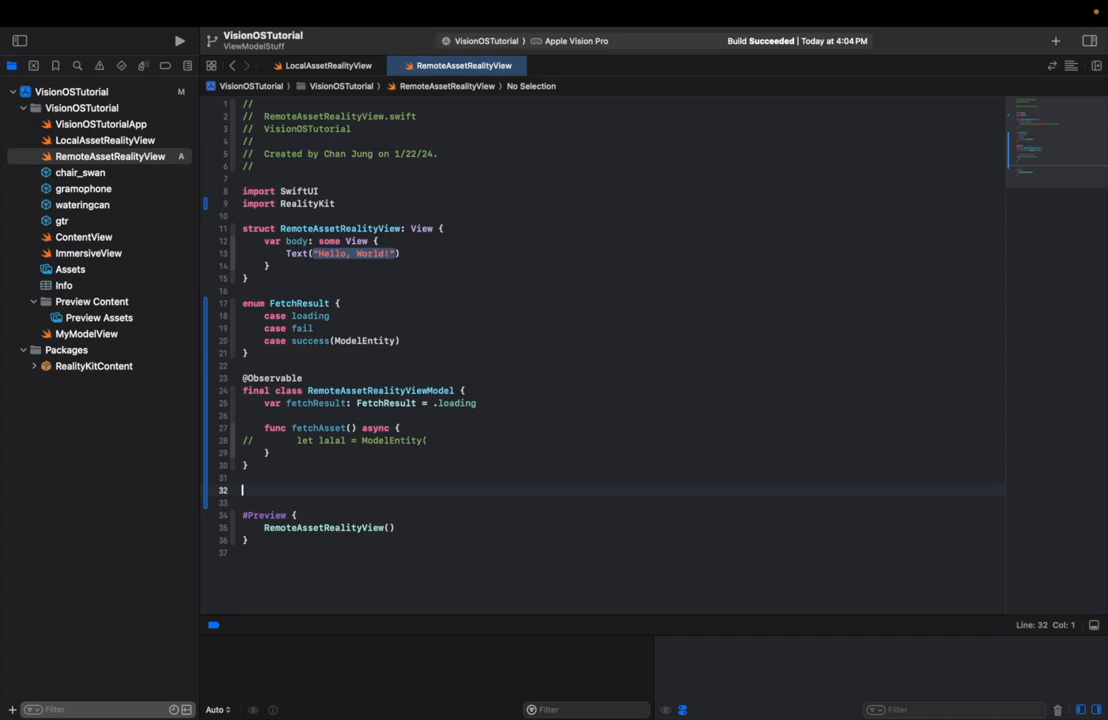
Step: Write a ModelEntity extension with init(remoteURL:) async throws calling URLSession.shared.data(from: remoteURL)
type("extension ModelEntity {")
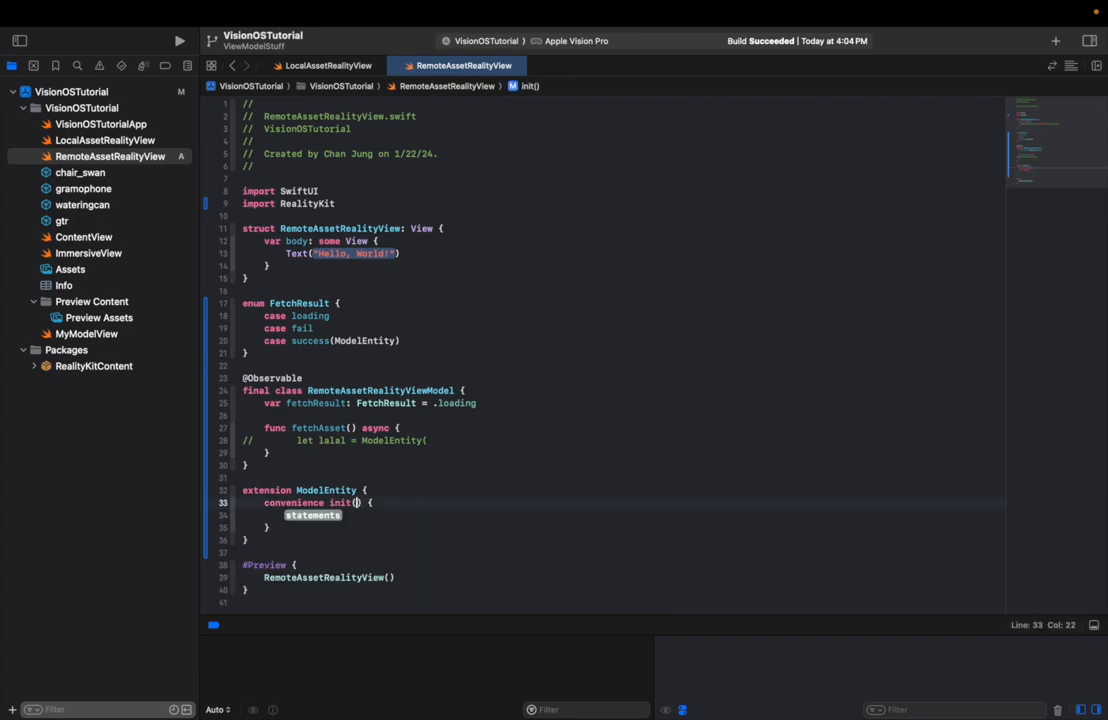
type("remoteURL: URL")
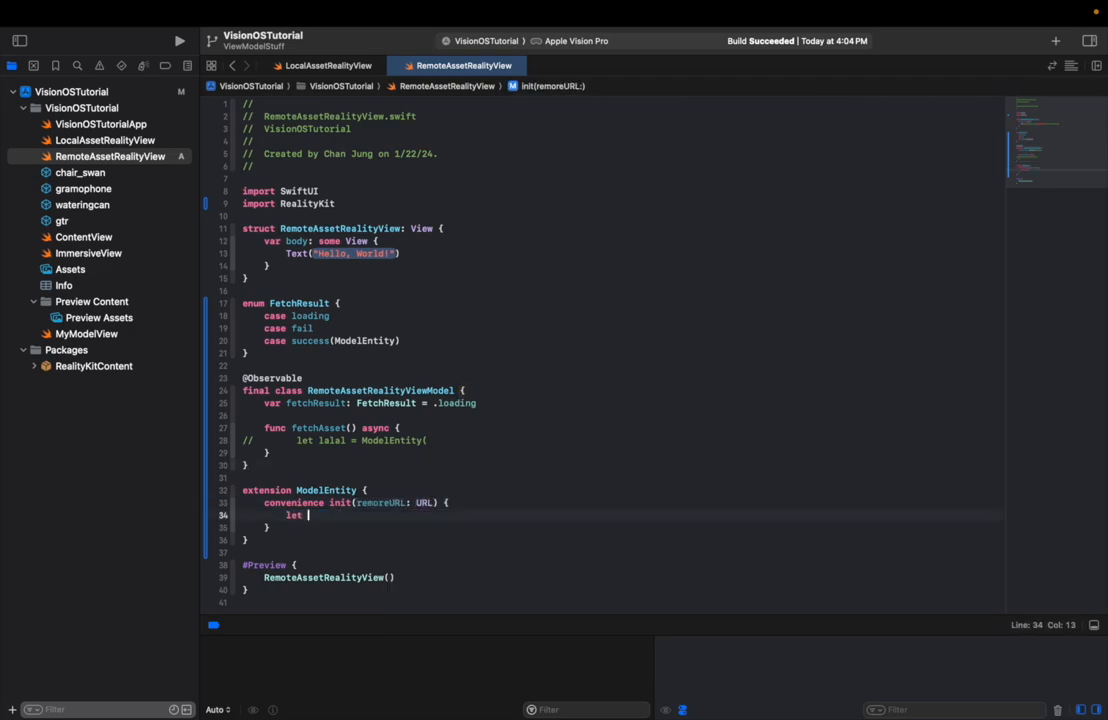
type("(data, _) =")
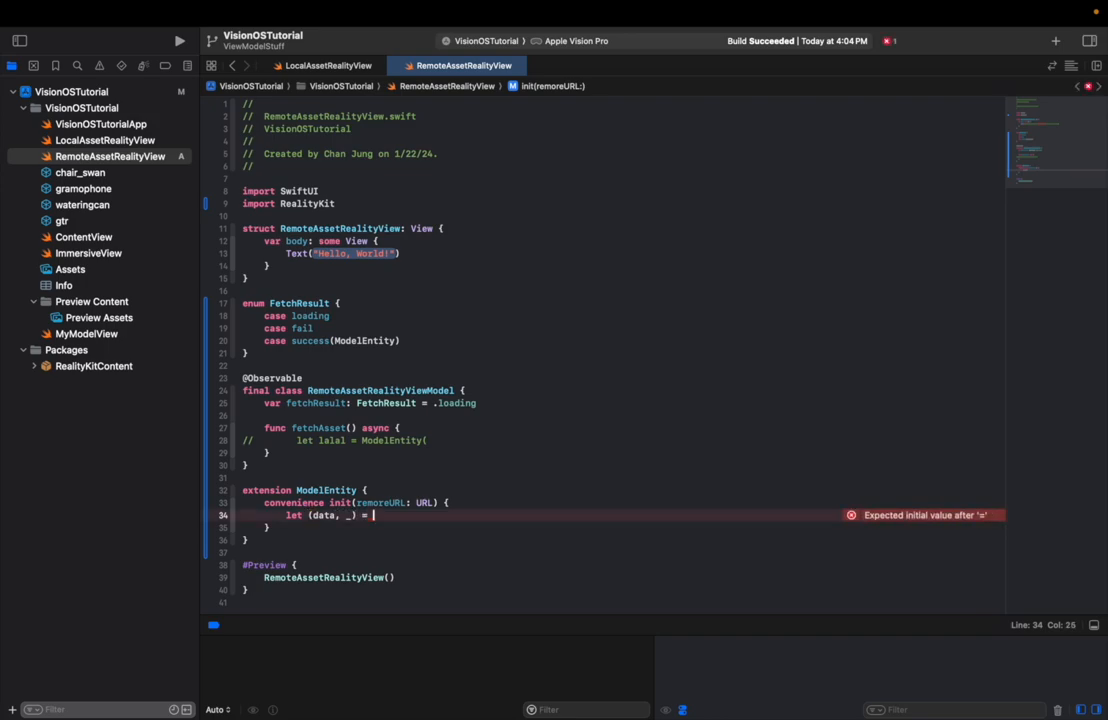
type("try await")
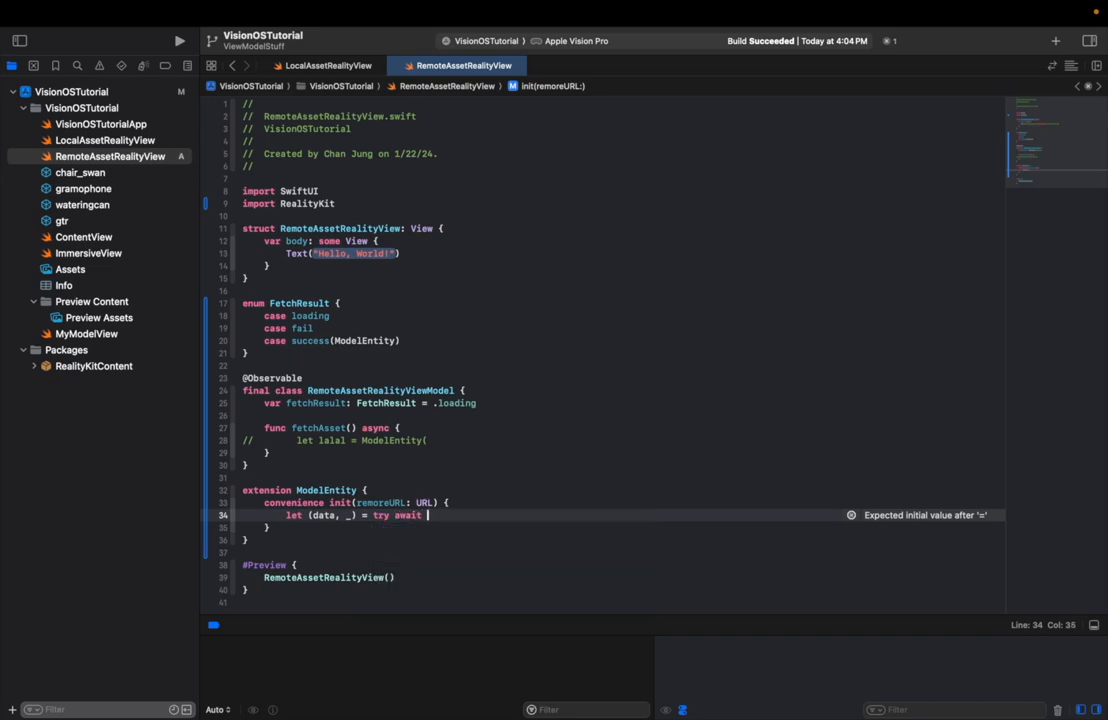
type("URLSession.shared.data(from: URL")
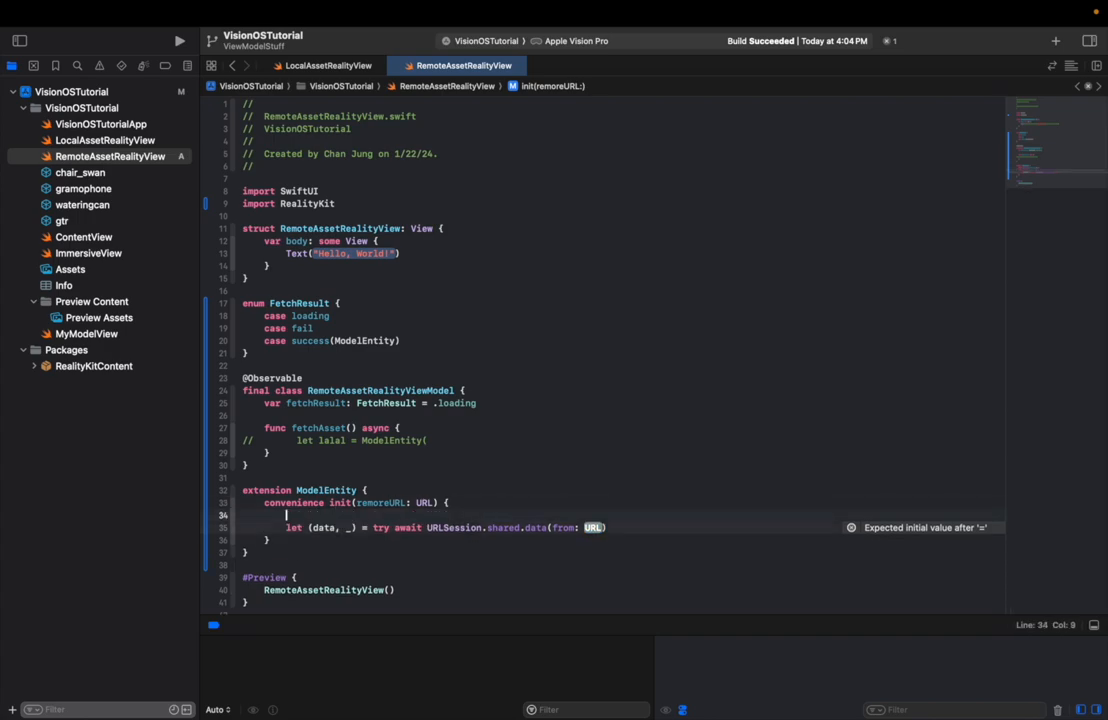
type("async throws")
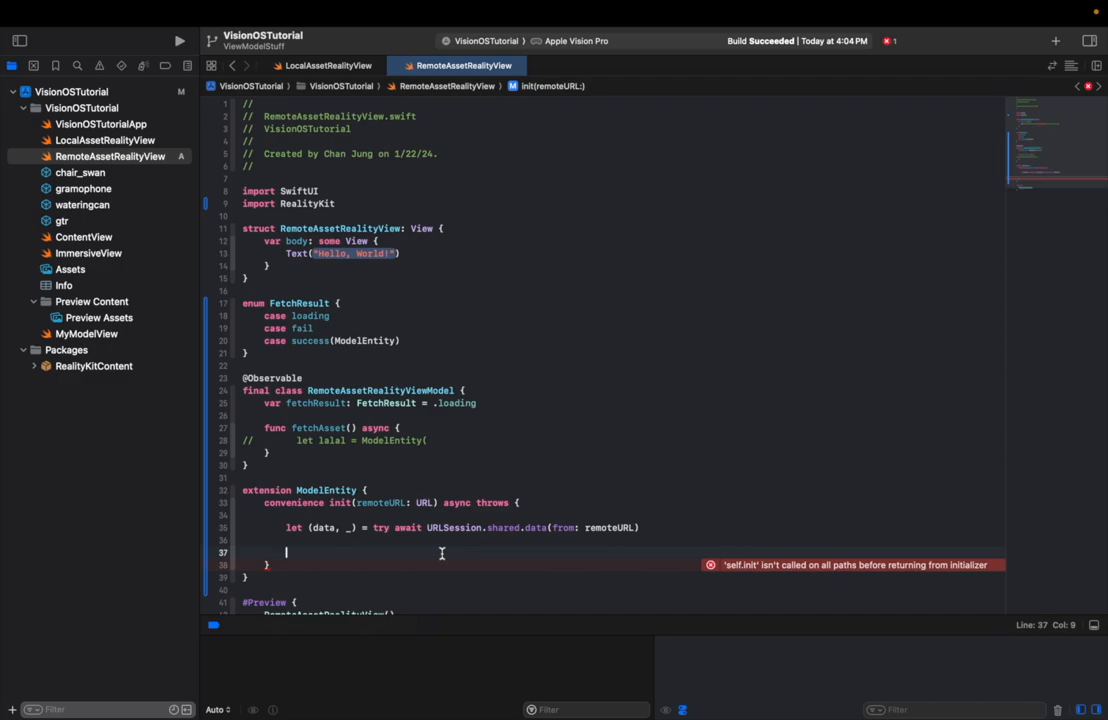
Step: Build fileURL from NSTemporaryDirectory appending a UUID-based .usdz path
type("let")
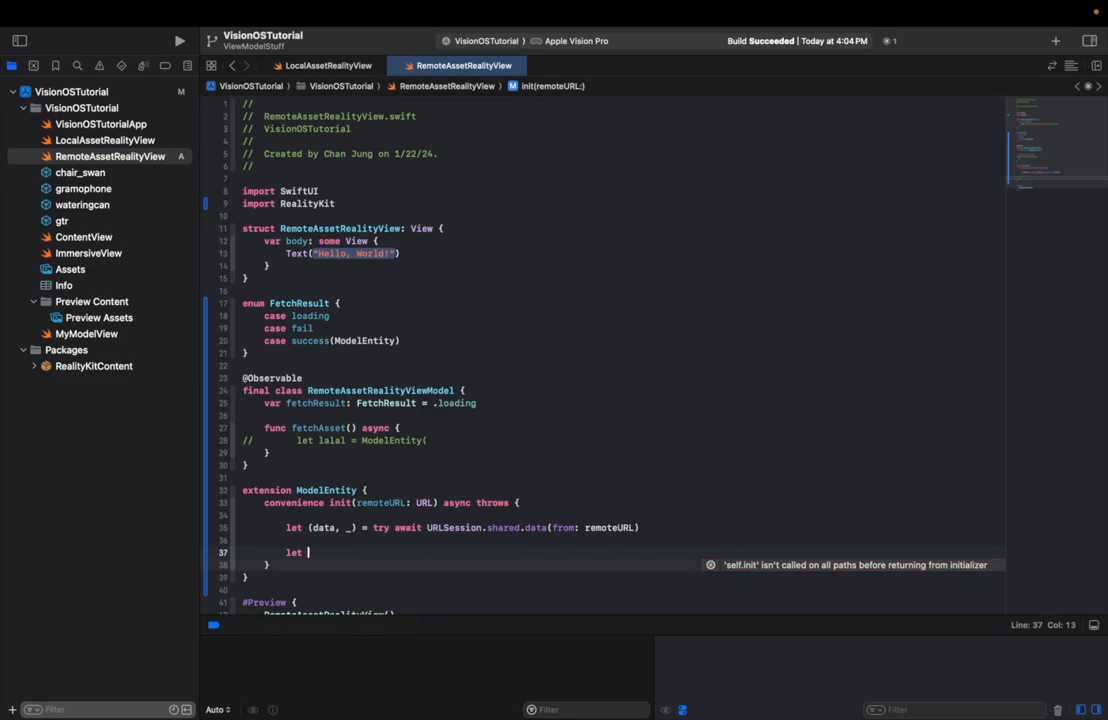
type("fileURL")
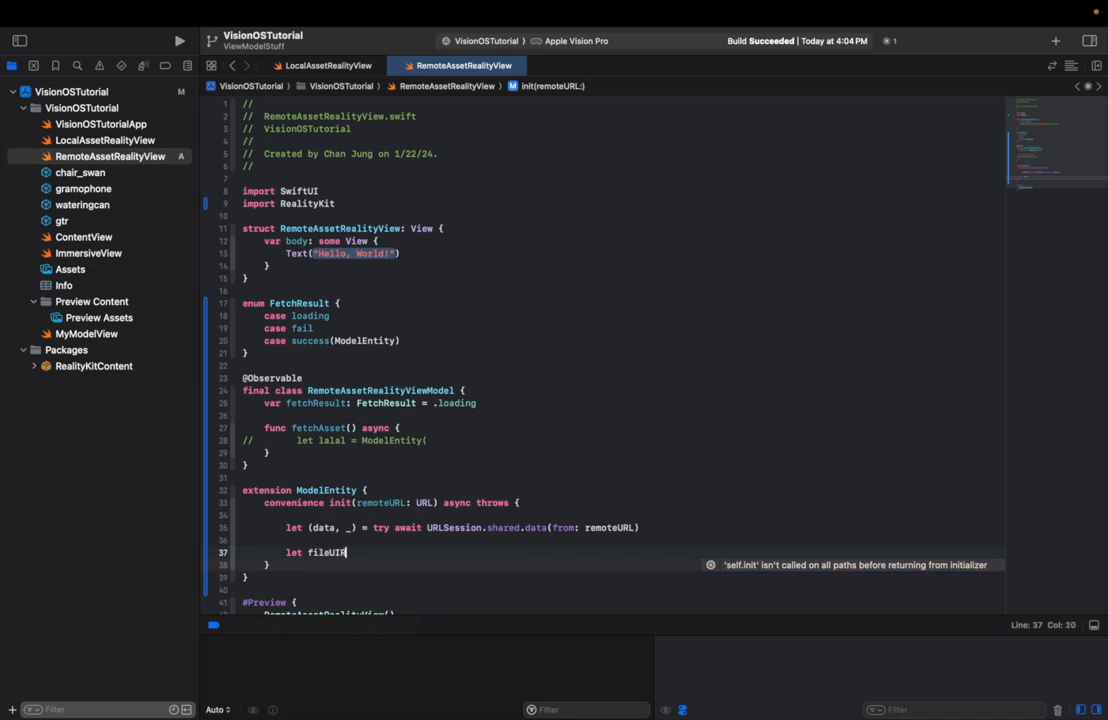
key("Backspace")
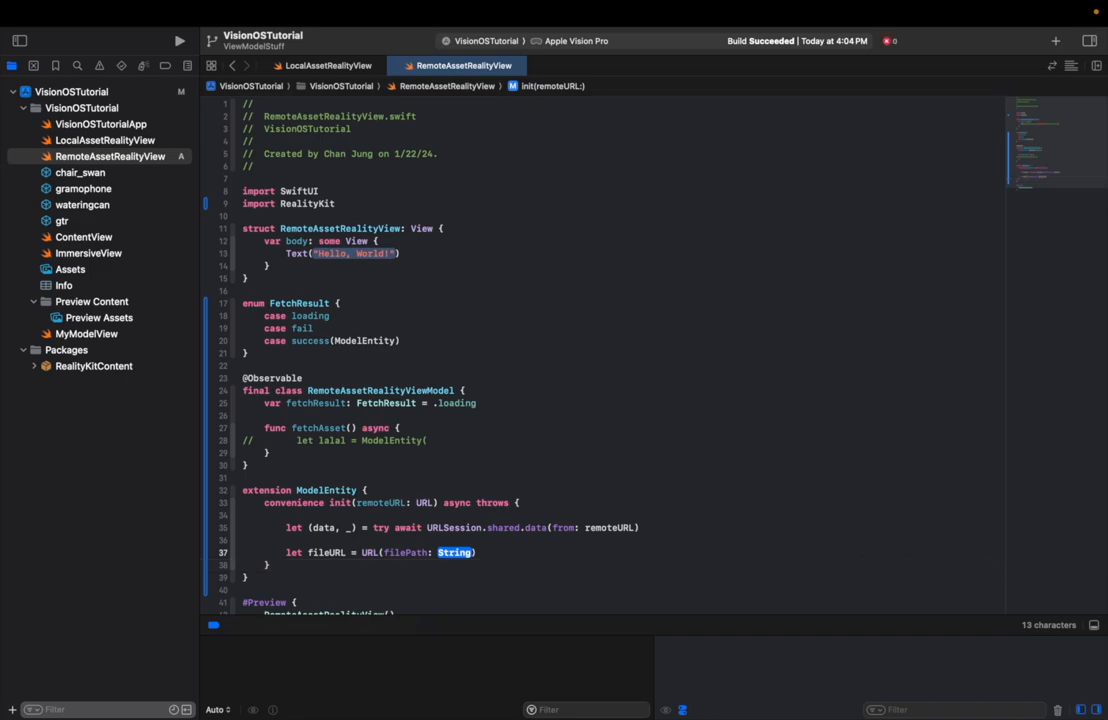
type("NSTemporaryDirectory()")
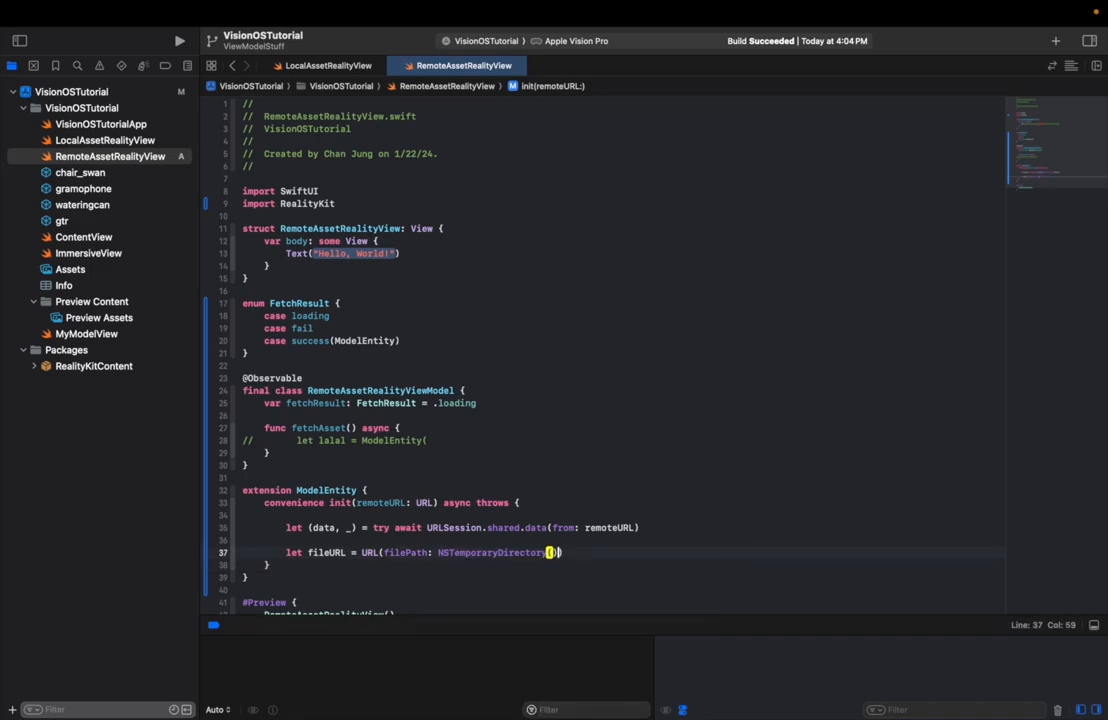
type(".")
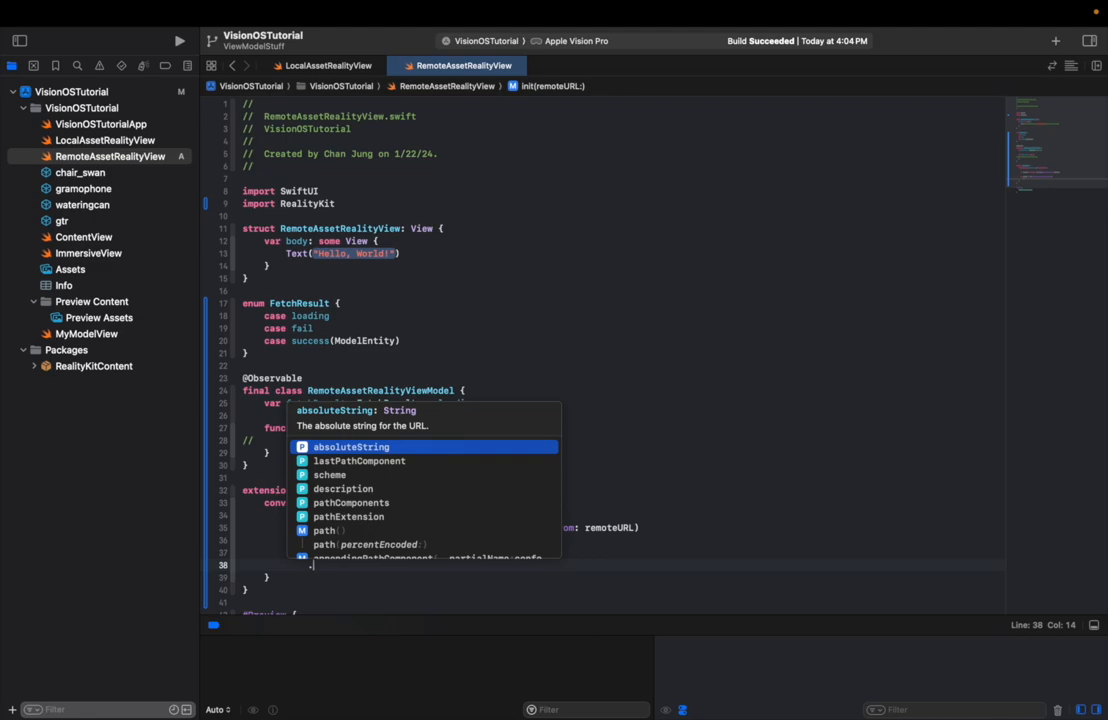
type("appe")
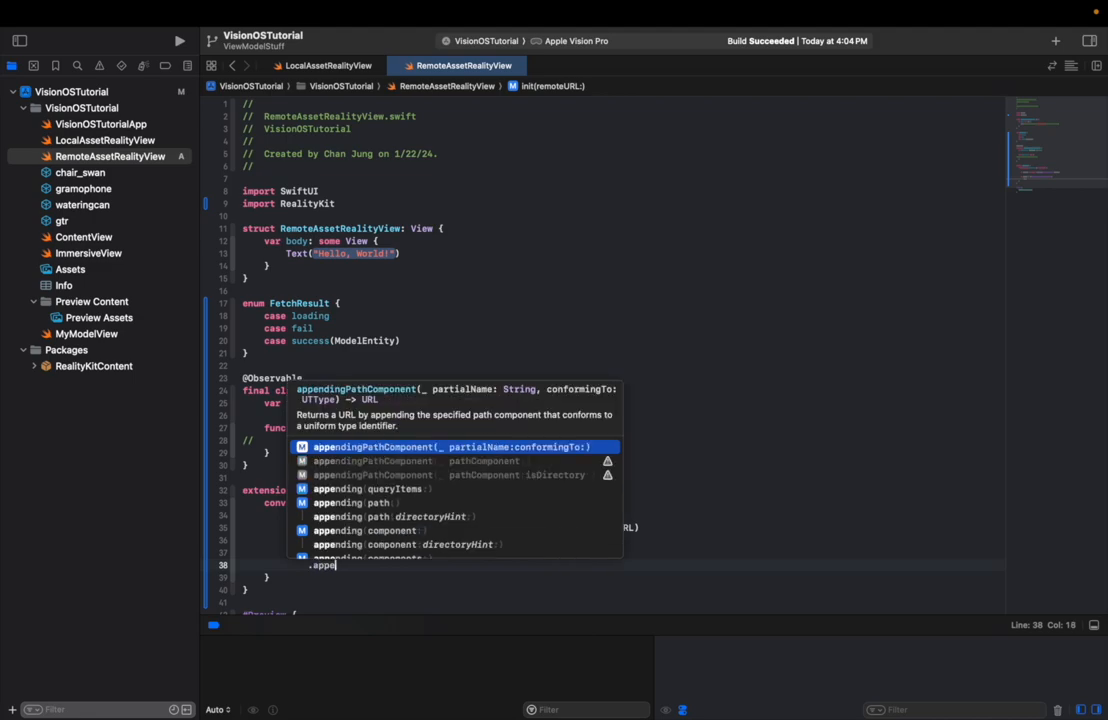
type("nding(path: UUID().uuidString")
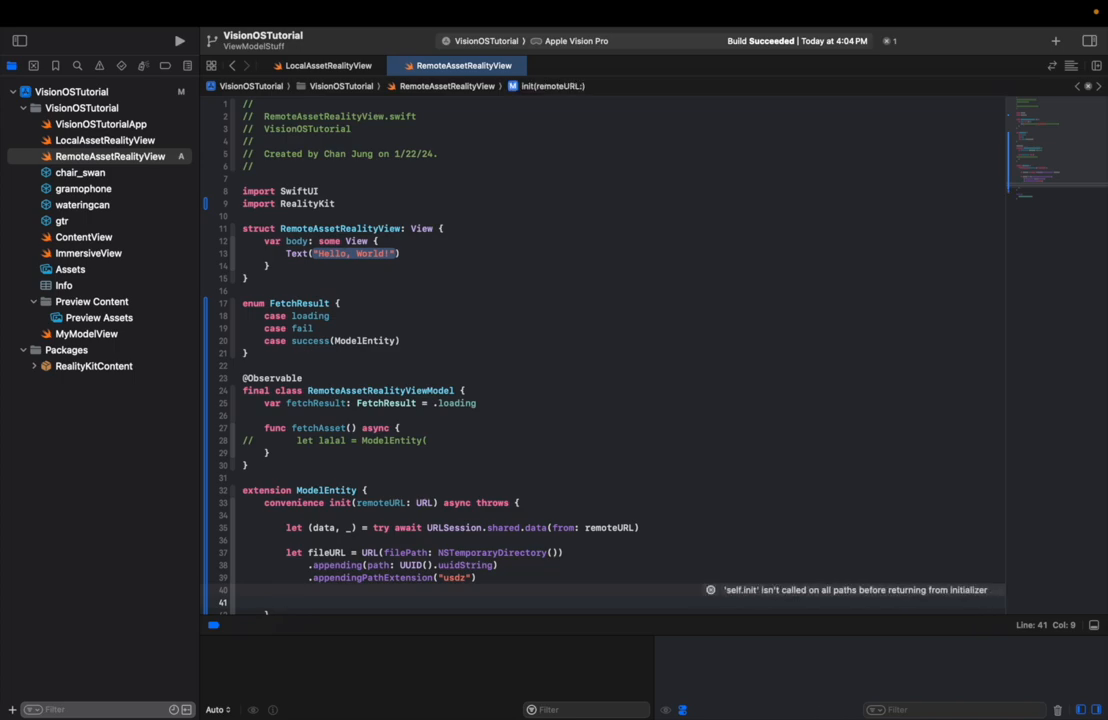
Step: Write the downloaded data with FileManager.default.createFile(atPath: fileURL.path, contents: data)
type("r")
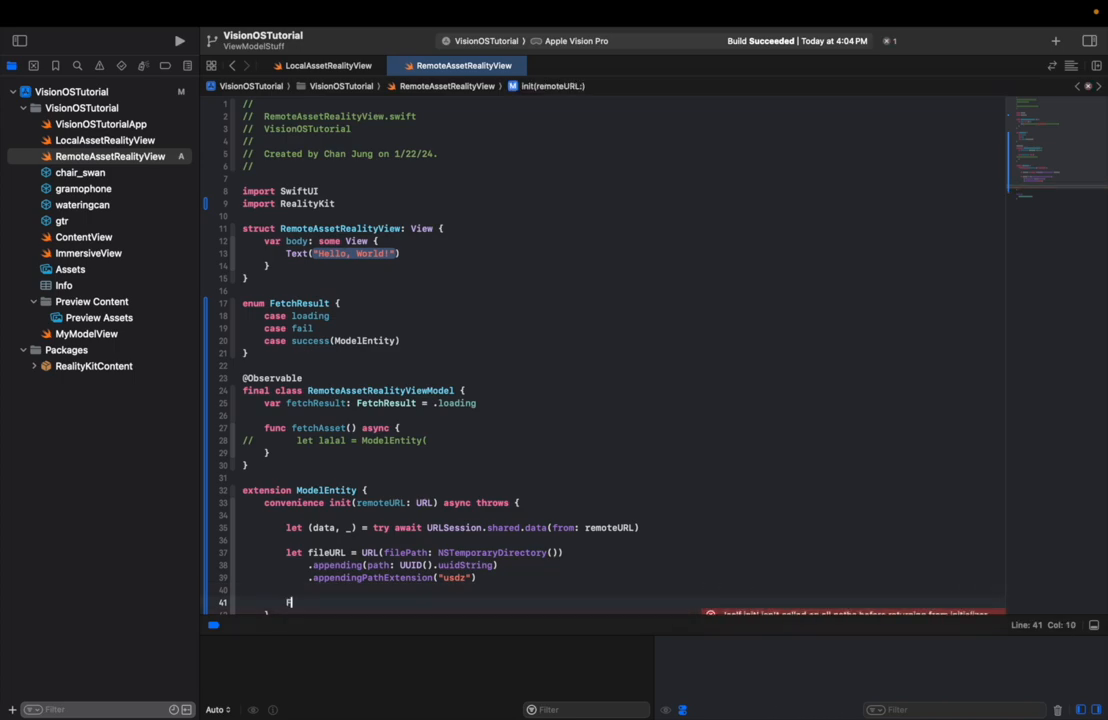
type("FileManager.default.ce")
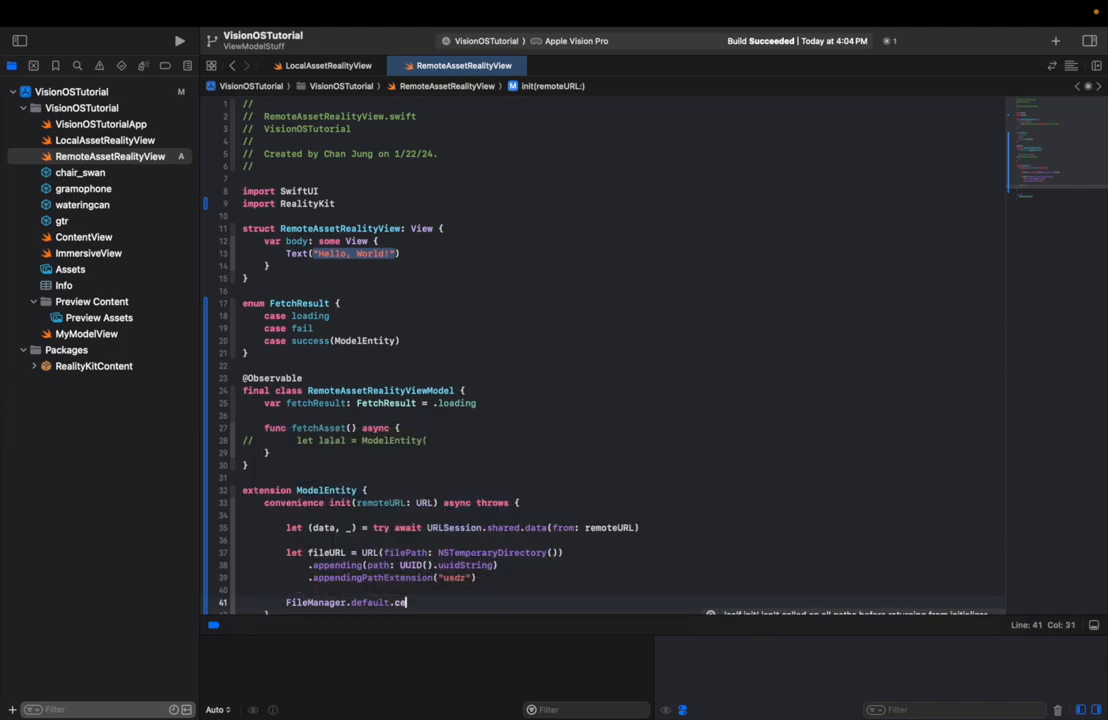
type("reateFile(atPath: fileURL.path(percentEncoded: false), contents: Data?")
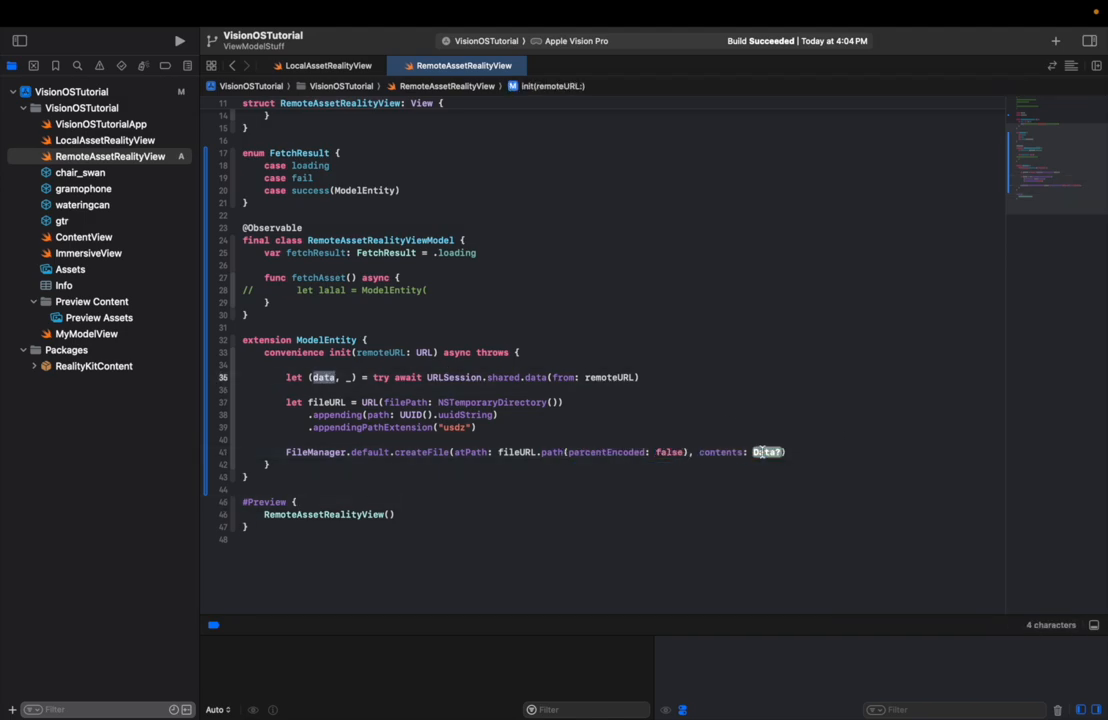
type("data")
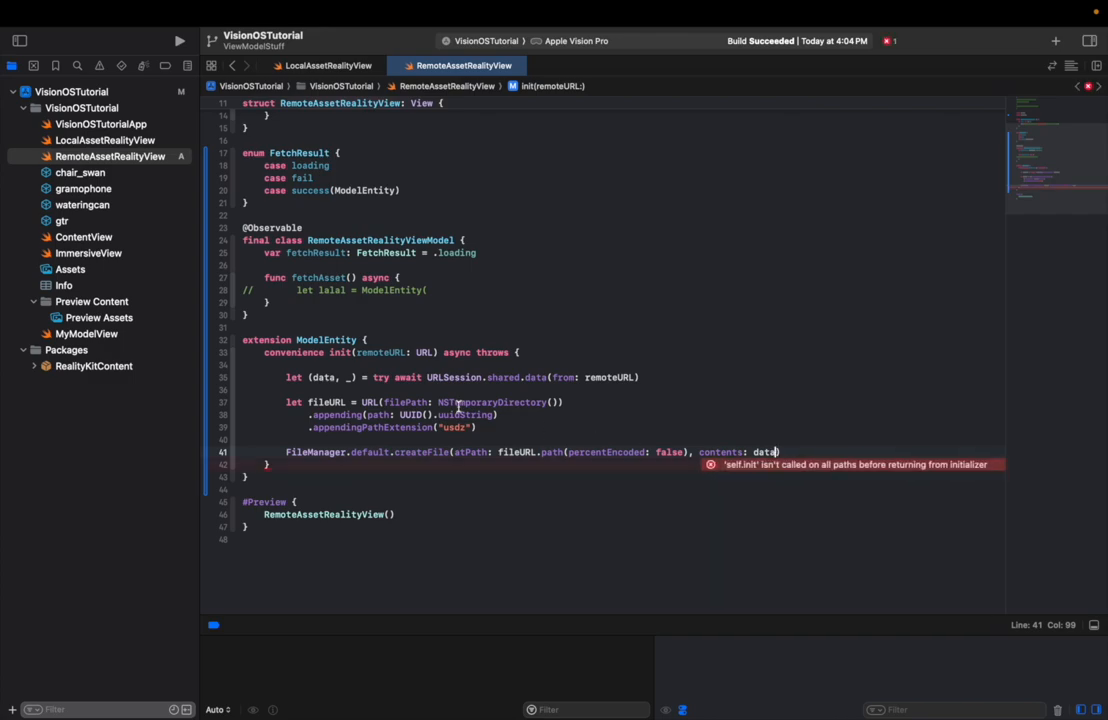
double_click(326, 402)
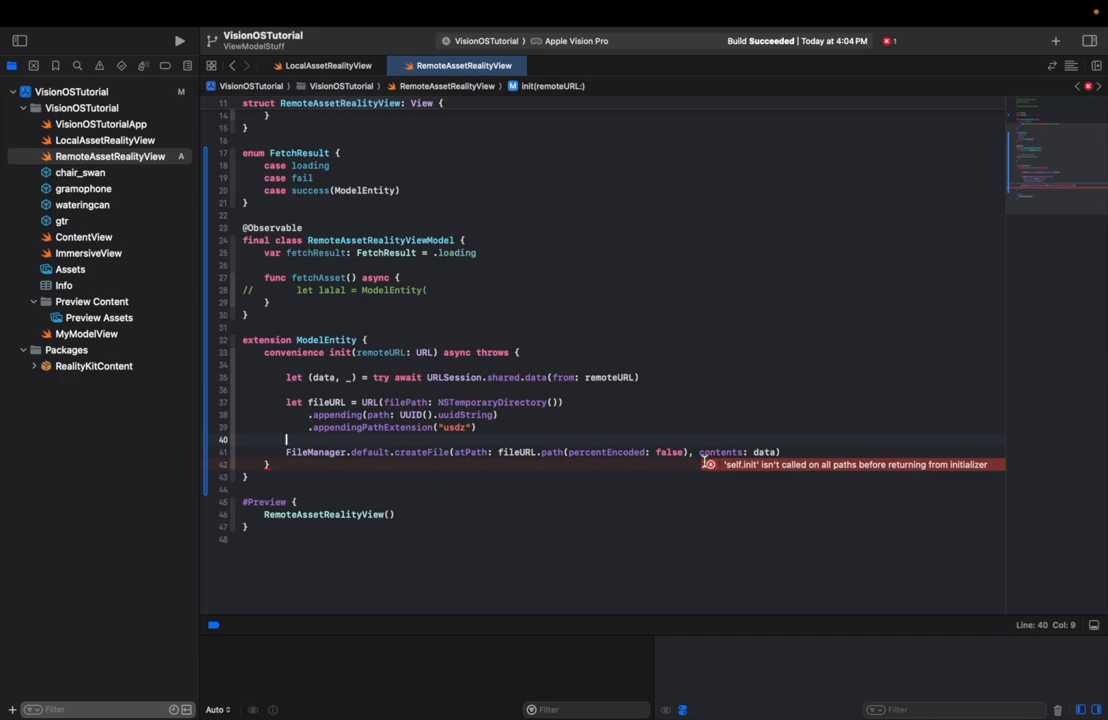
Step: End the initializer with try await self.init(contentsOf: fileURL)
double_click(454, 428)
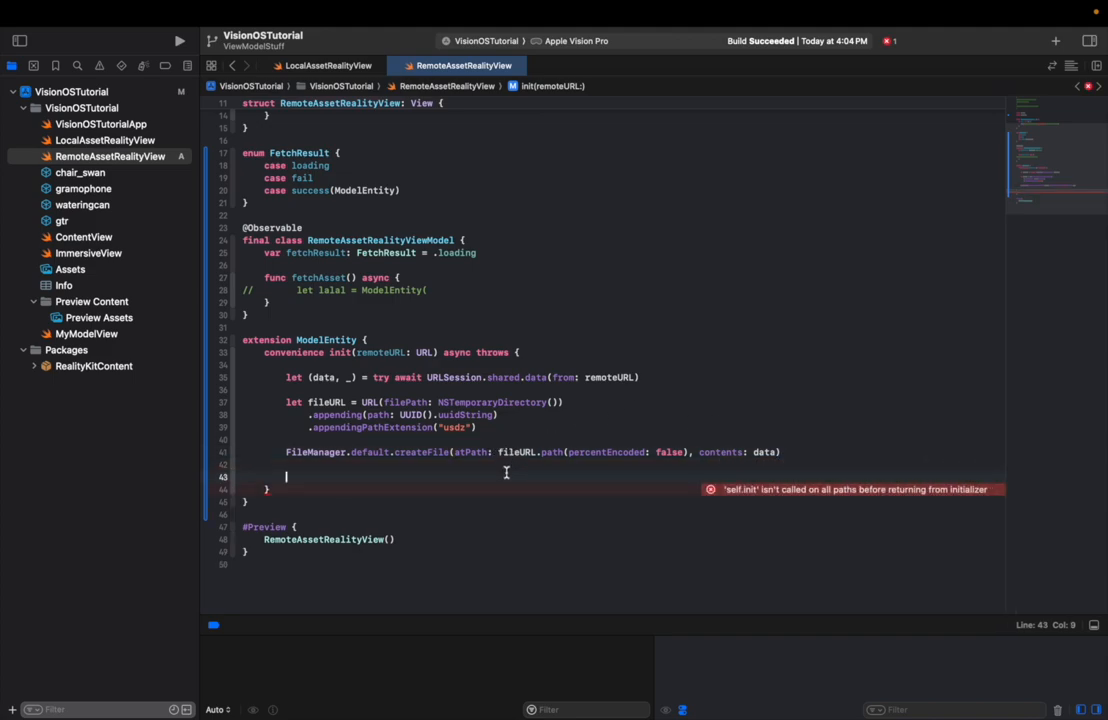
mouse_move(440, 452)
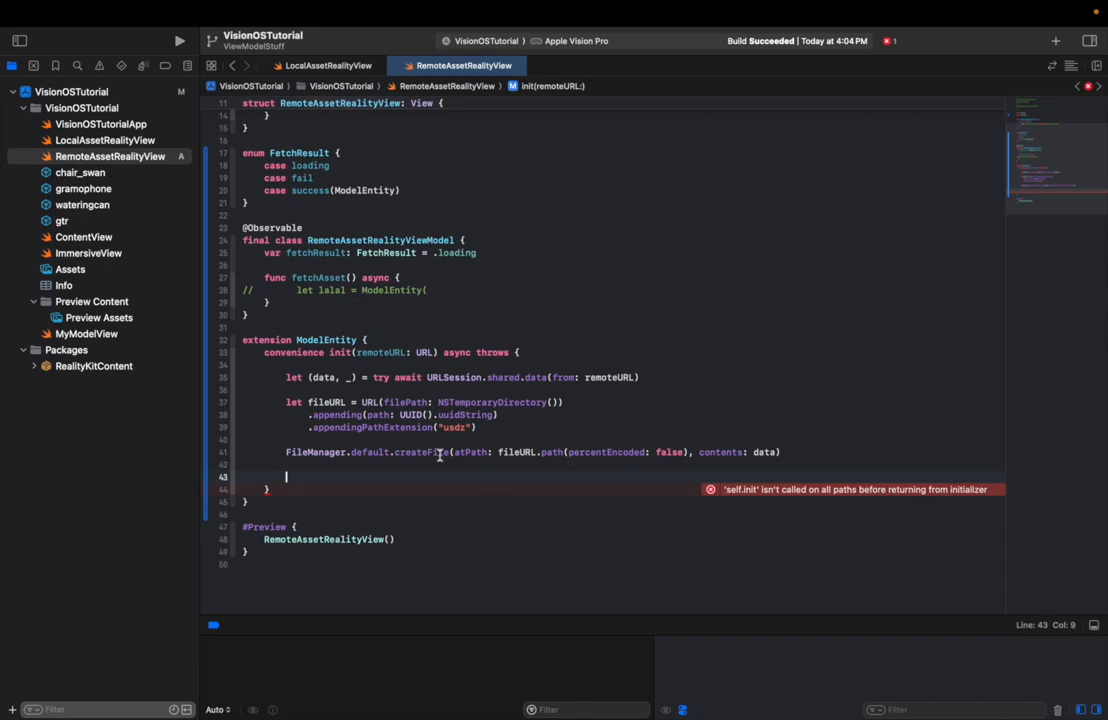
mouse_move(454, 478)
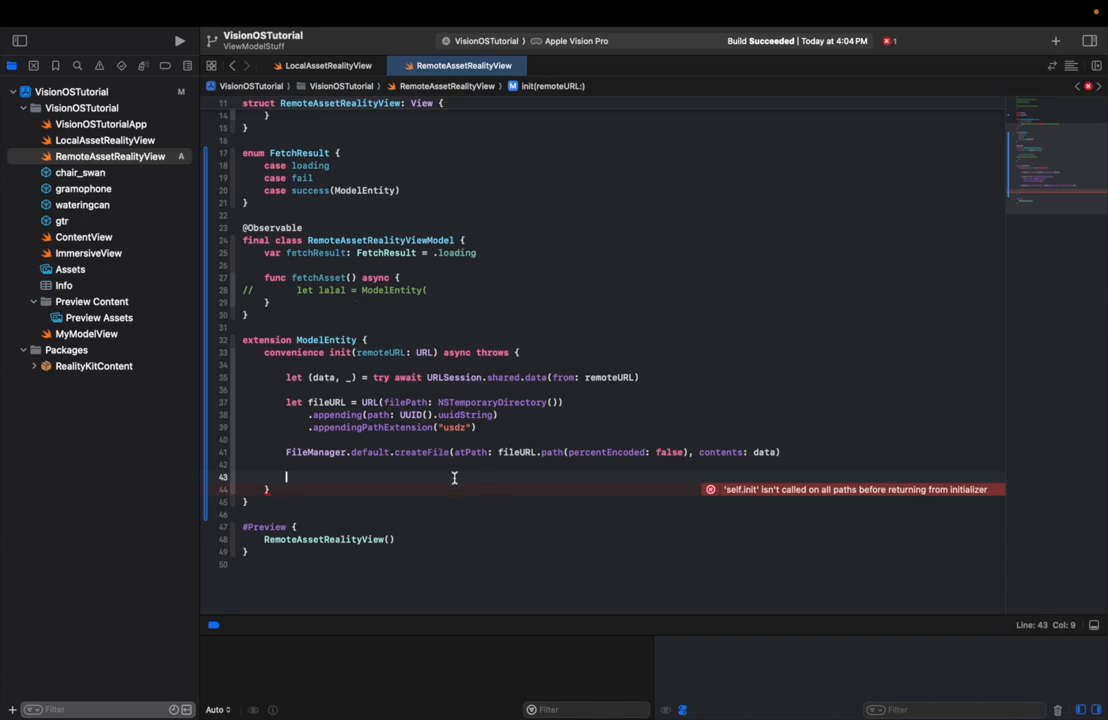
type("try awai")
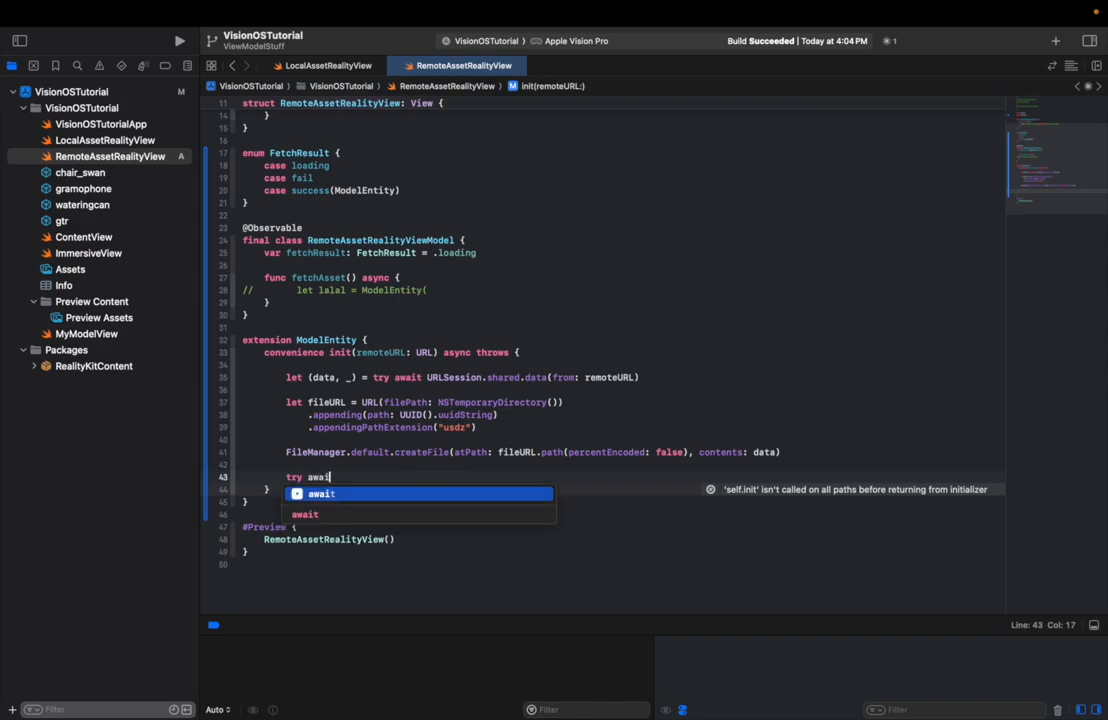
type("self.init(contentsOf:")
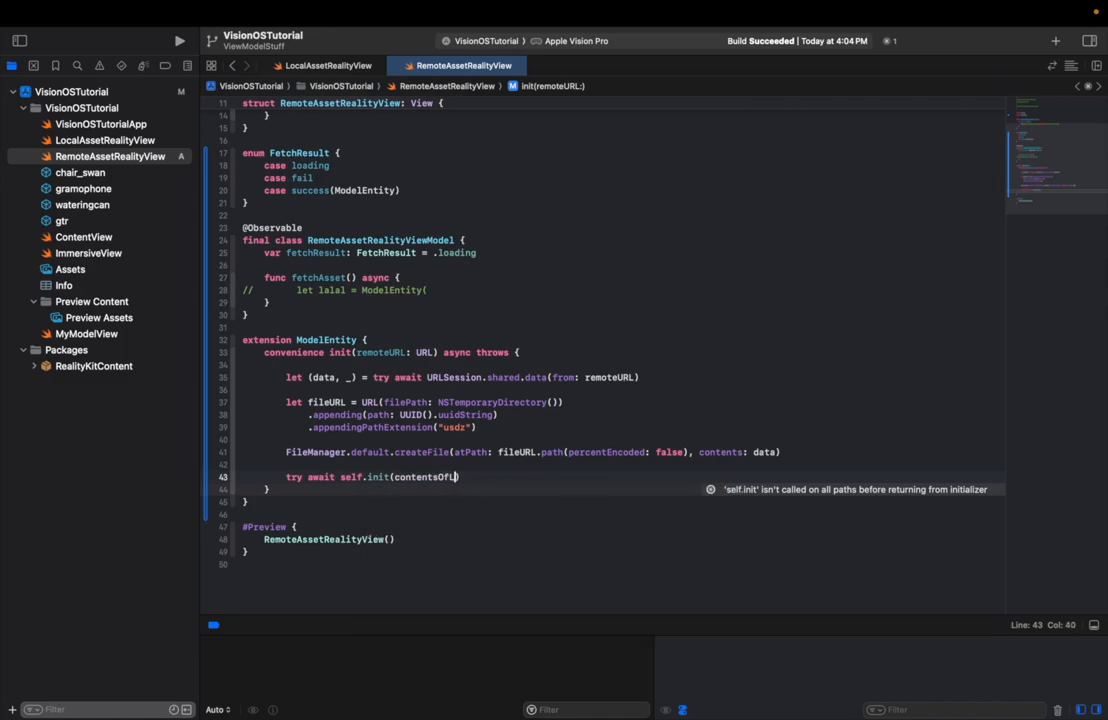
type("fileURL")
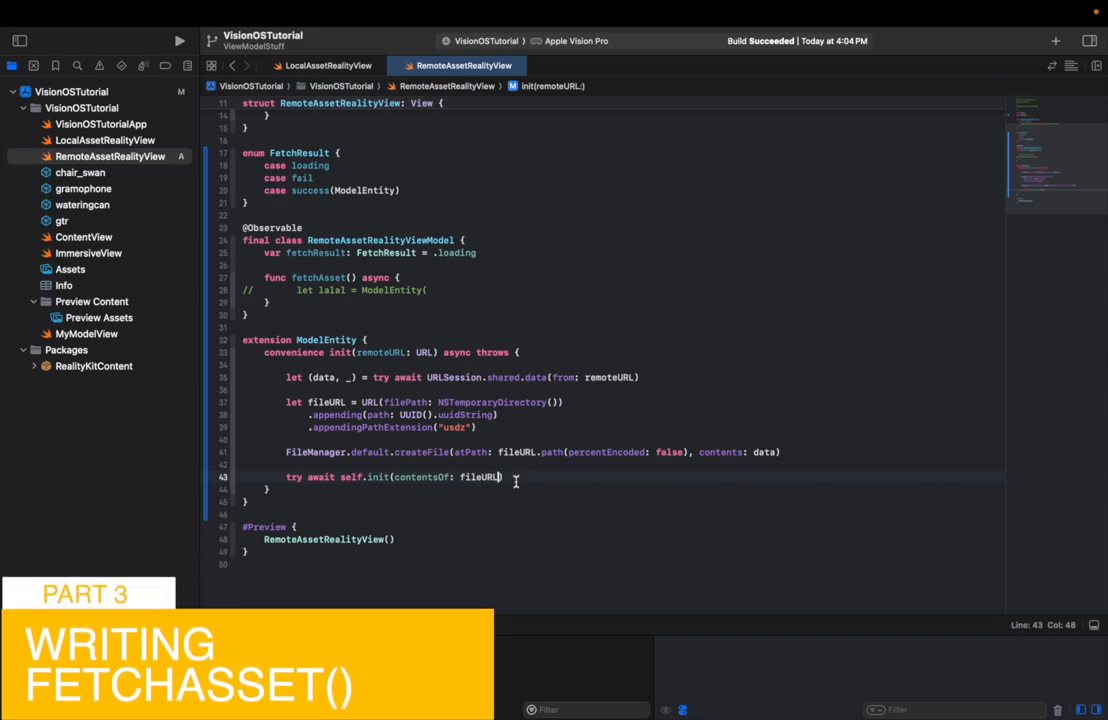
left_click(428, 290)
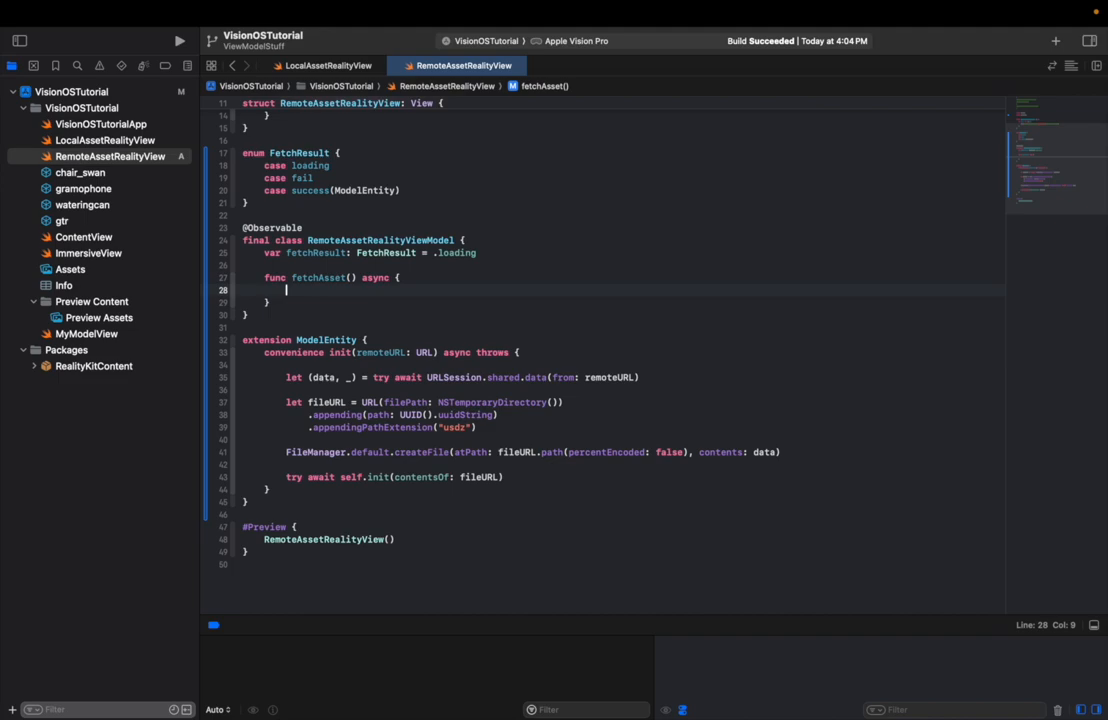
Step: Guard a URL built from the Apple teapot.usdz link copied from MyModelView into fetchAsset
type("a")
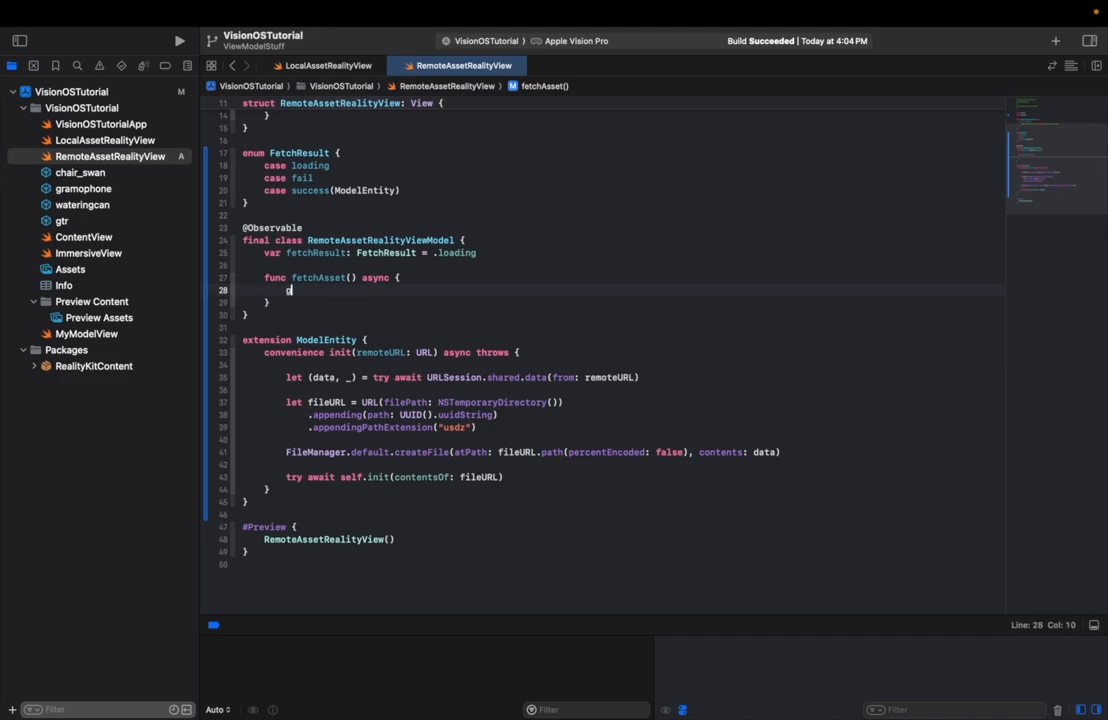
type("guard let")
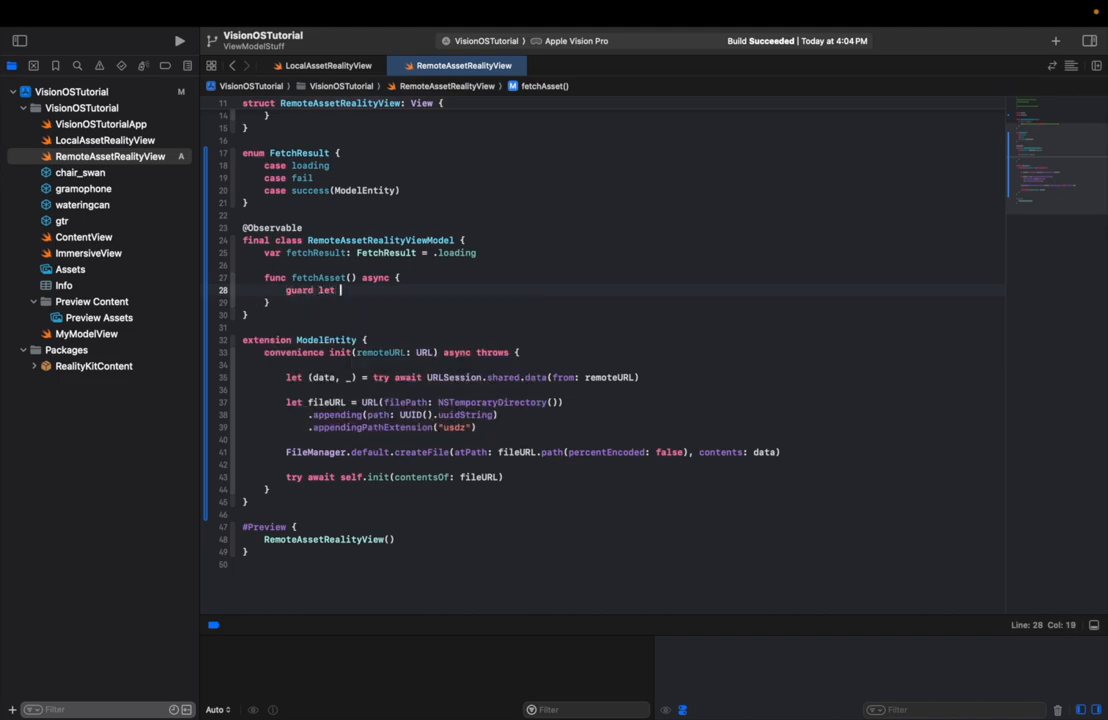
type("url = Ur")
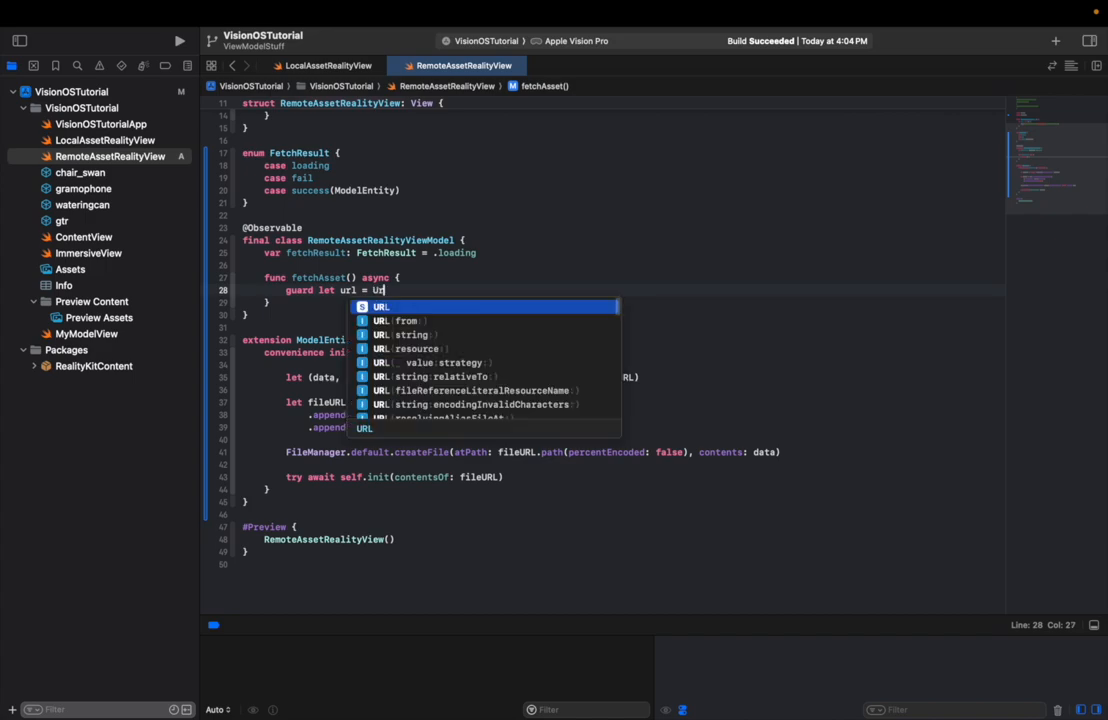
left_click(420, 334)
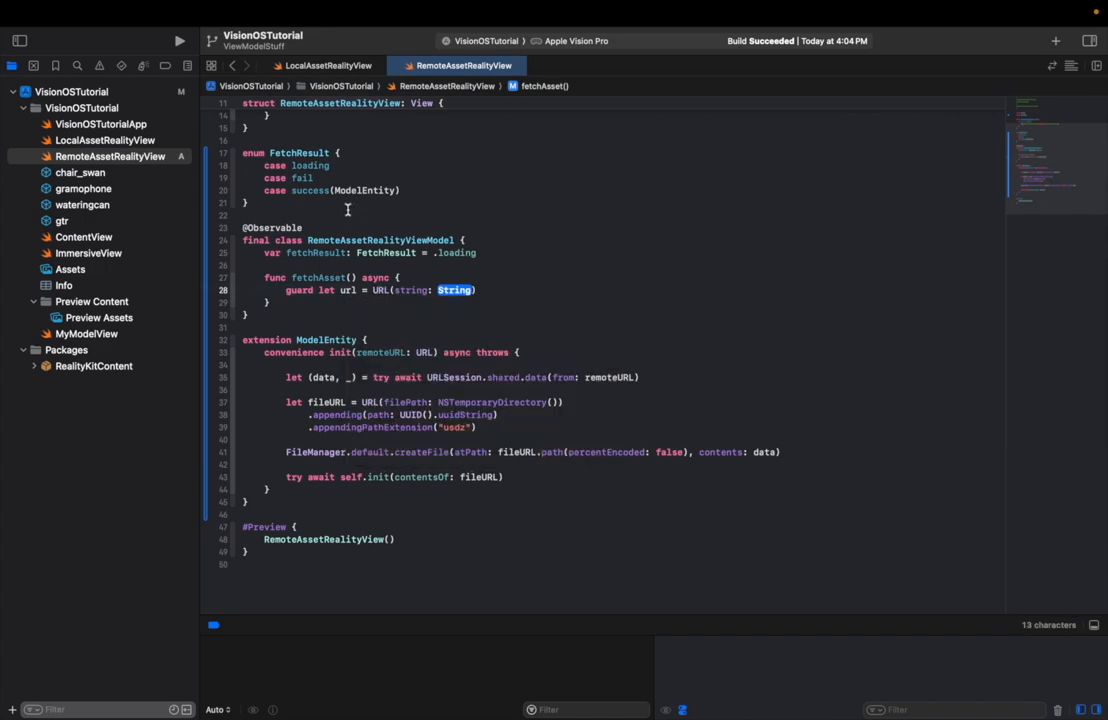
left_click(100, 124)
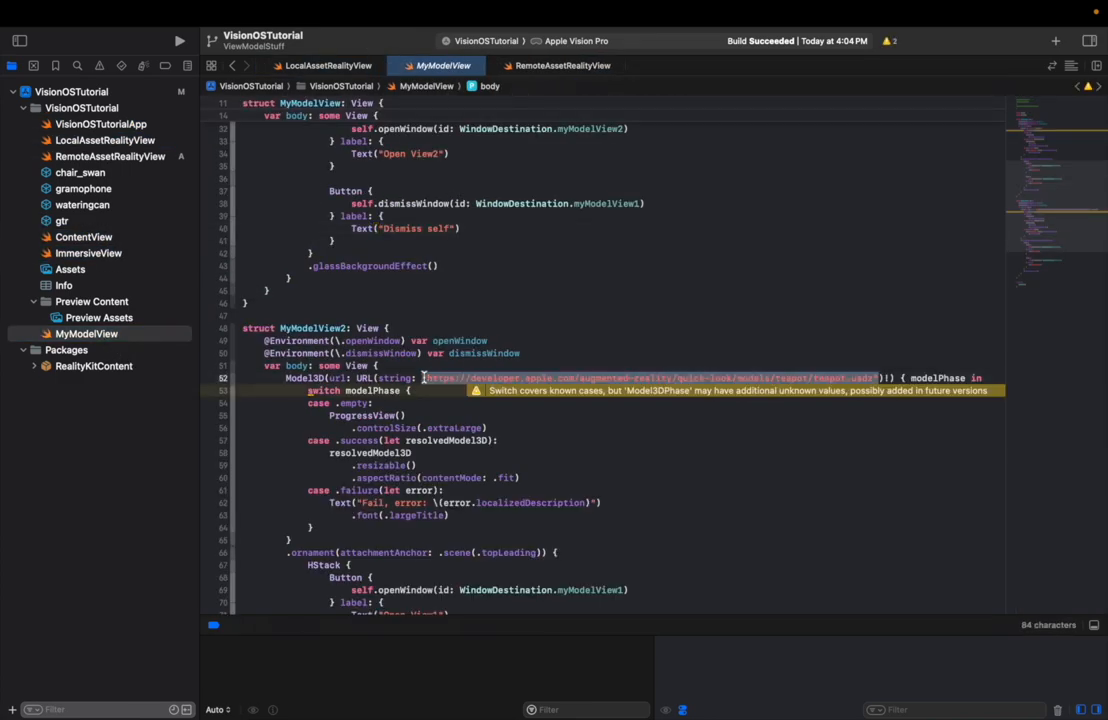
left_click(322, 64)
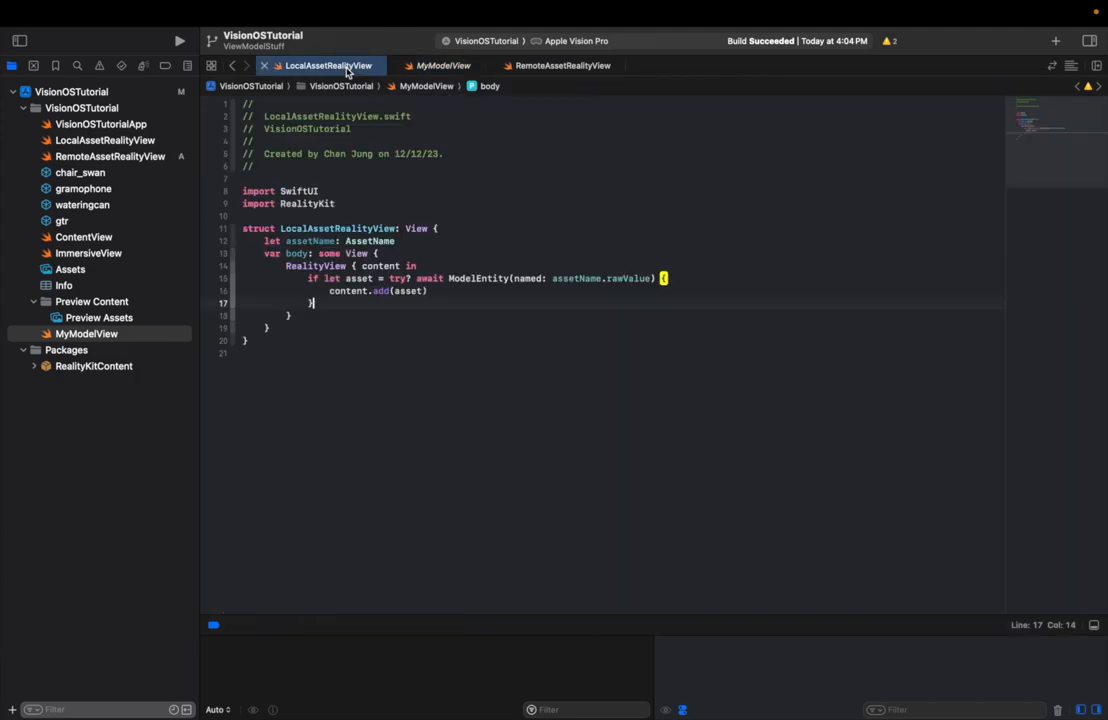
left_click(556, 64)
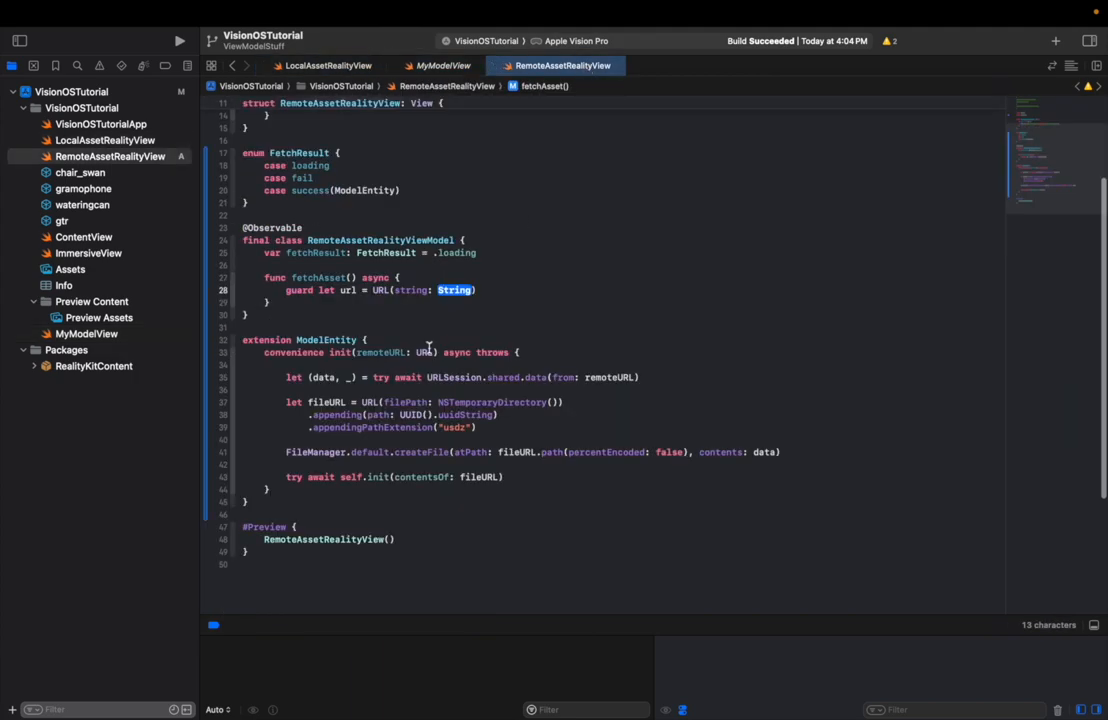
type("\"https://developer.apple.com/augmented-reality/quick-look/models/teapot/teapot.usdz\"")
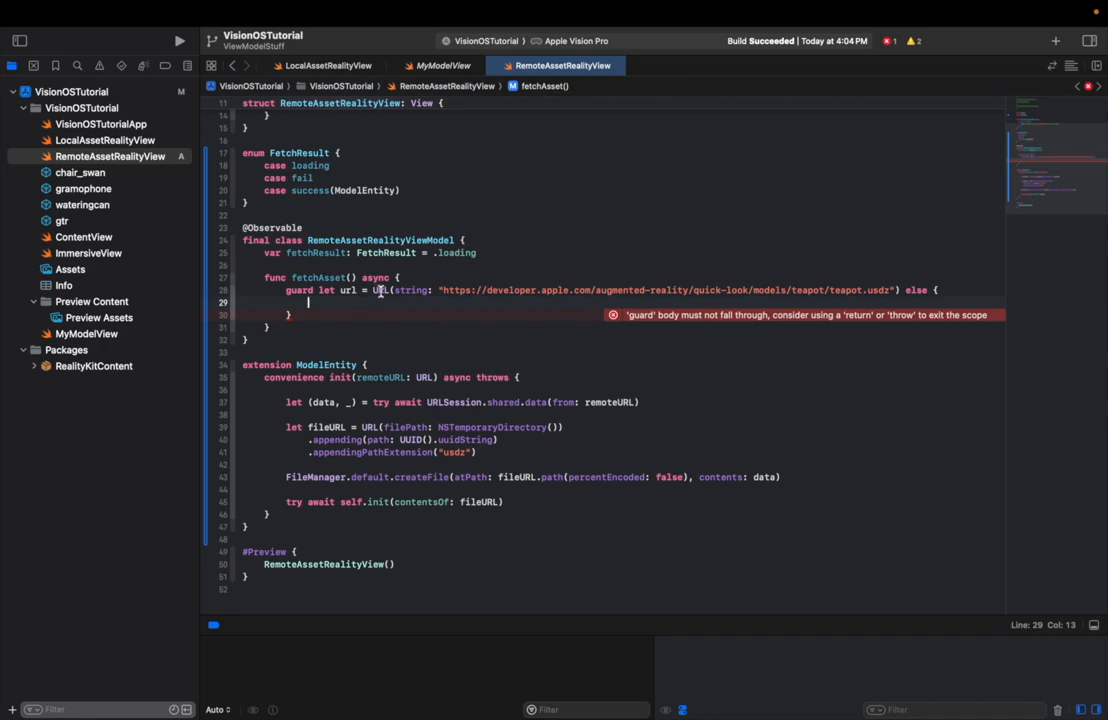
Step: In the guard's else branch set self.fetchResult = .fail and return
double_click(380, 290)
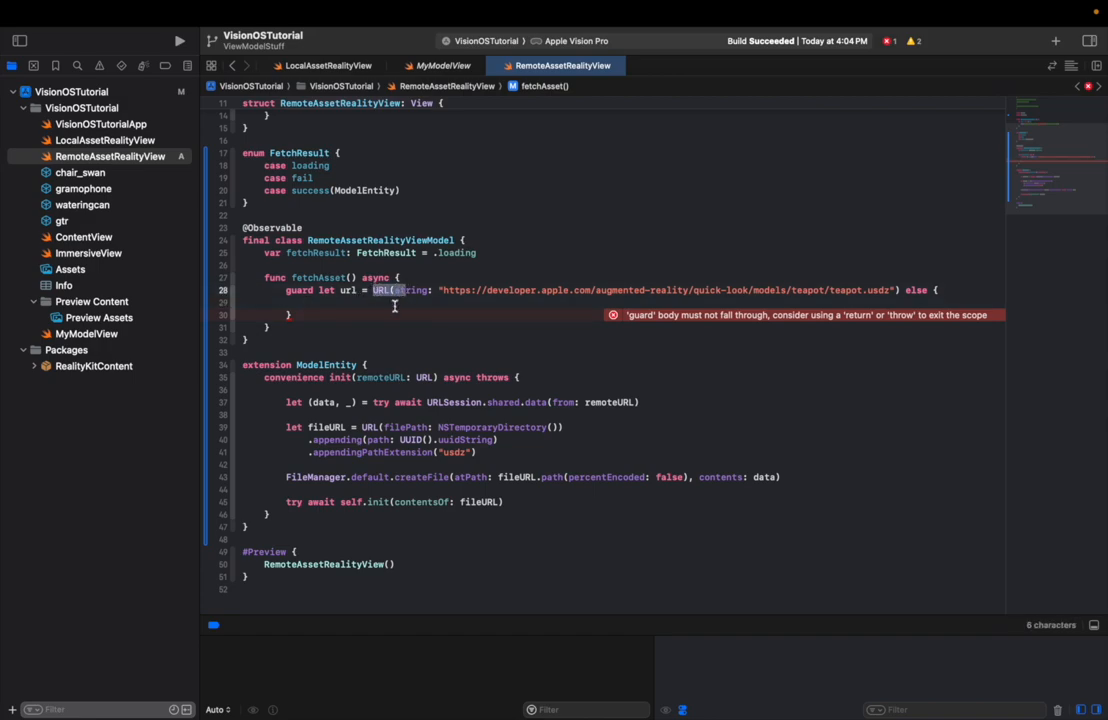
type("self.fetchResult = .fail")
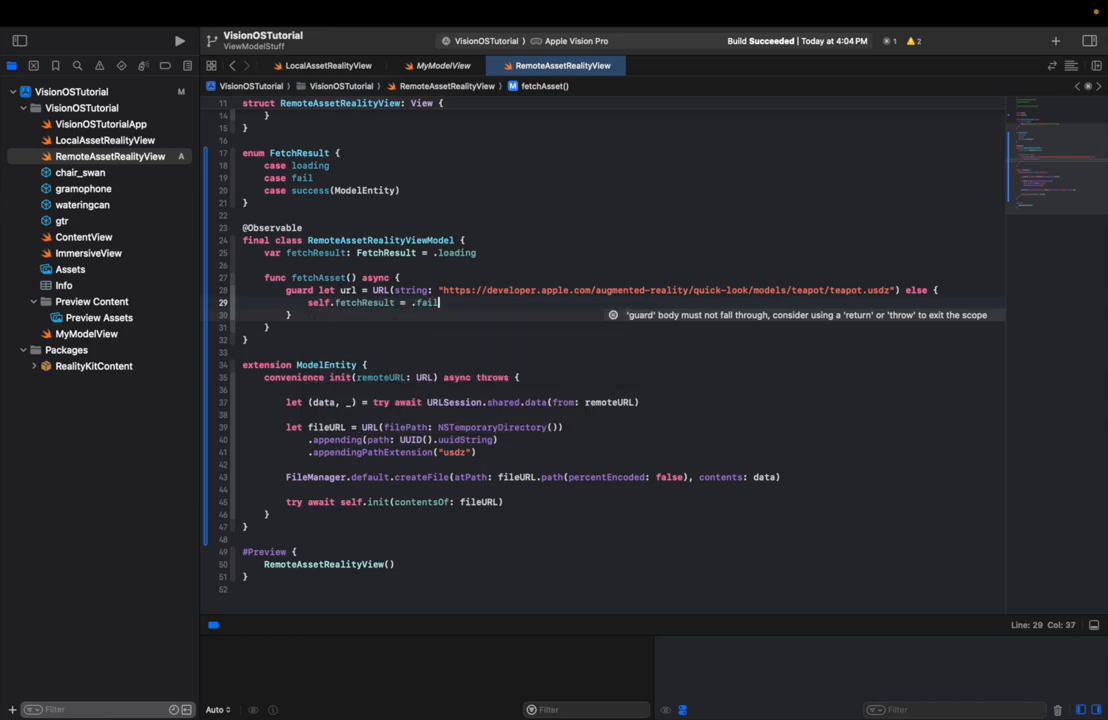
type("return")
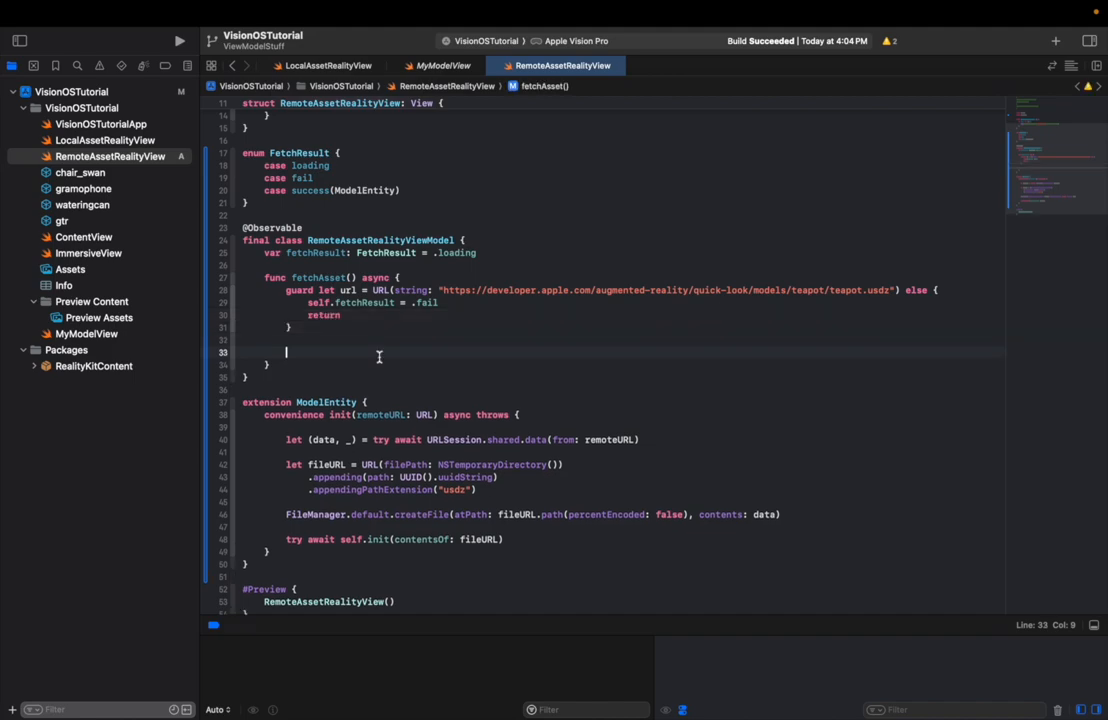
Step: Wrap let modelEntity = try await ModelEntity(remoteURL: url) in a do block
type("let modelEntity =")
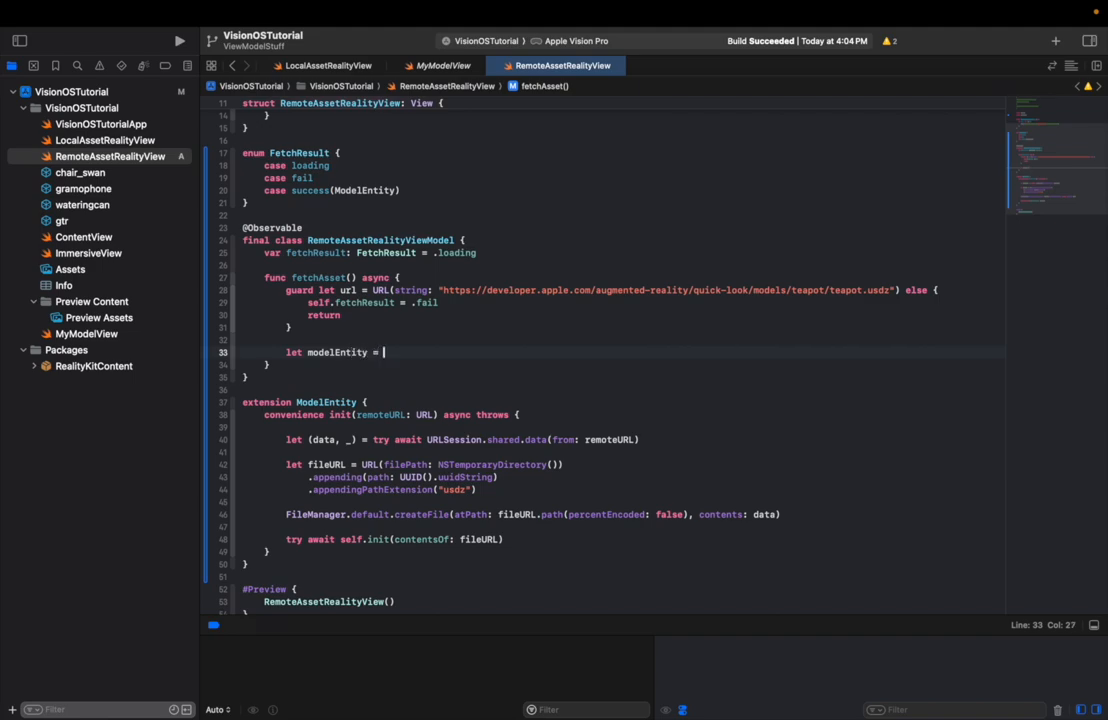
type("ModelEntity(")
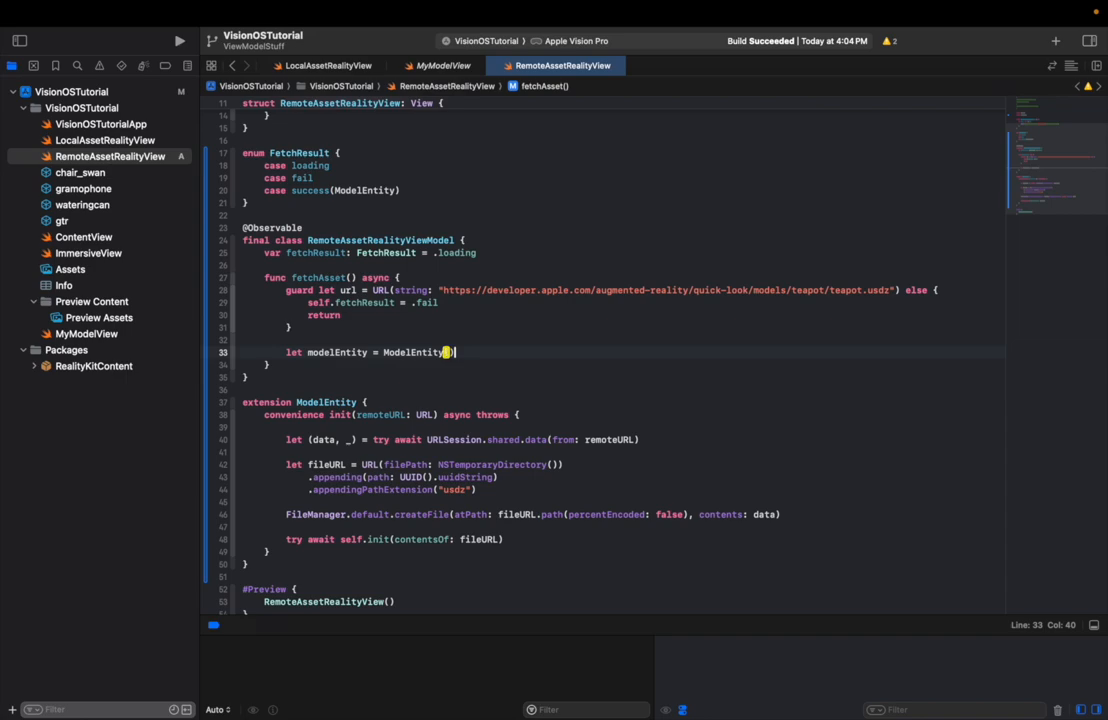
type("remoteURL: url")
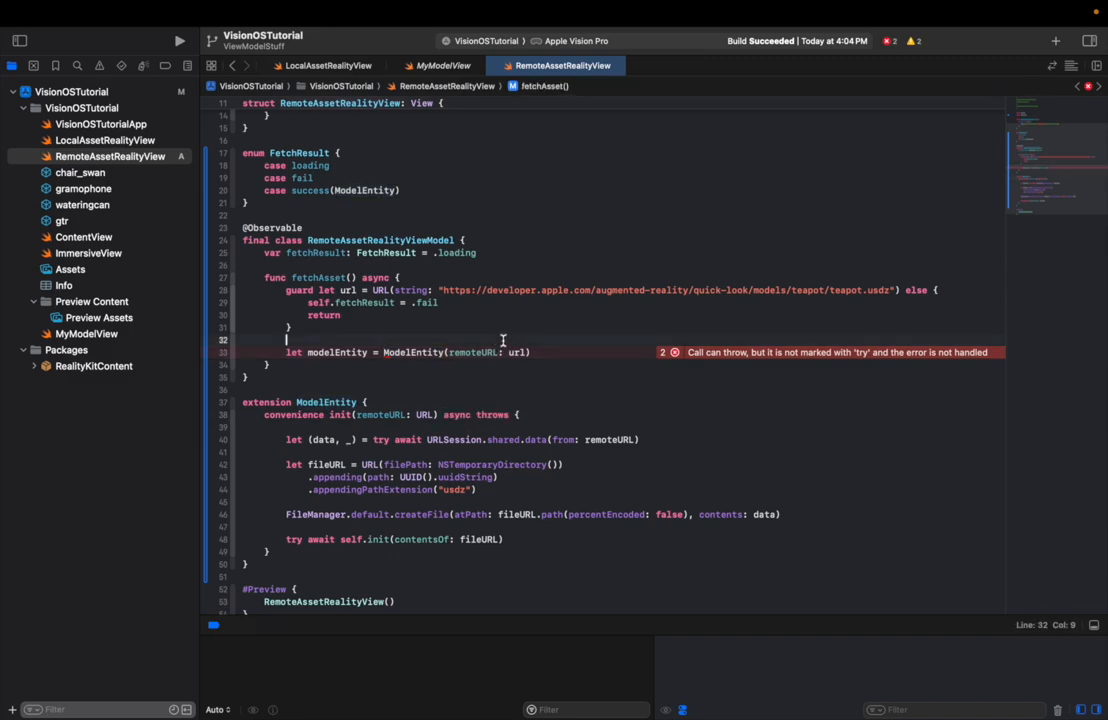
type("do {")
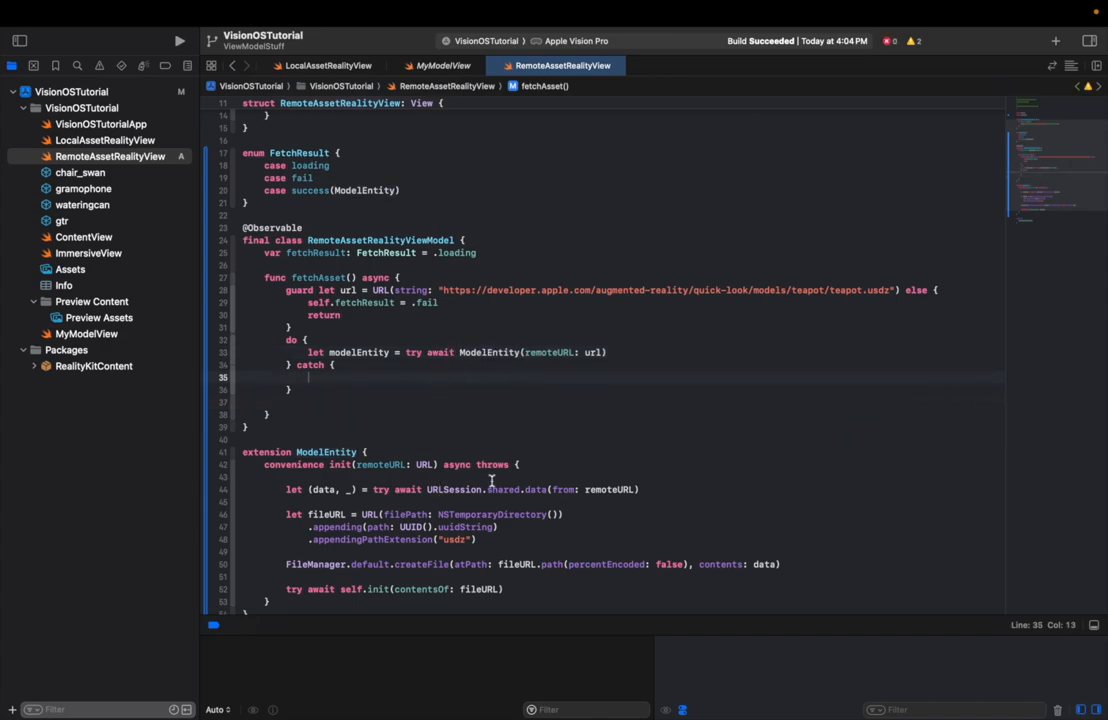
double_click(476, 464)
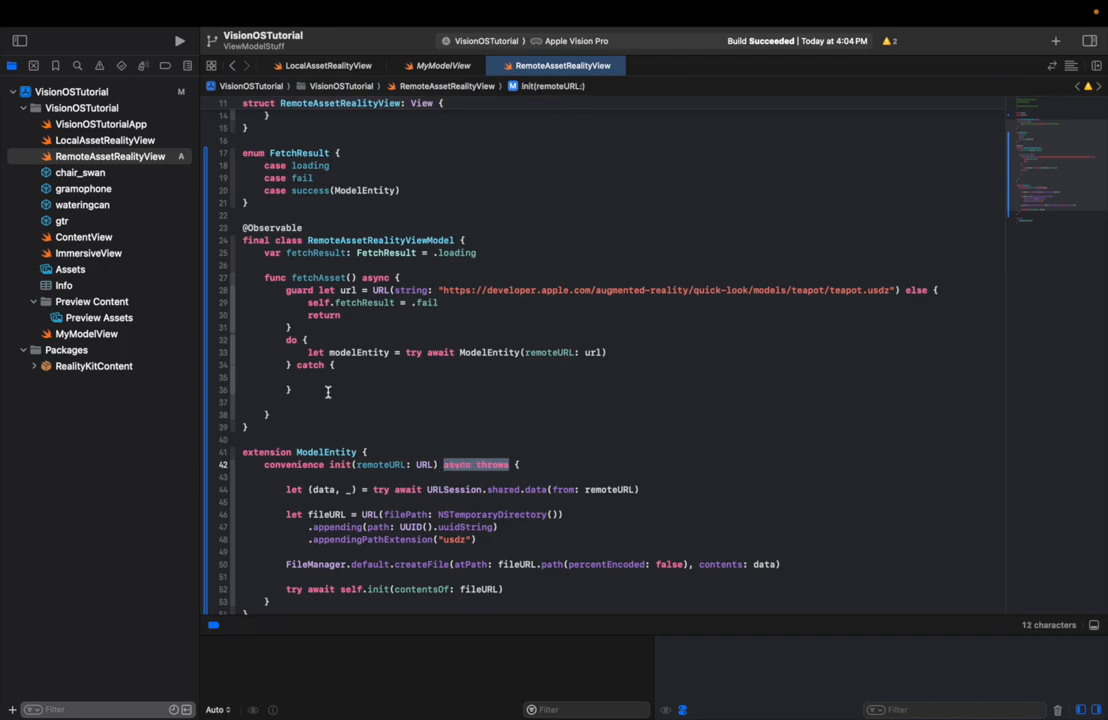
Step: Set fetchResult to .success(modelEntity) in do and .fail in the catch block
left_click(310, 376)
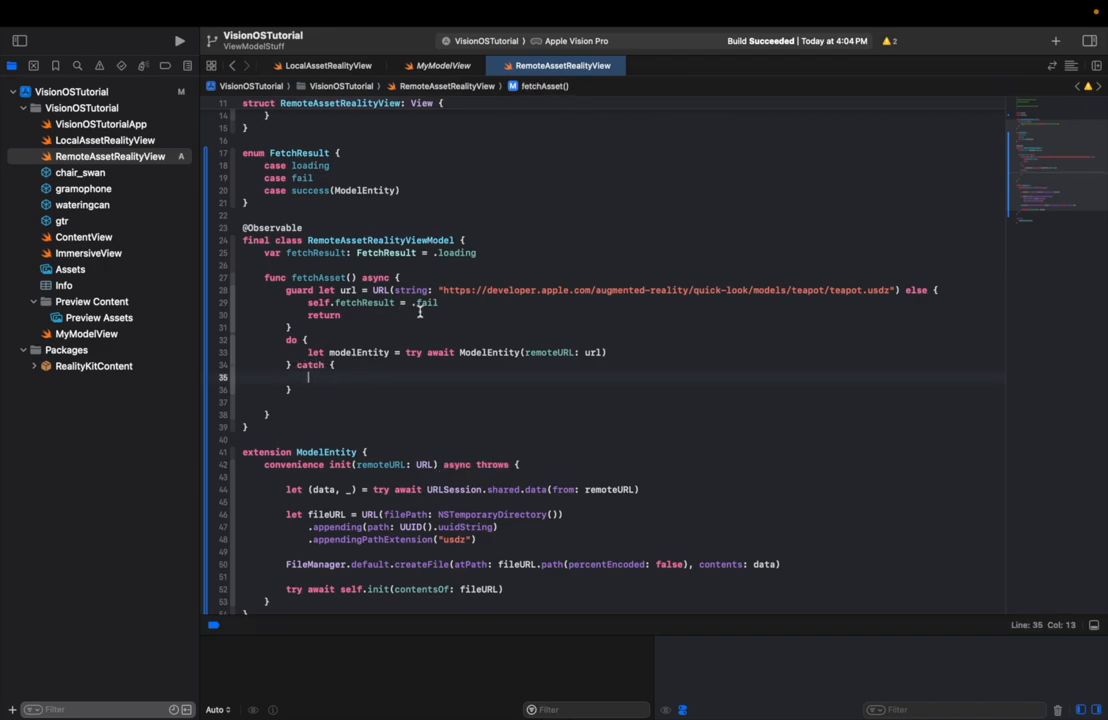
double_click(352, 302)
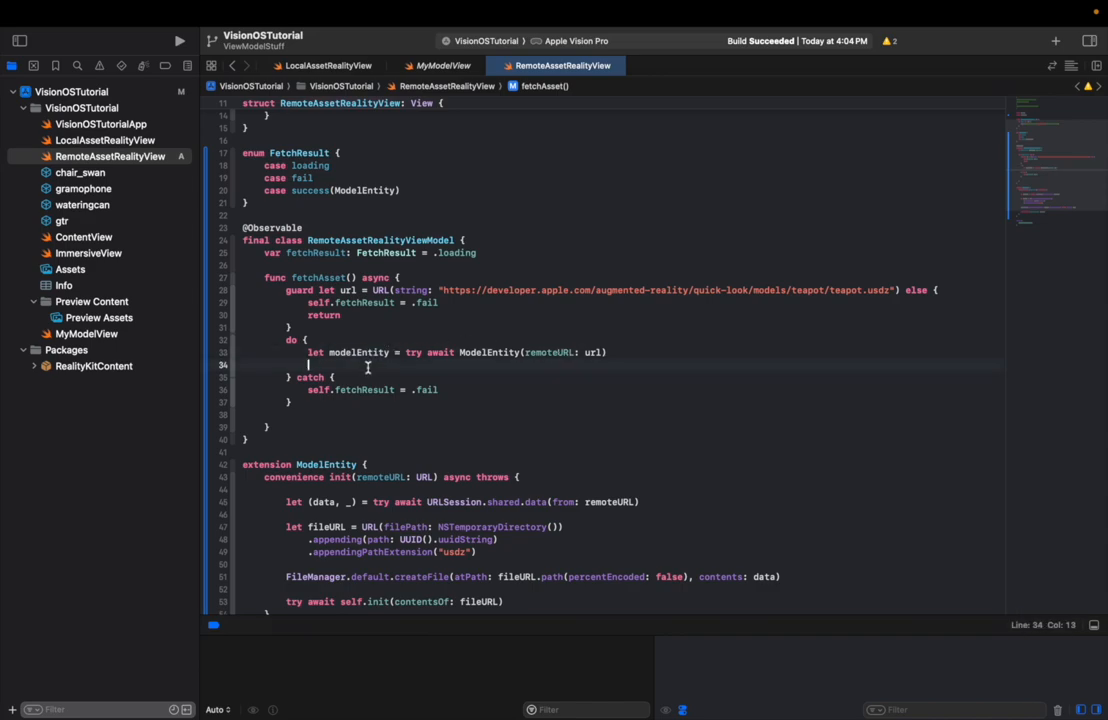
type("self")
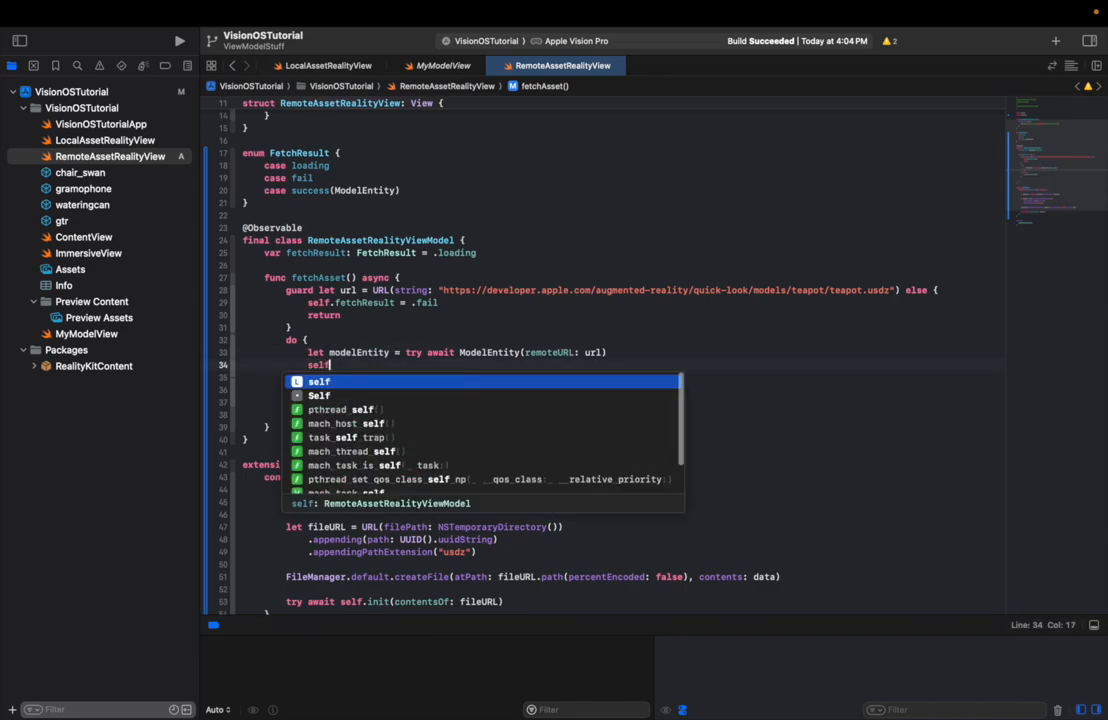
type(".")
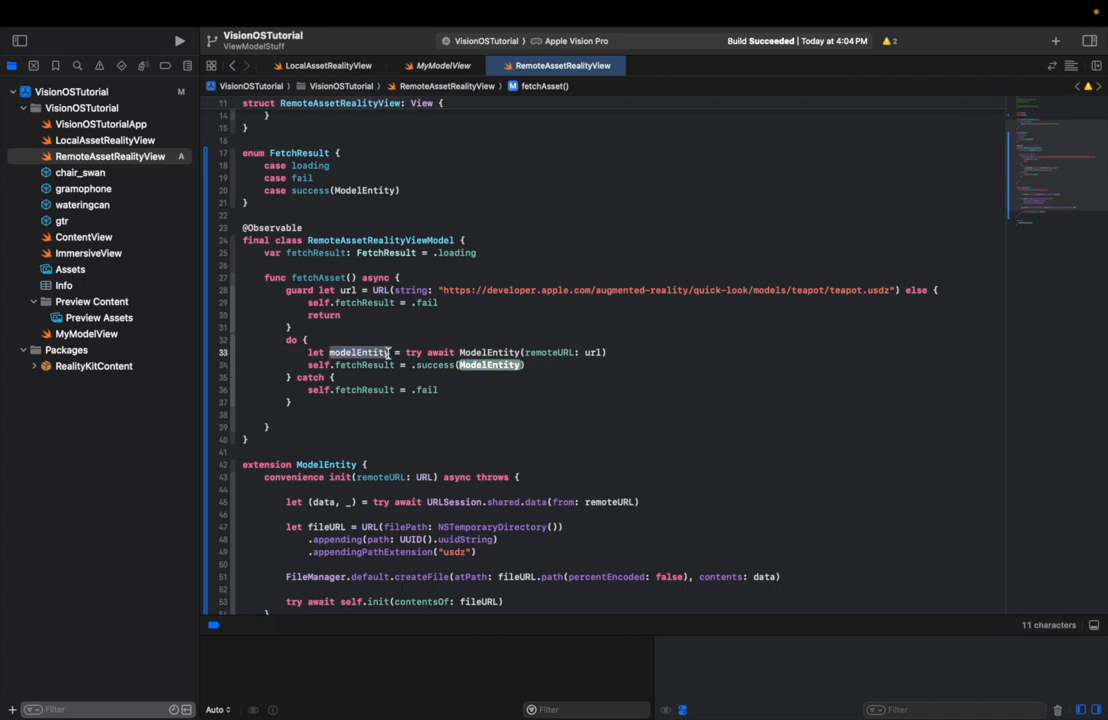
left_click(524, 364)
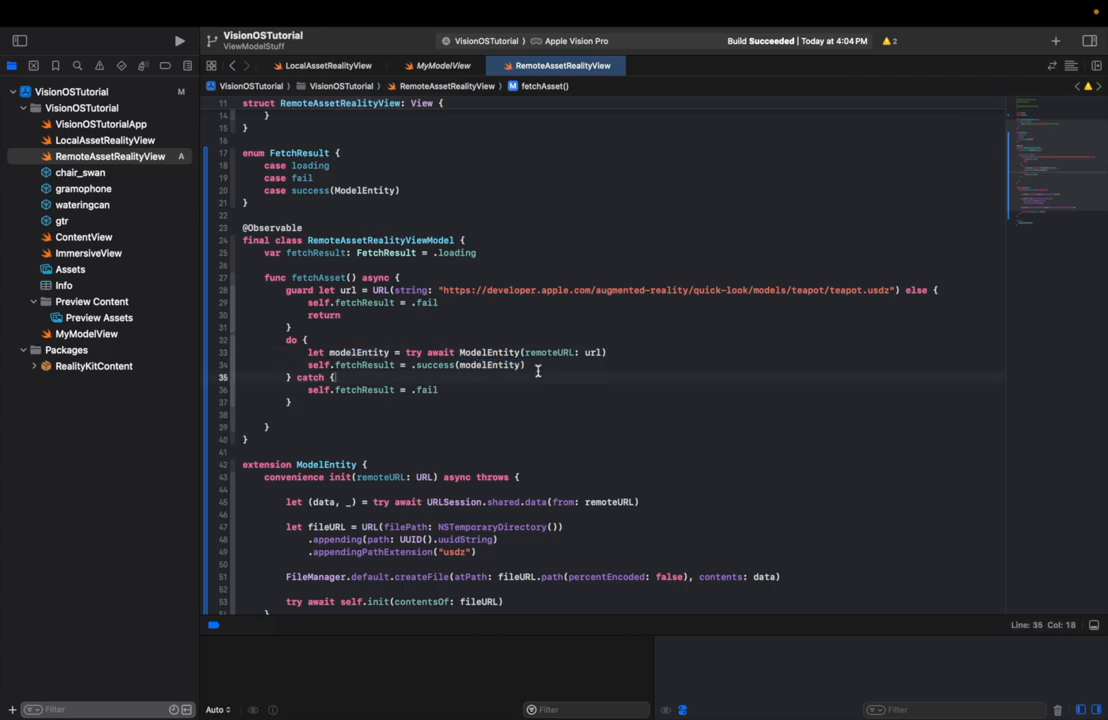
scroll("up", 3)
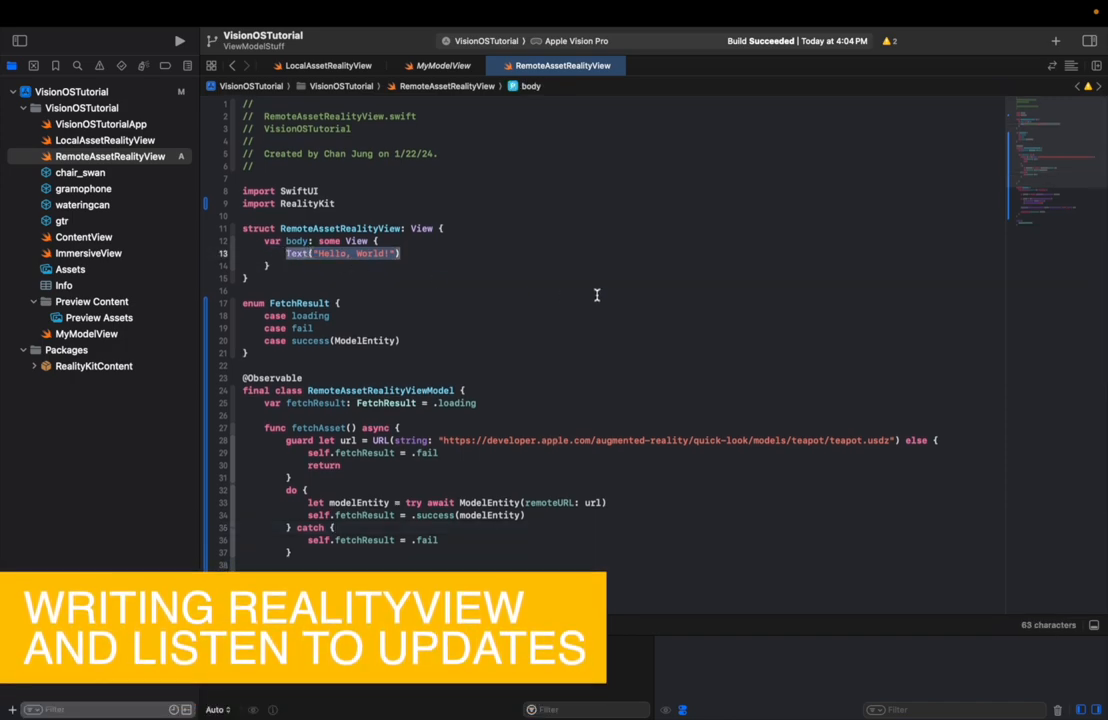
Step: Replace the Hello World text with RealityView { _ in } update: { content in }
type("RealityView { _ in } update: { inout RealityViewContent in")
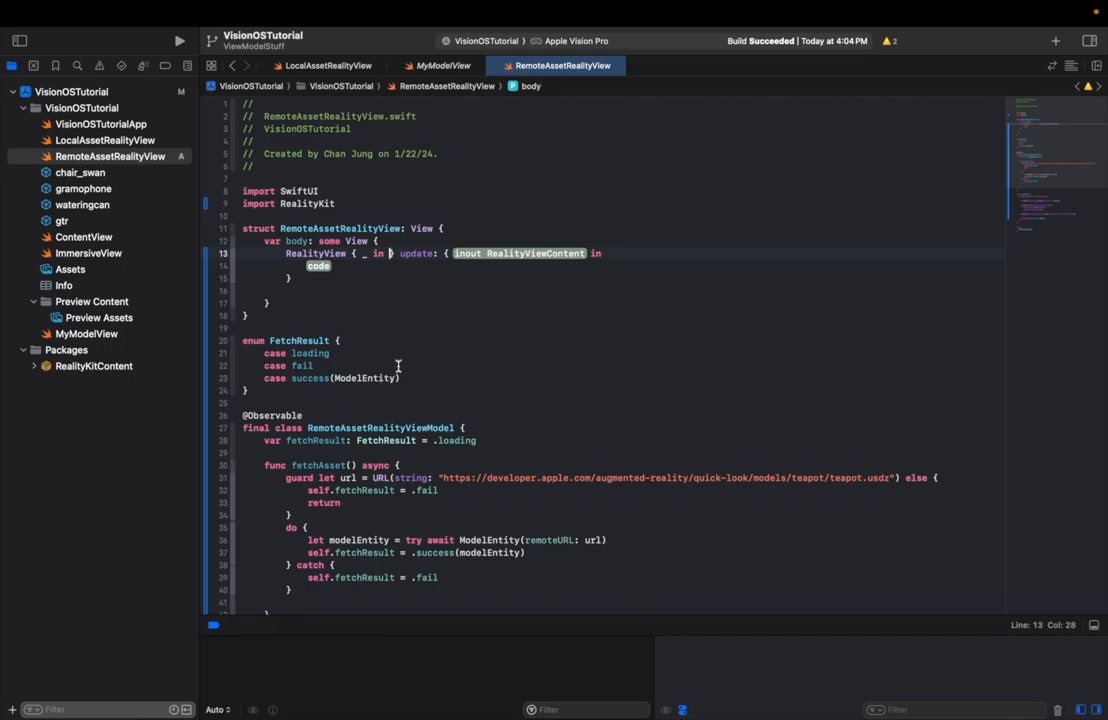
double_click(340, 228)
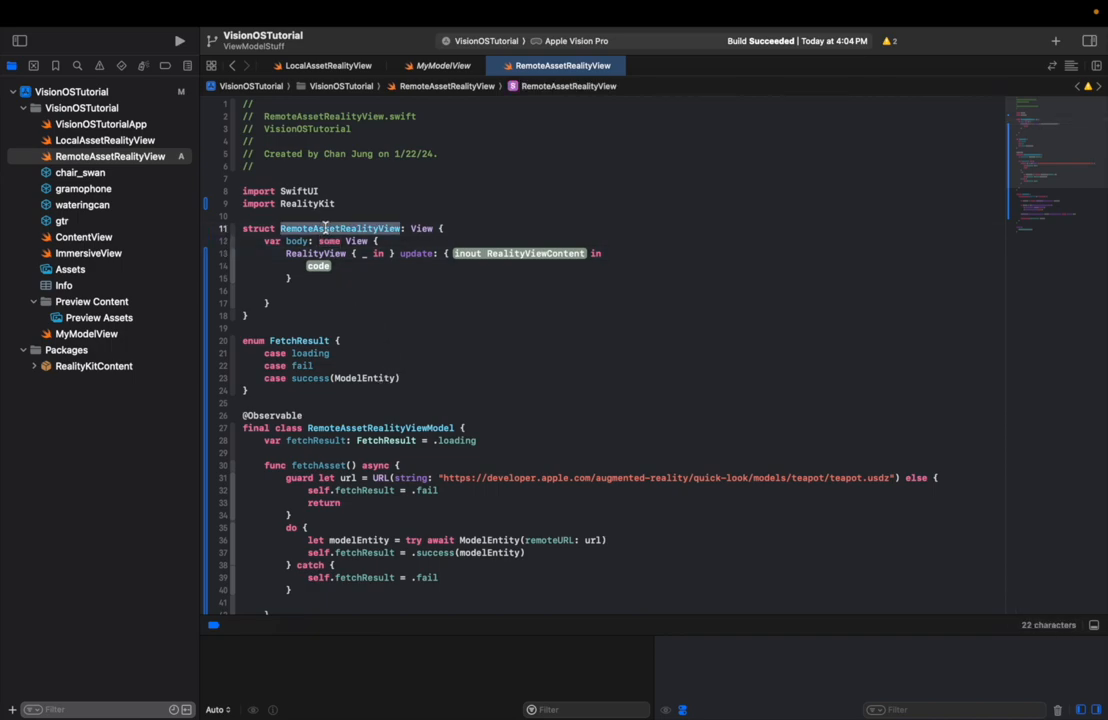
mouse_move(396, 302)
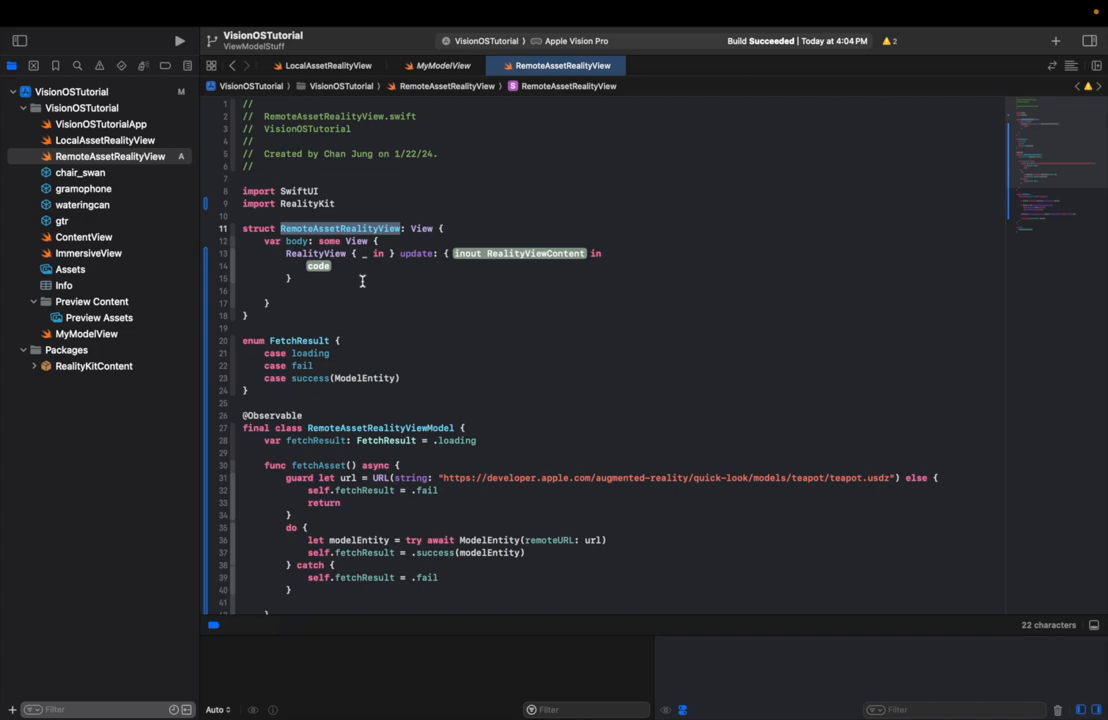
mouse_move(292, 464)
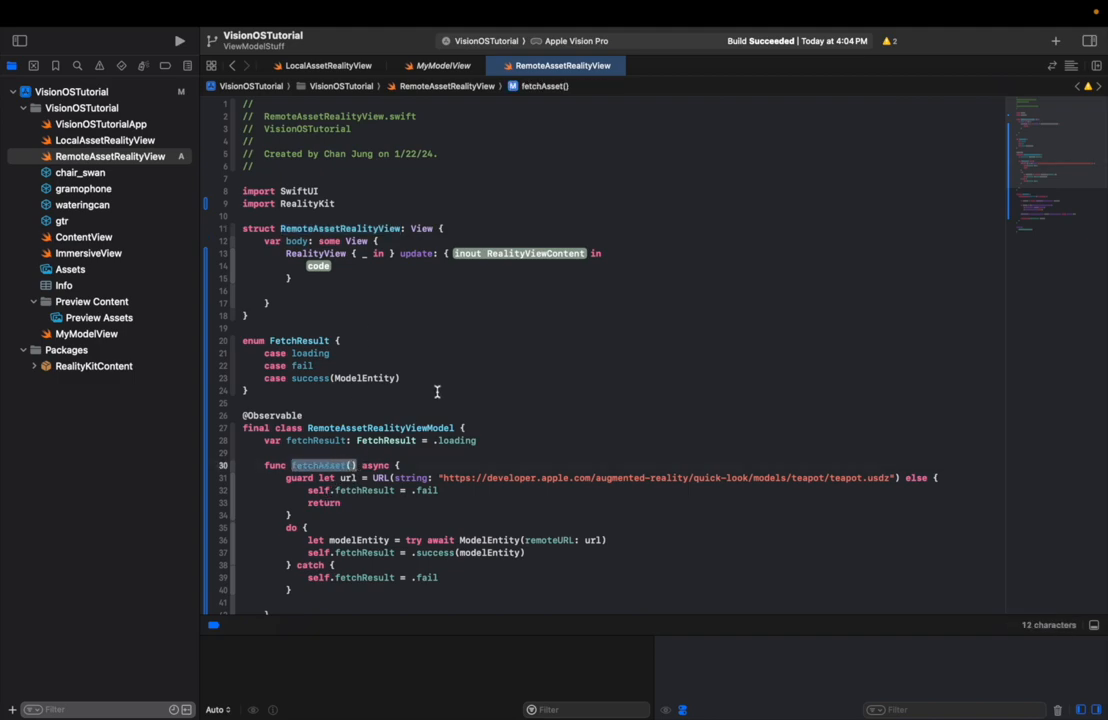
left_click(312, 440)
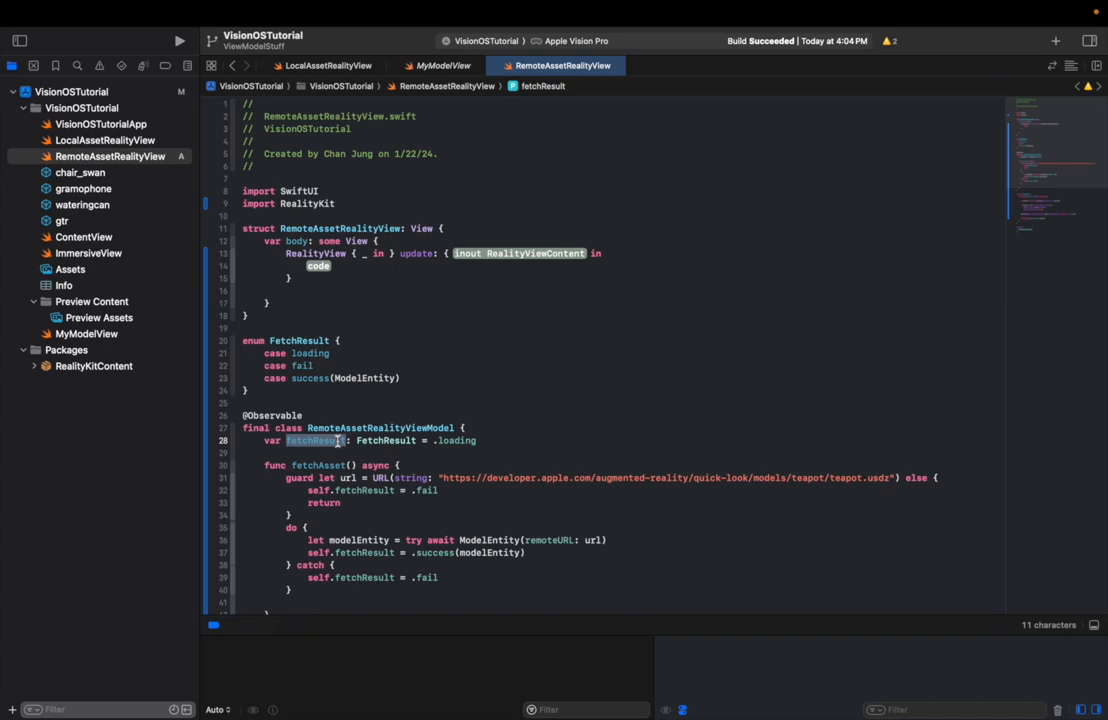
left_click(456, 252)
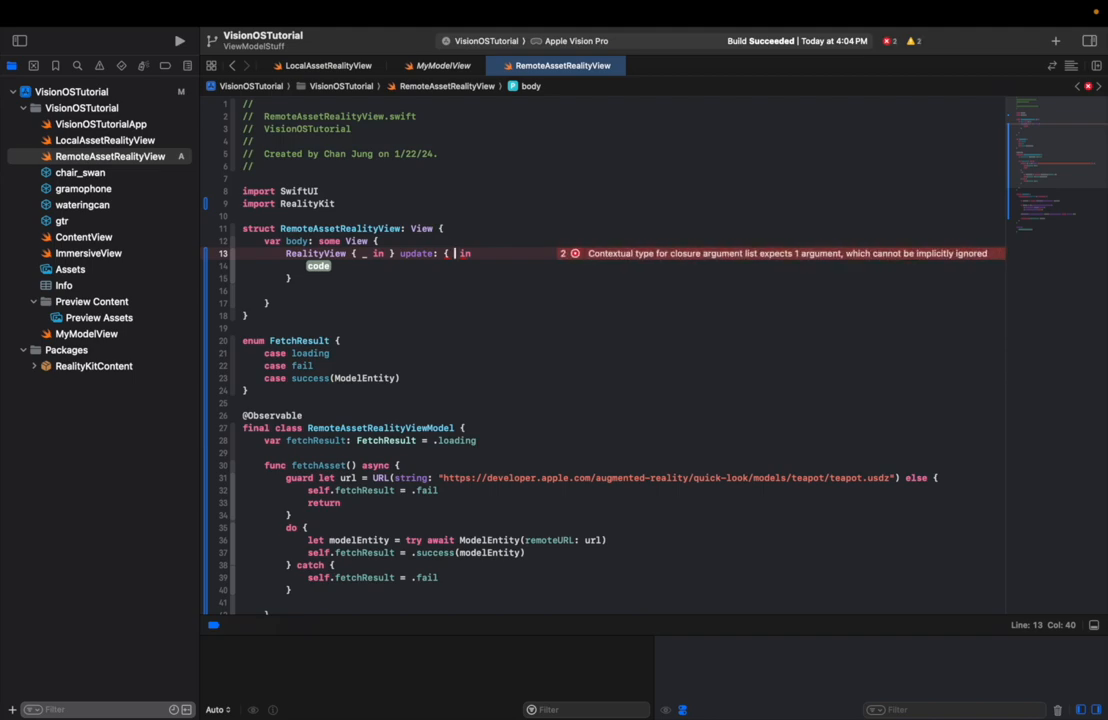
type("cont")
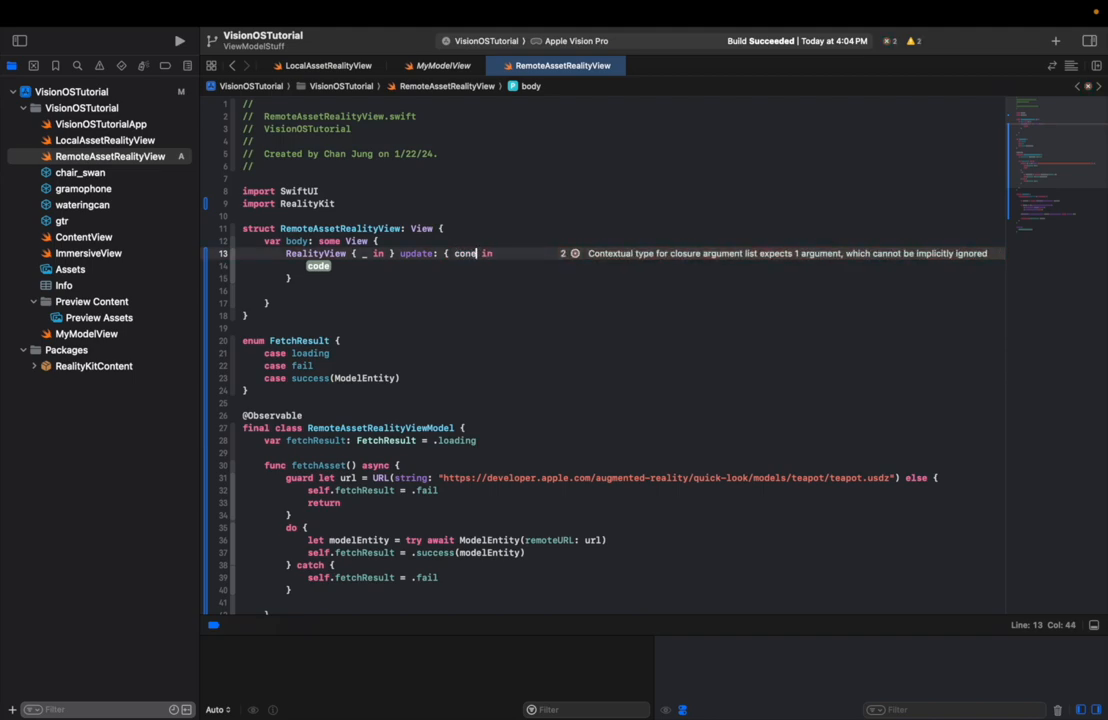
key("Backspace")
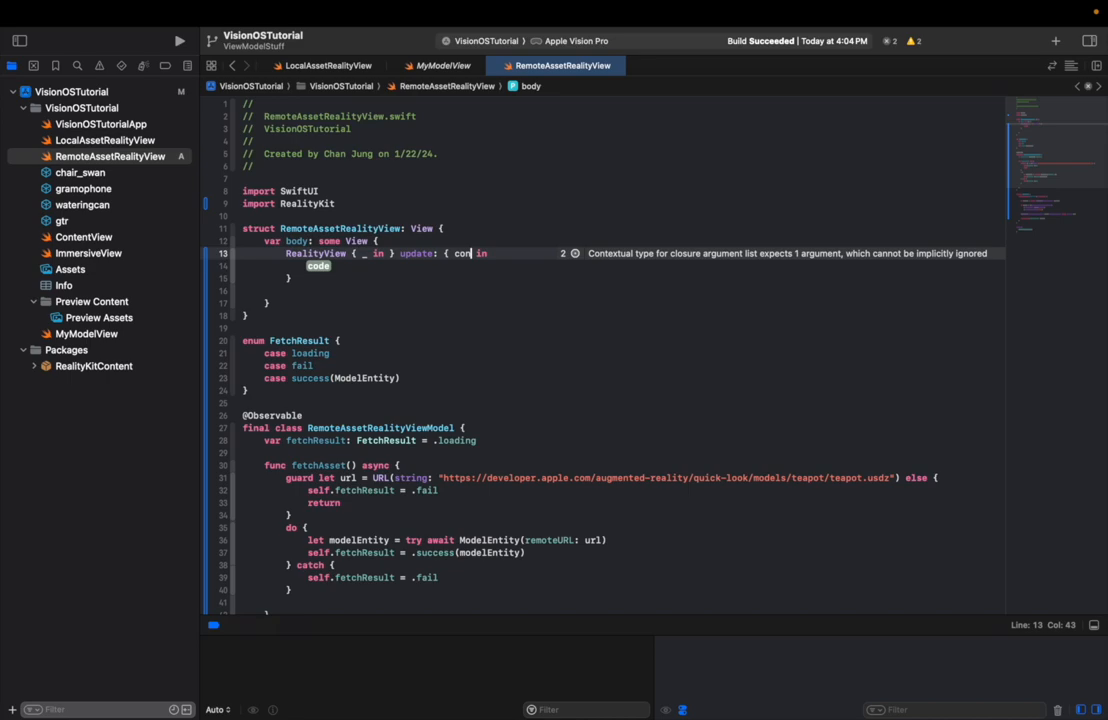
type("tent")
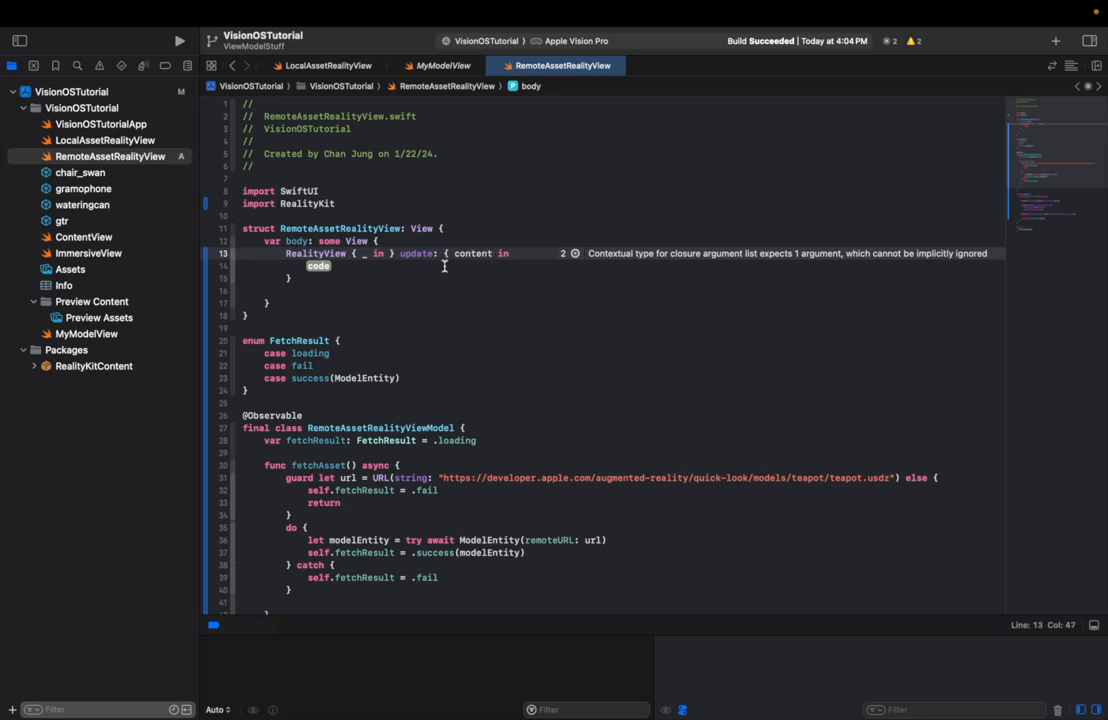
left_click(396, 278)
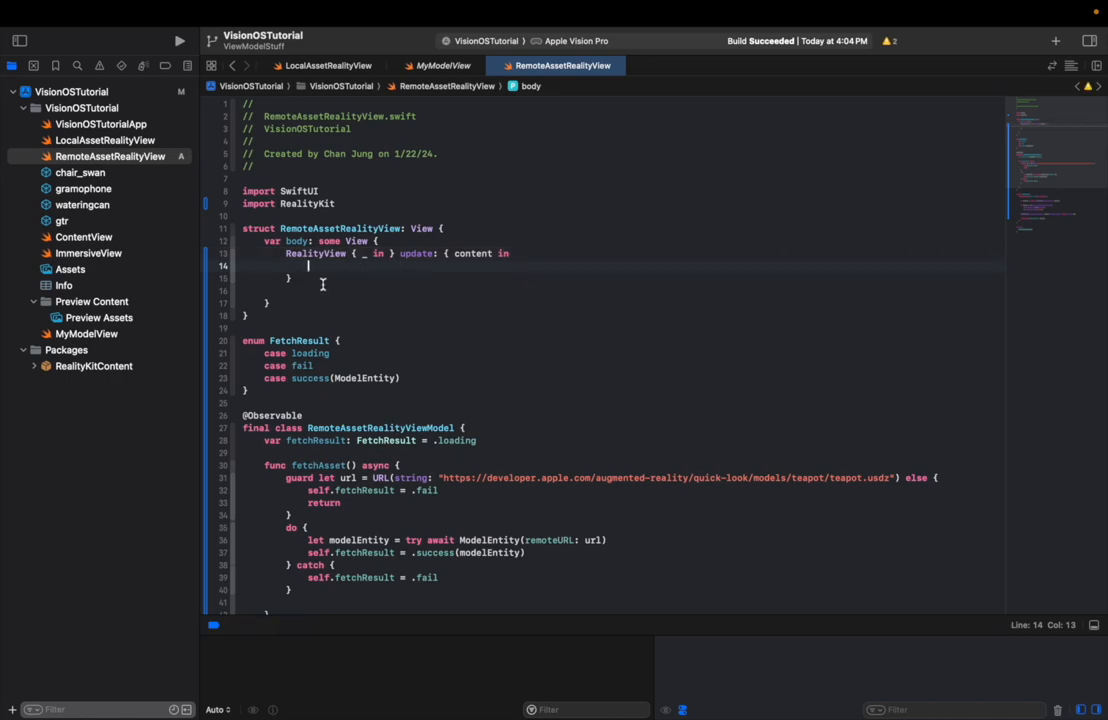
key("Return")
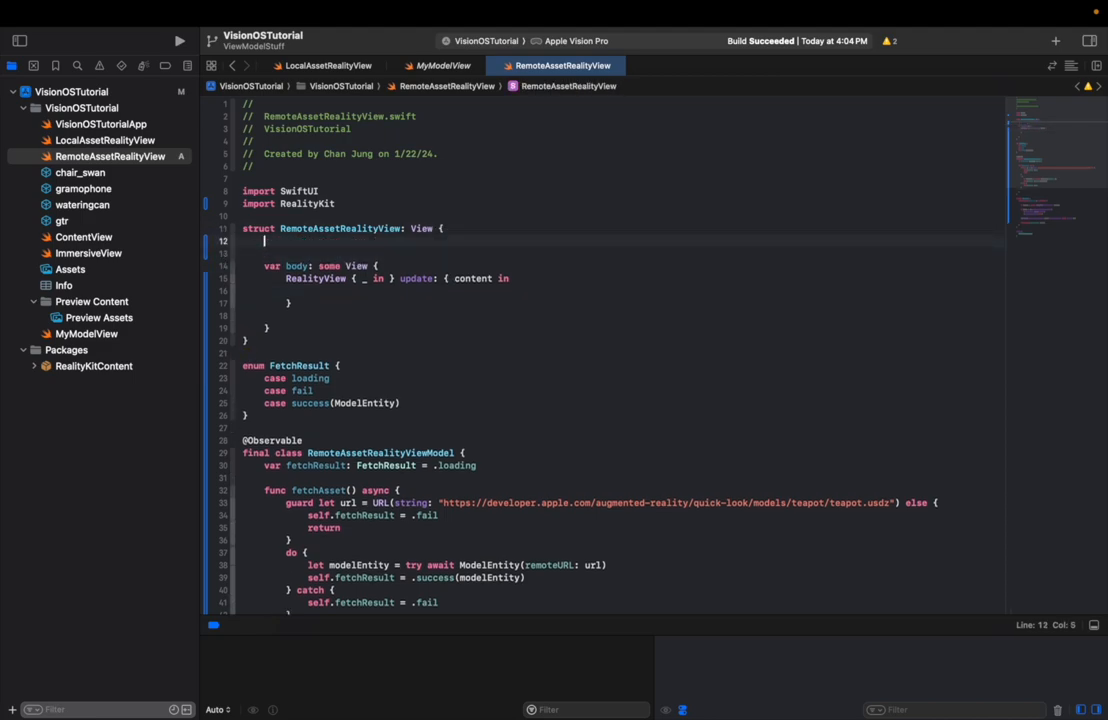
type("@State var viewModel = RemoteAssetRealityViewModel(")
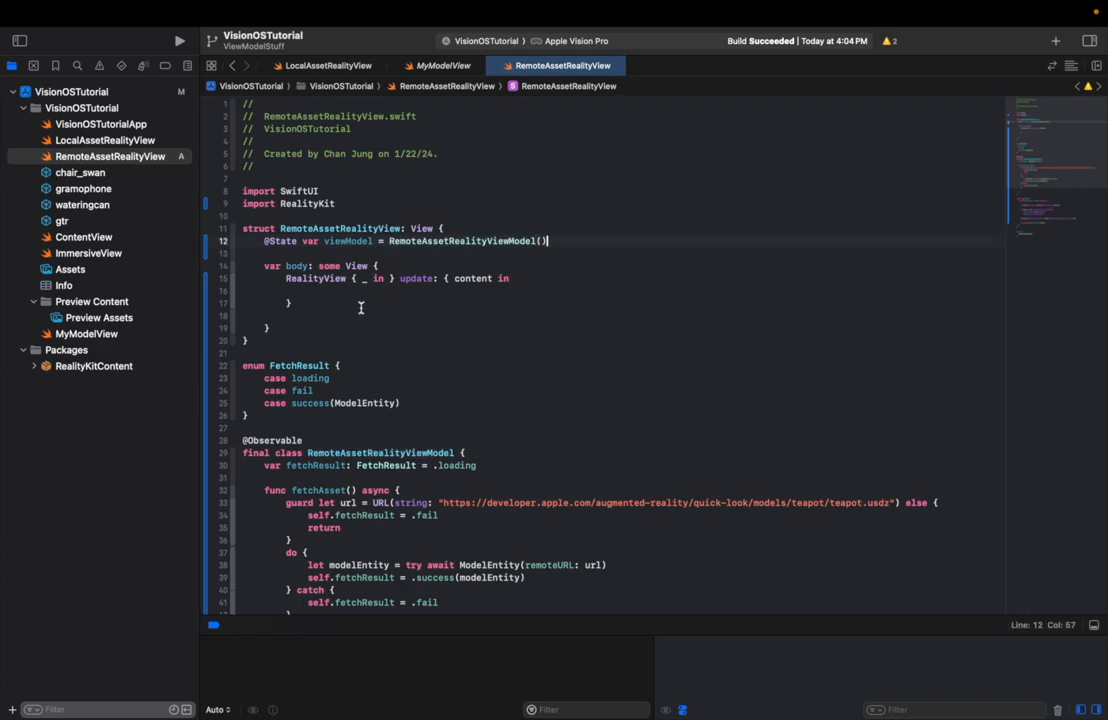
left_click(290, 316)
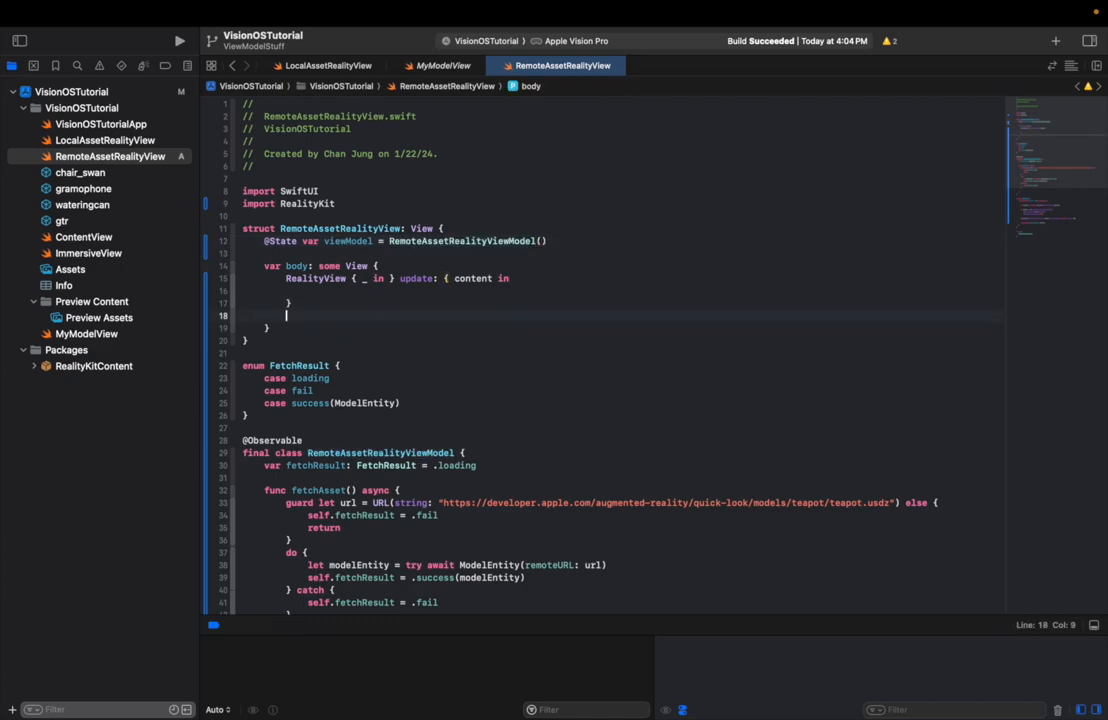
Step: Append .task { await viewModel.fetchAsset() } after the RealityView
type(".task {")
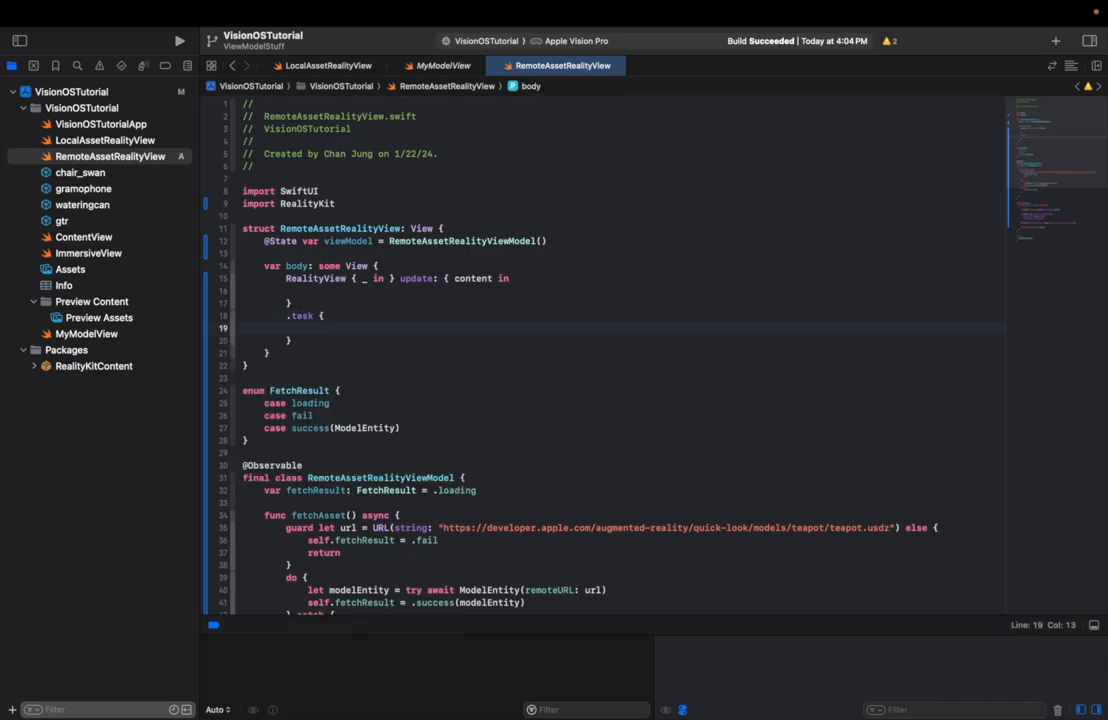
type("viewModel")
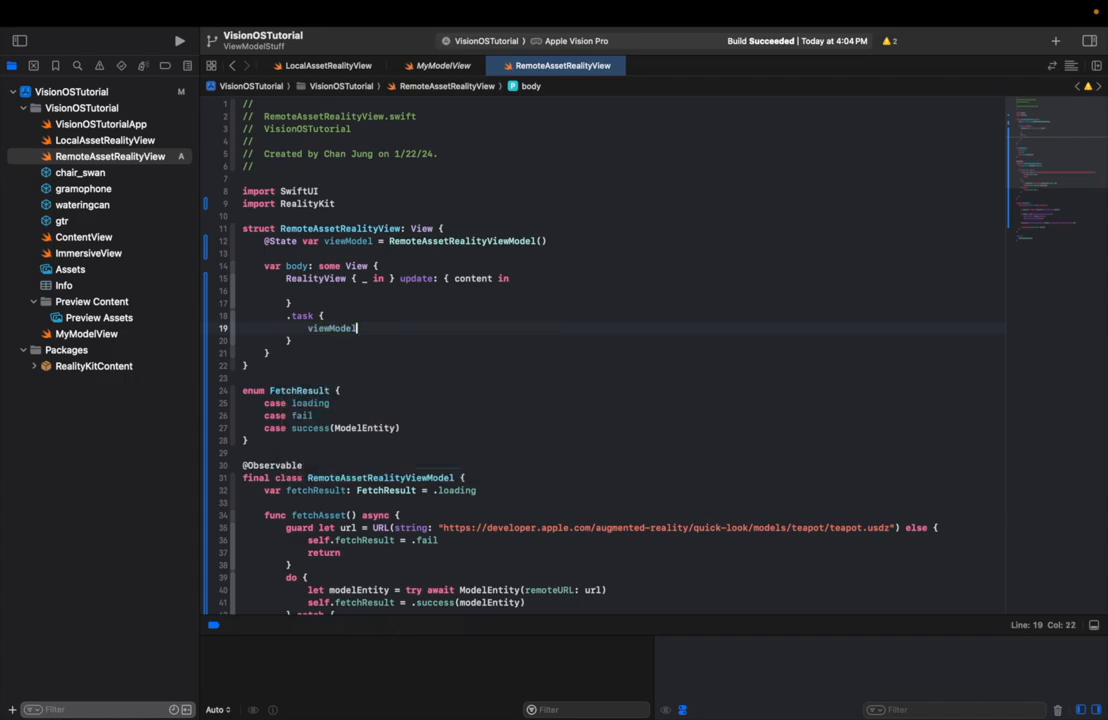
type(".fetchResu")
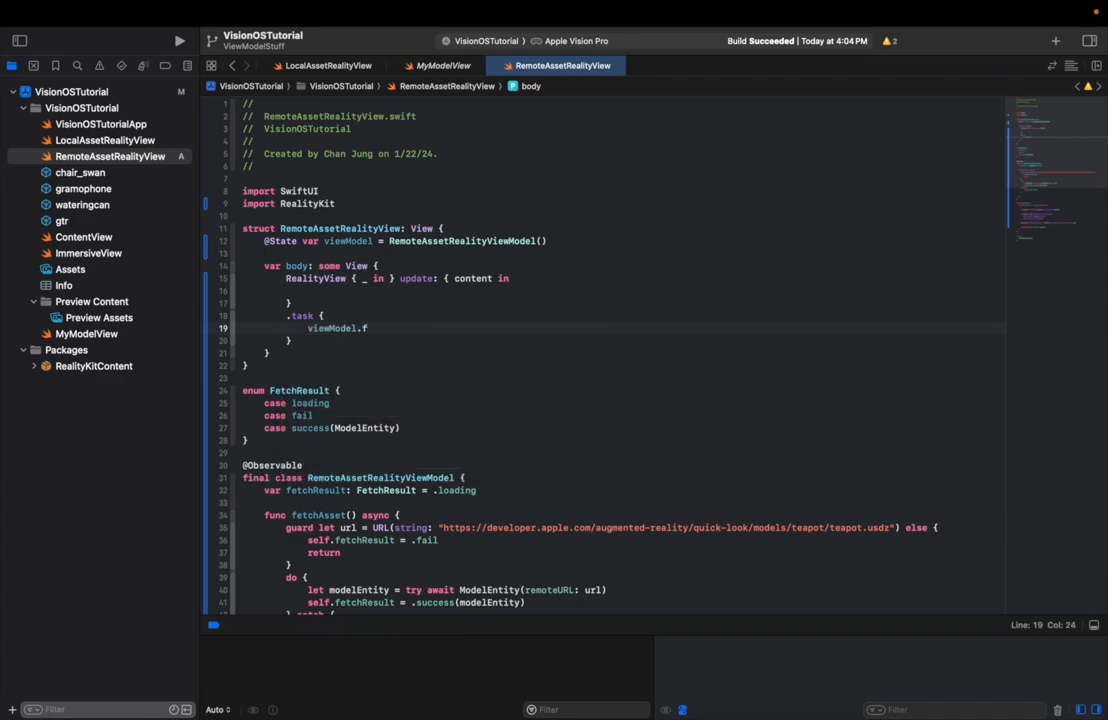
type("etchAsset()")
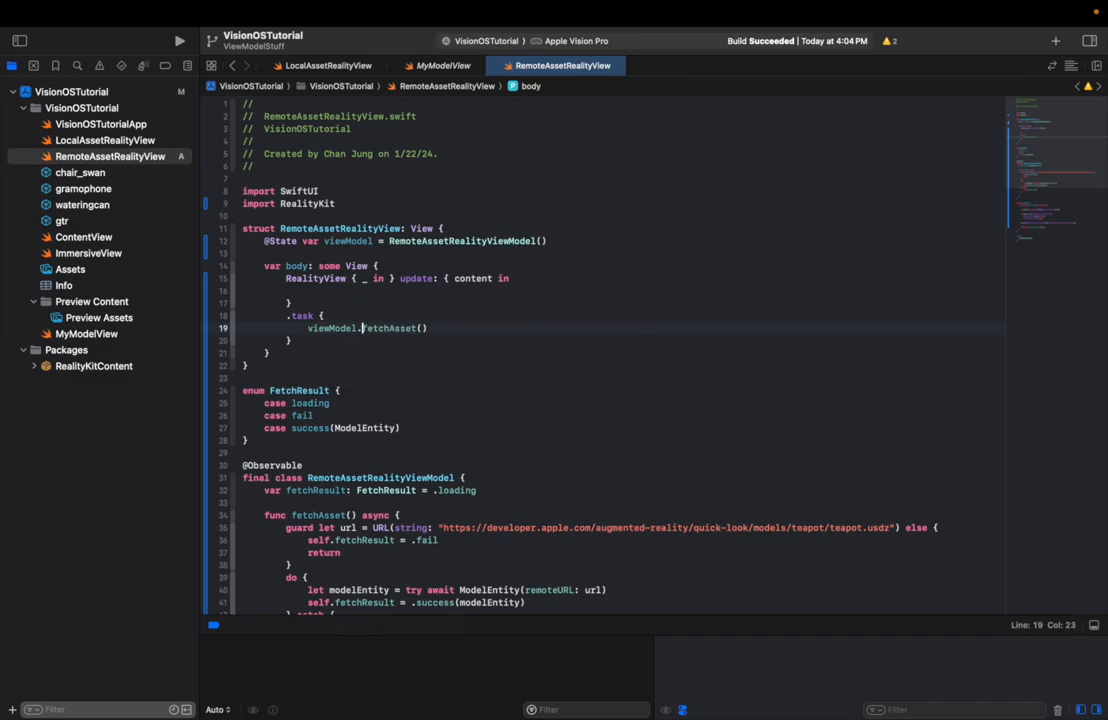
type("await")
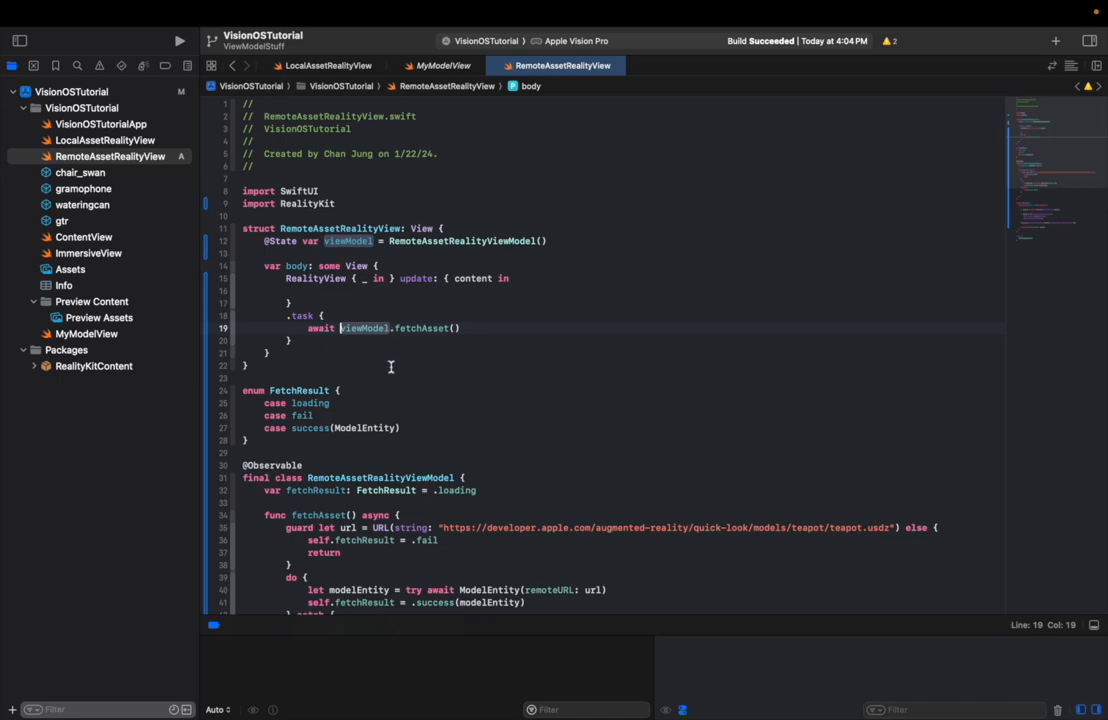
Step: Call await viewModel.fetchAsset() from a .task modifier at the end of the RealityView
double_click(300, 316)
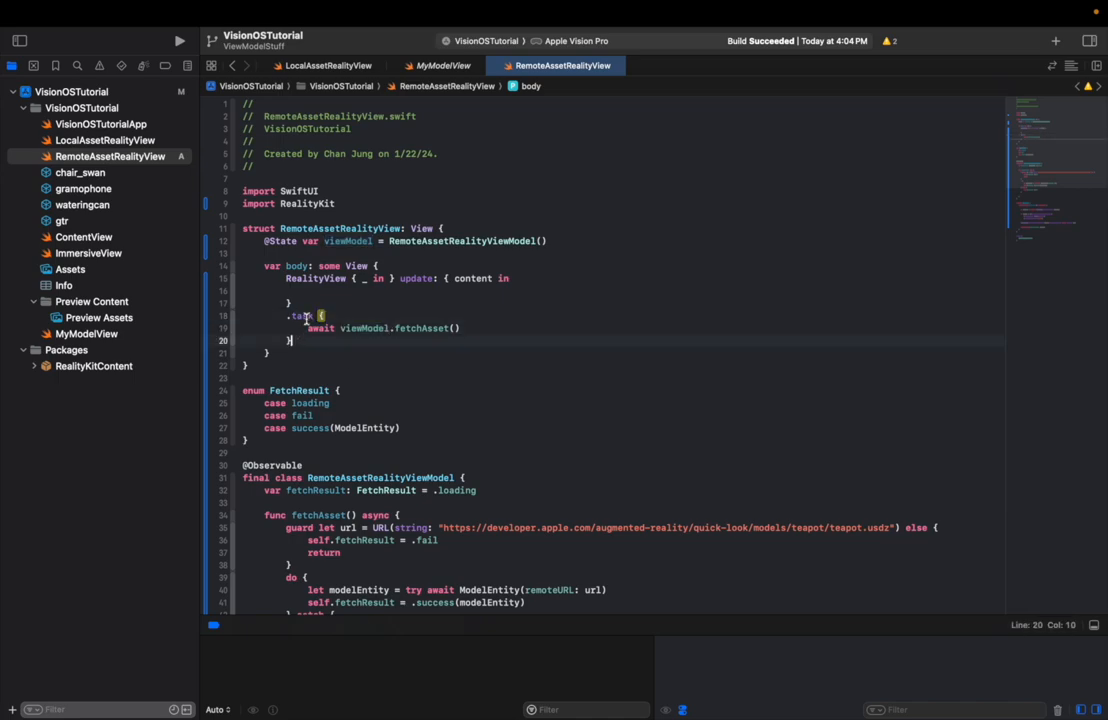
left_click(296, 302)
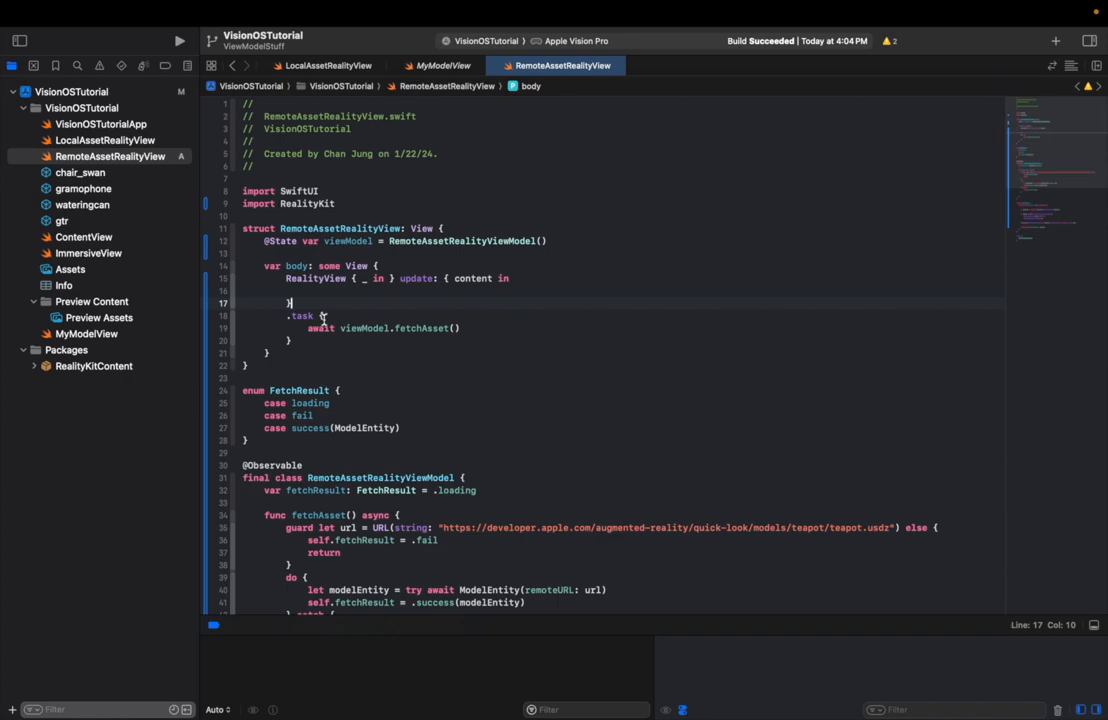
type(".onAppear(perform: {")
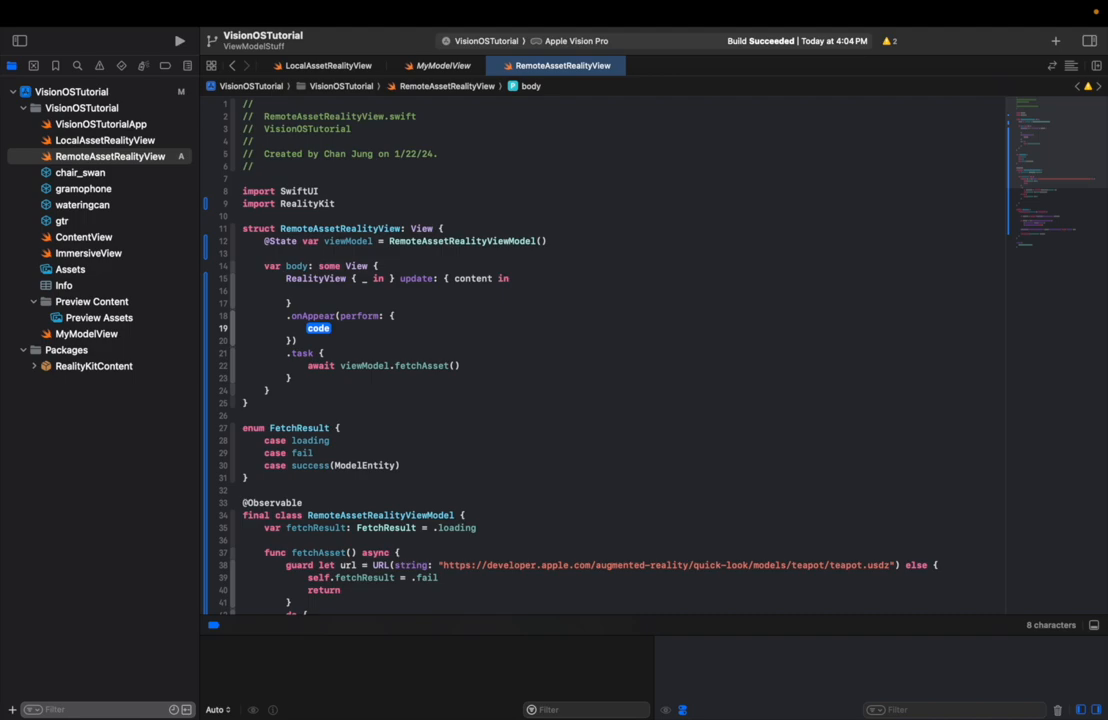
type("await")
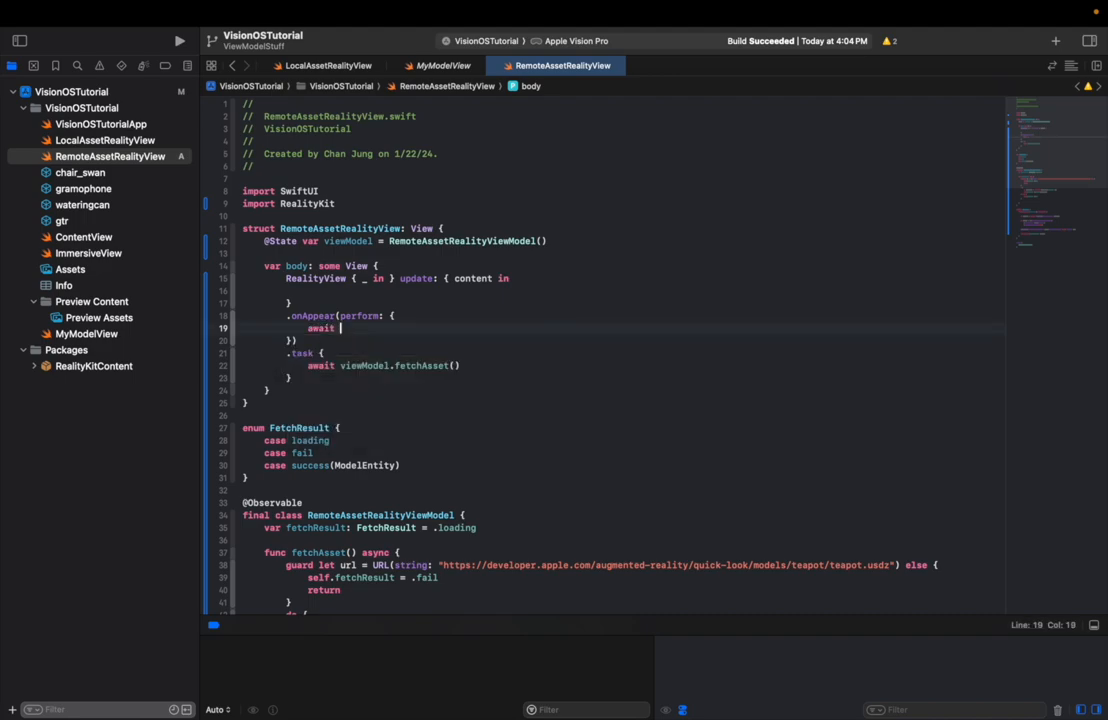
type("viewModel.fetchAsset(")
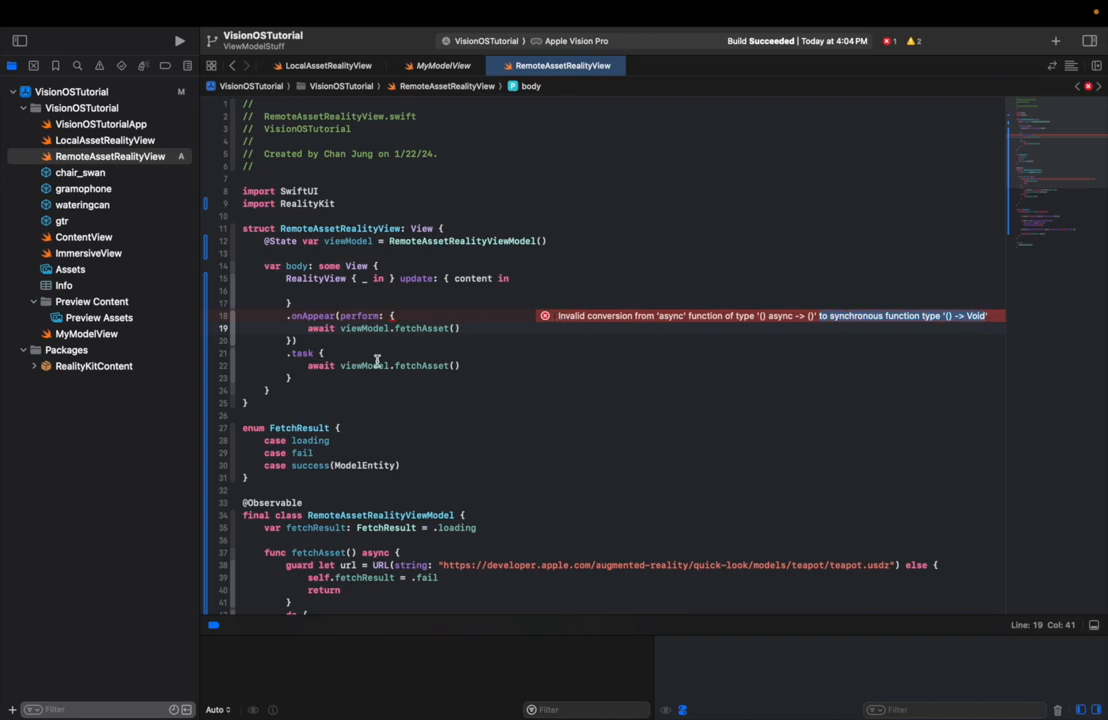
Step: Remove the non-compiling .onAppear fetchAsset attempt, keeping the .task version
left_click_drag(290, 302, 290, 340)
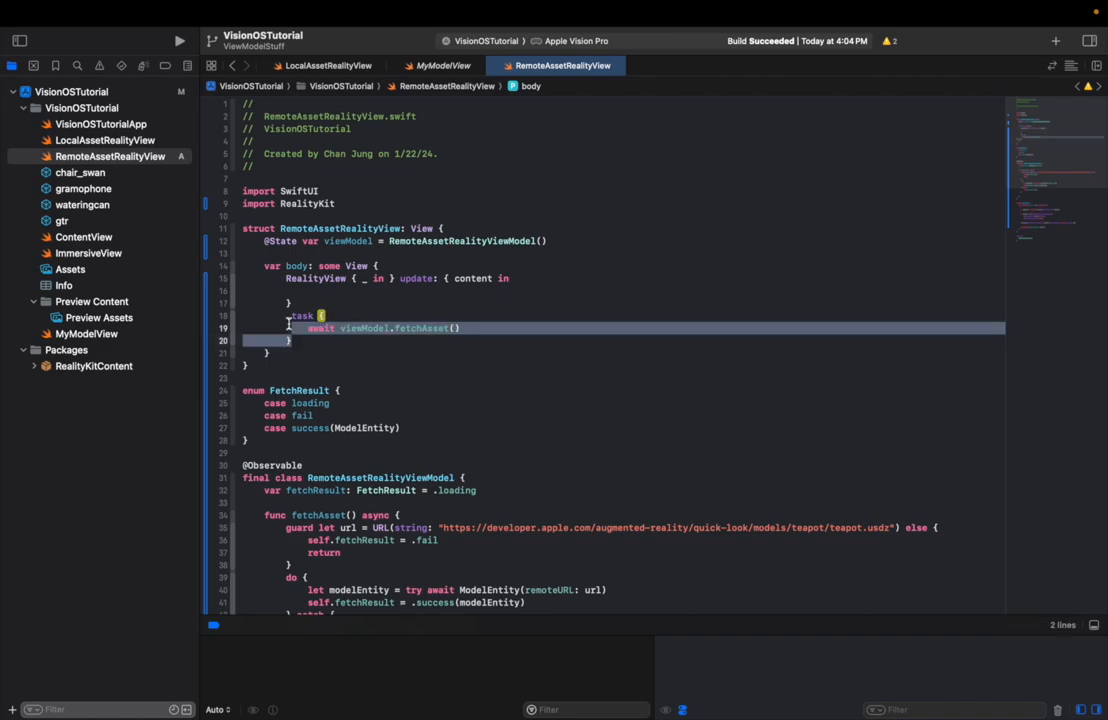
left_click(310, 340)
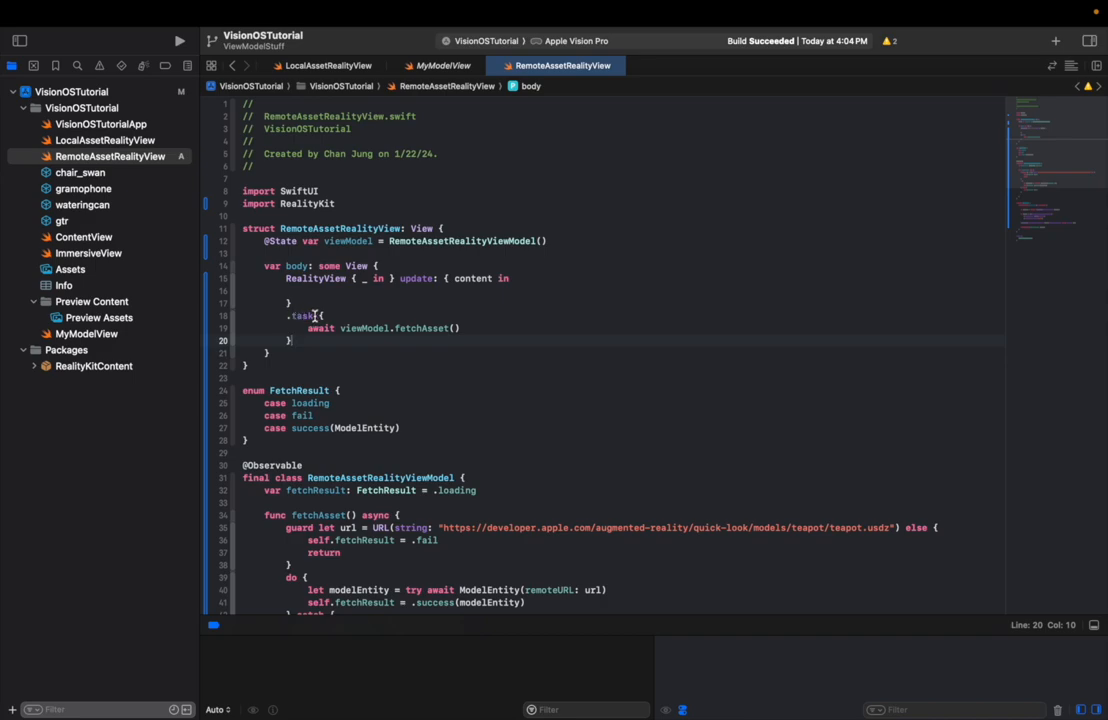
Step: Switch on viewModel.fetchResult in the RealityView closure, adding content.add(ModelEntity) for the success case
double_click(420, 328)
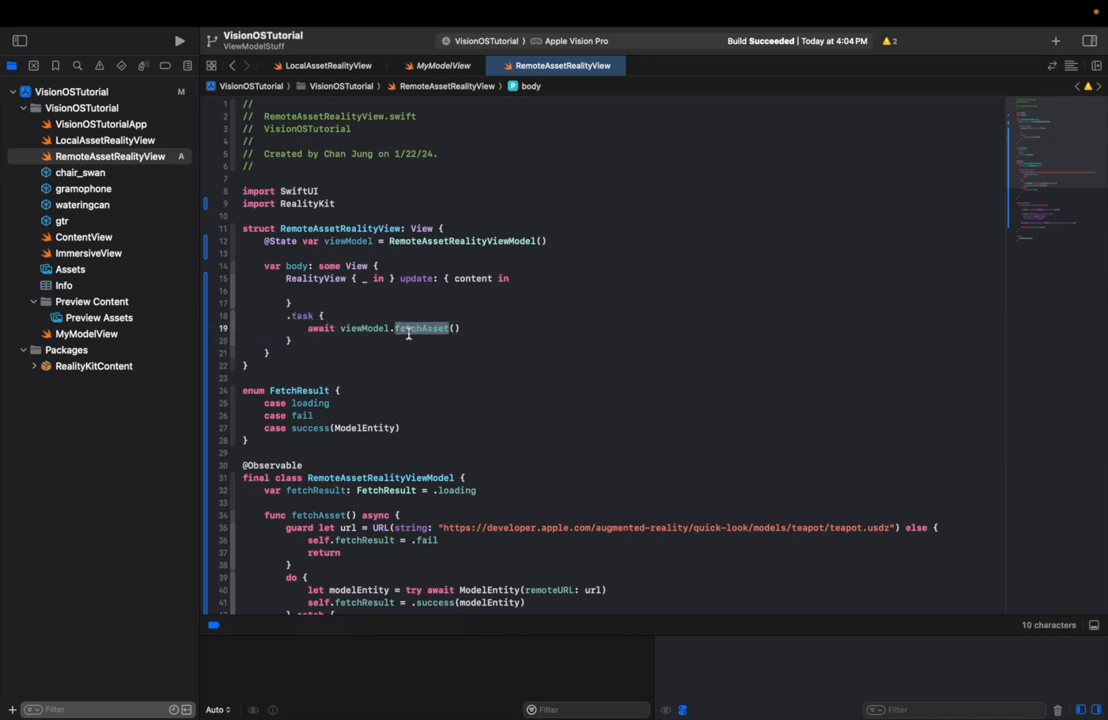
mouse_move(372, 334)
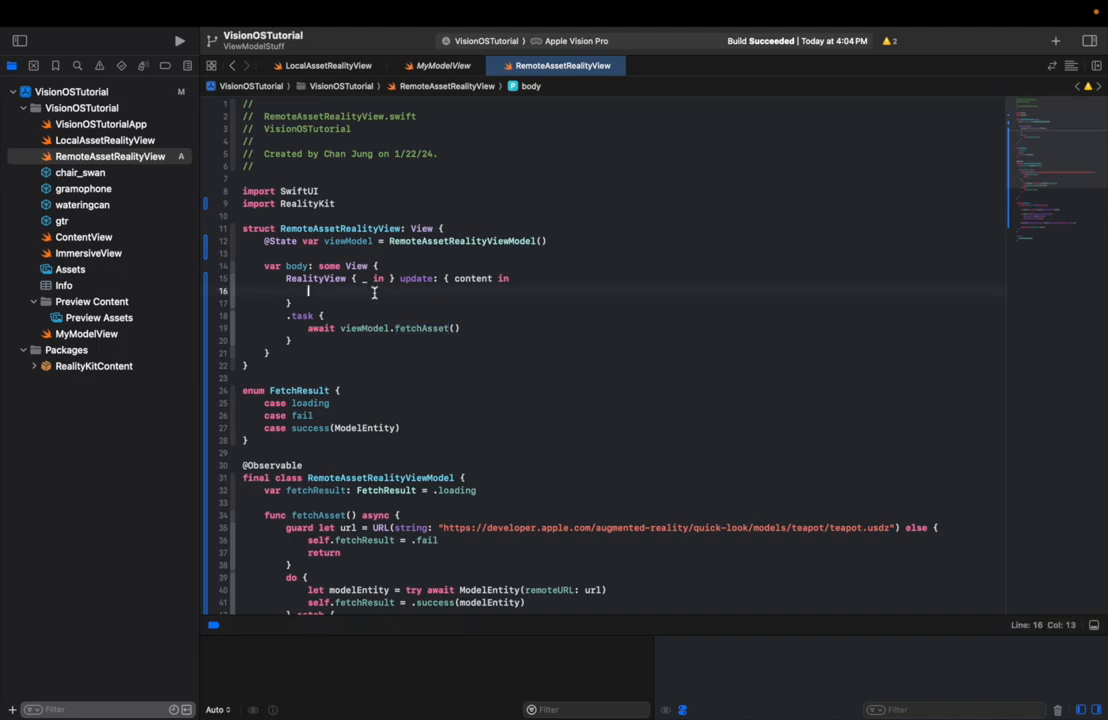
double_click(316, 490)
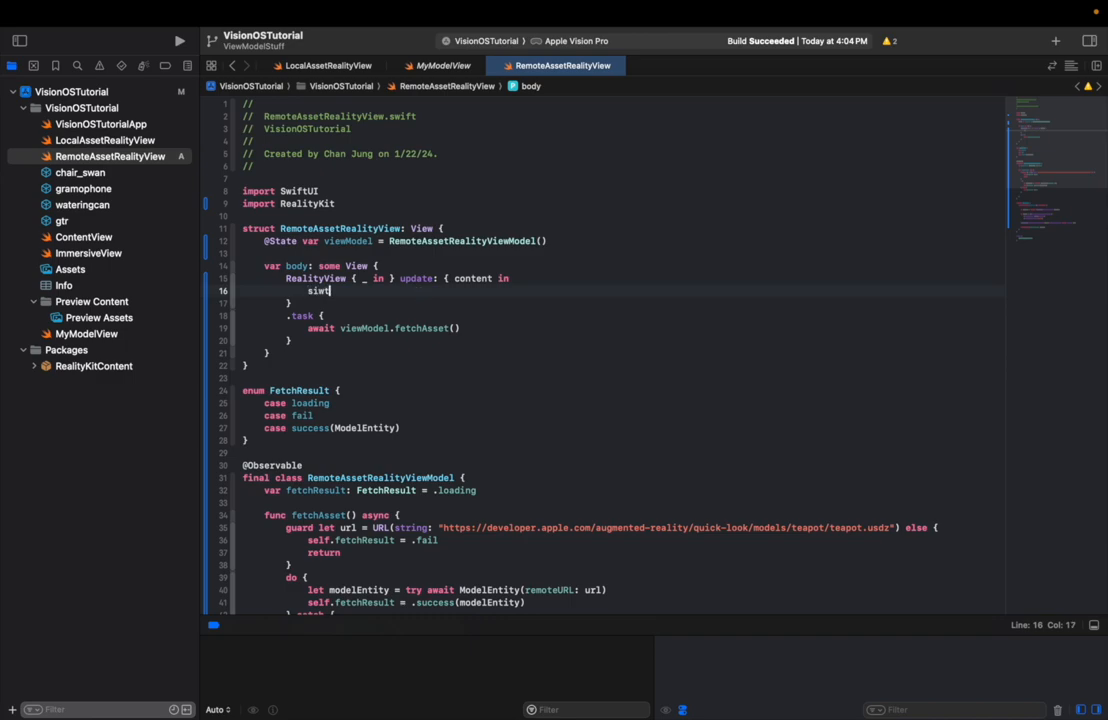
type("switch viewModel.fetchResult {")
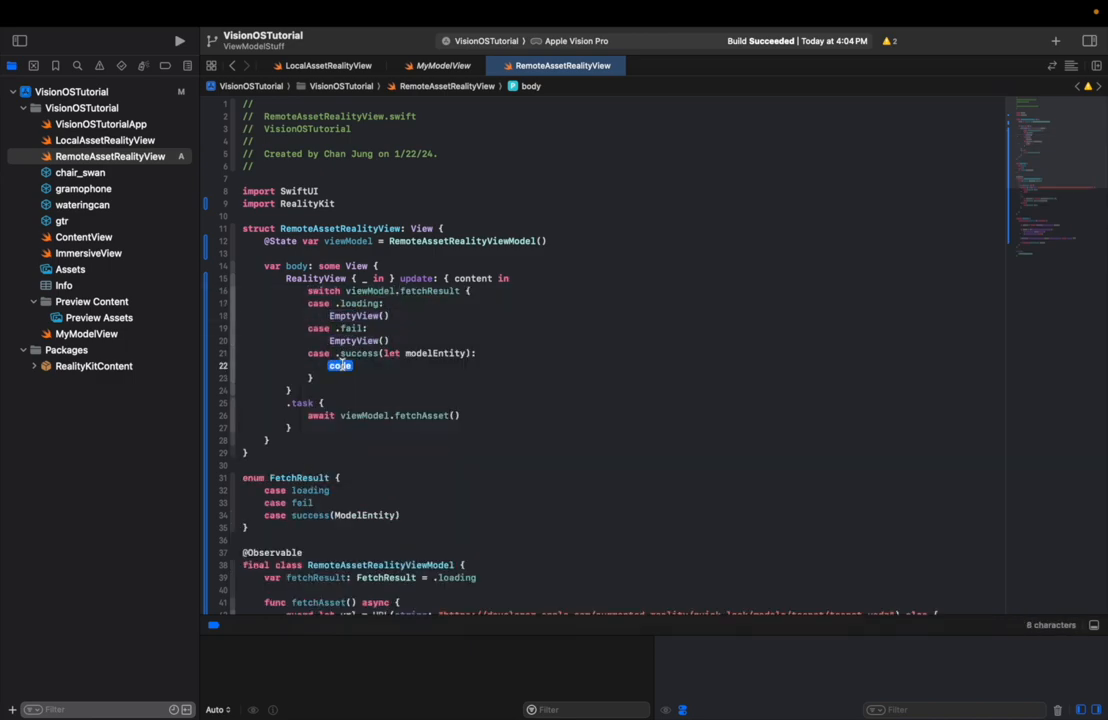
type("content.add(ModelEntity)")
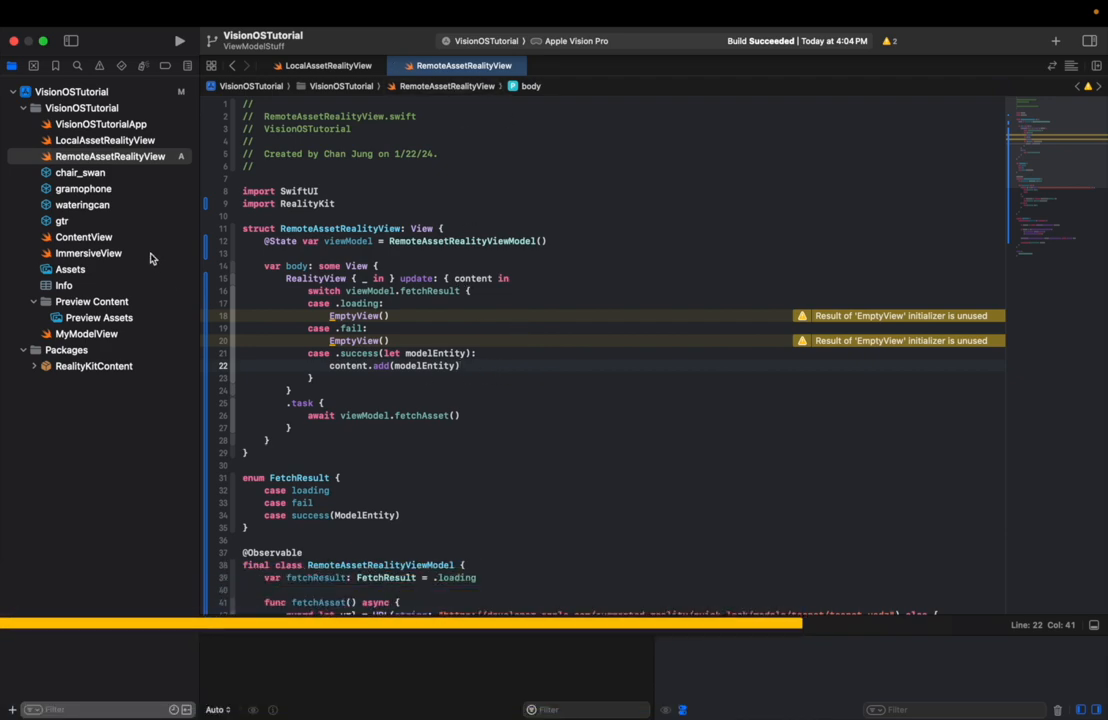
left_click(100, 124)
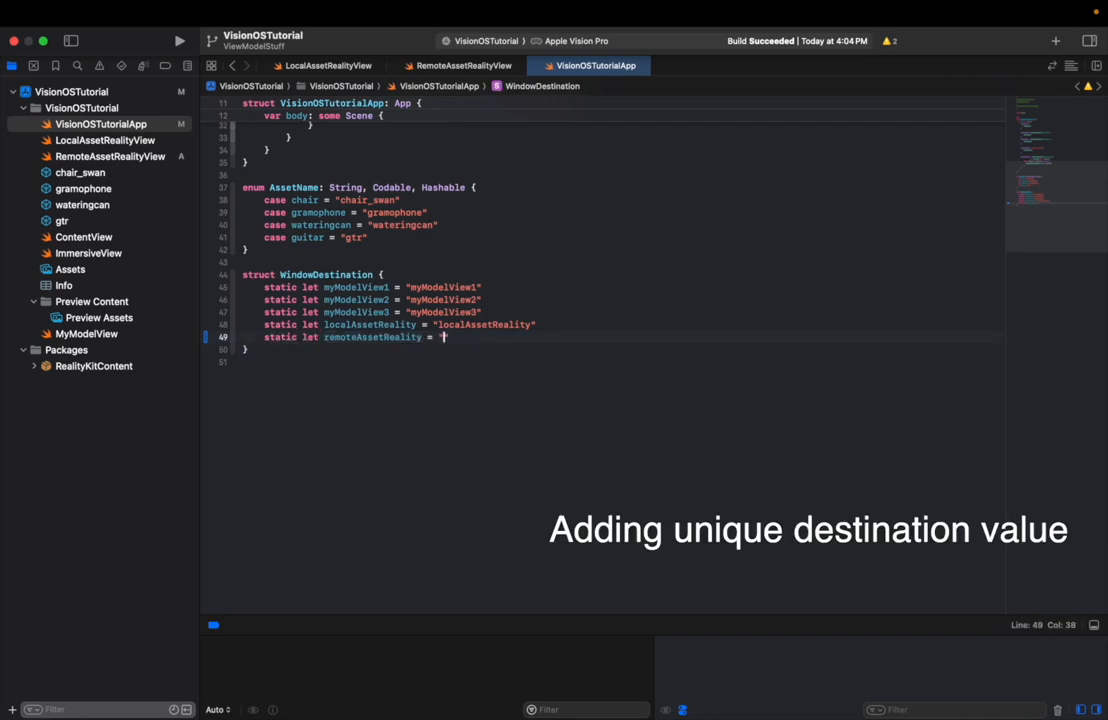
Step: Declare ImmersiveSpace(id: WindowDestination.remoteAssetReality) showing RemoteAssetRealityView in VisionOSTutorialApp
type("ImmersiveSpace(id: String, content: () -> _")
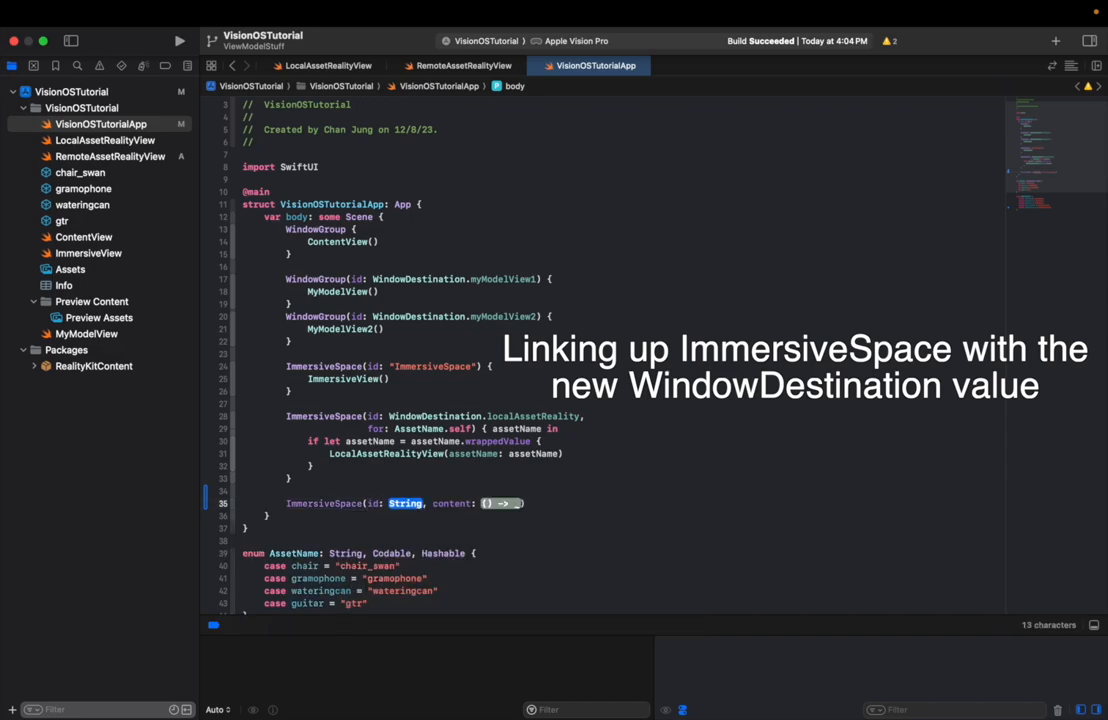
type("WindowDestination.remoteAssetReality")
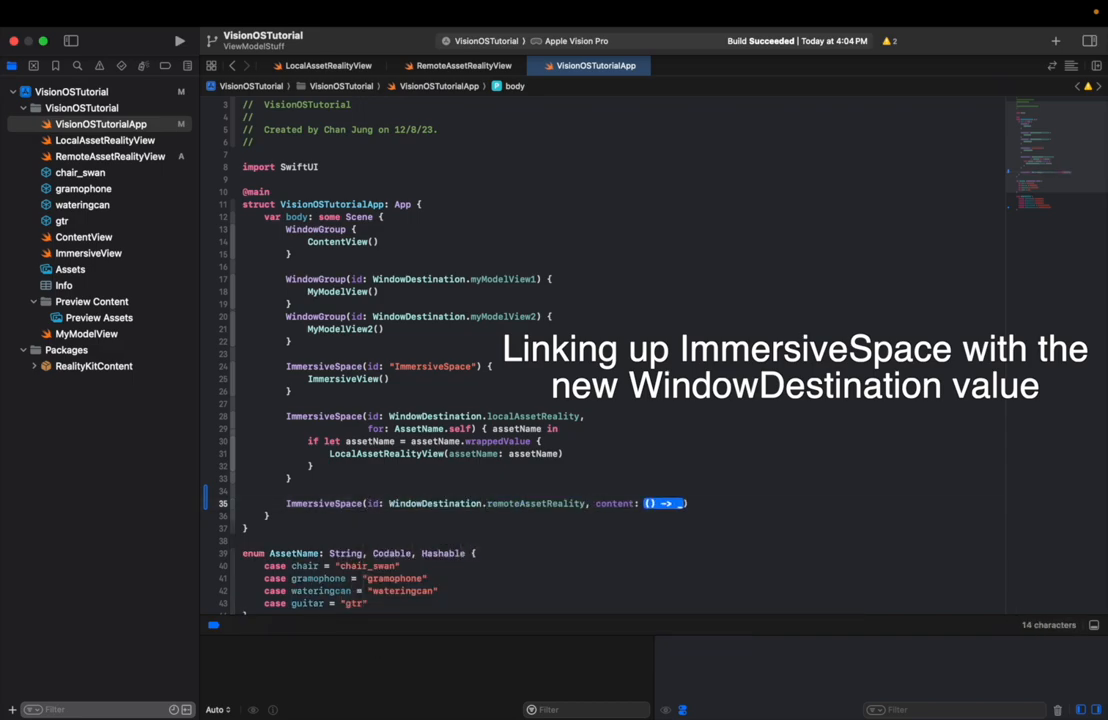
type("Remo")
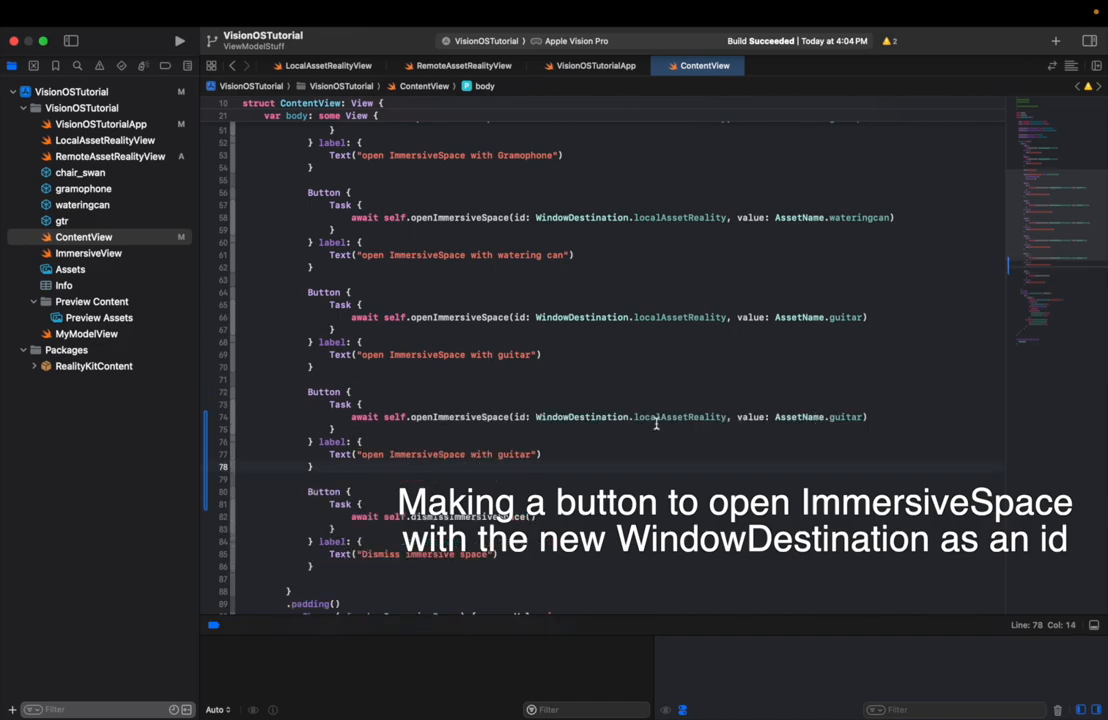
Step: Point the copied button at WindowDestination.remoteAssetReality and label it 'remote asset reality view'
left_click(856, 418)
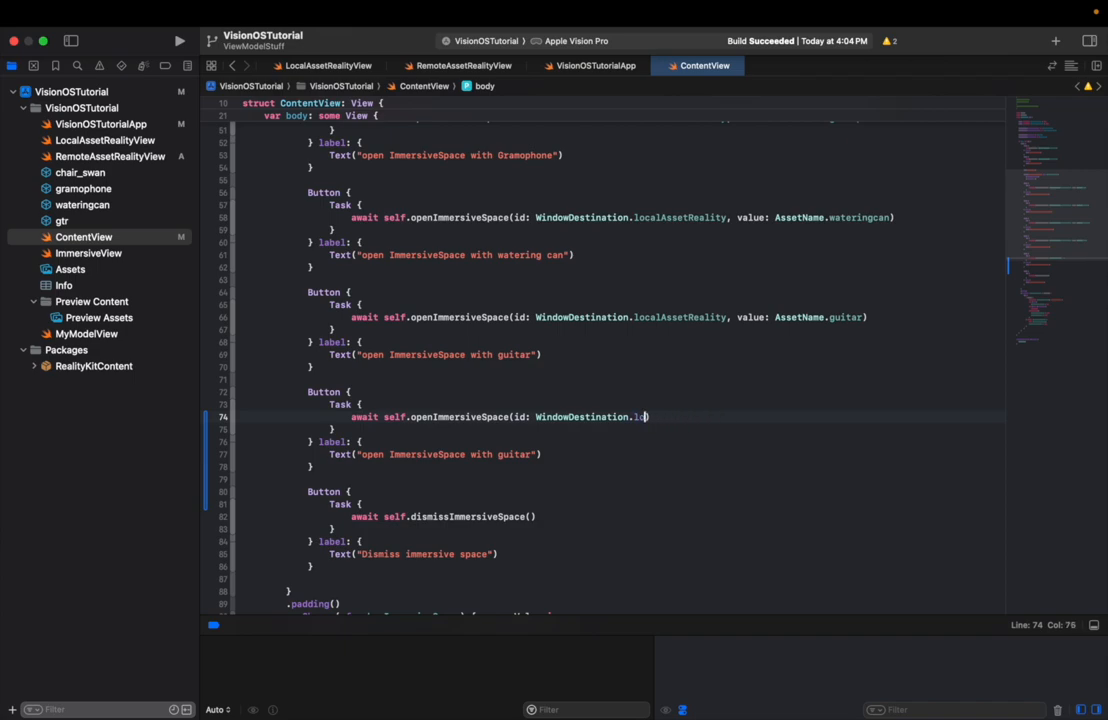
type("remoteAssetReality")
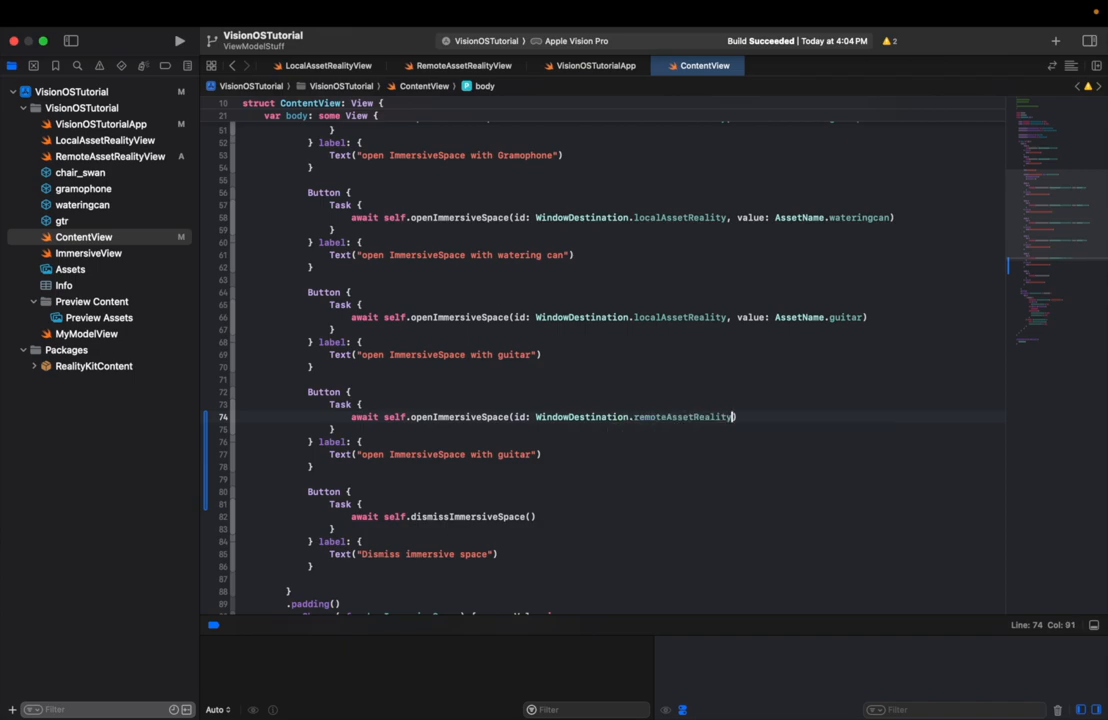
type("remote \")")
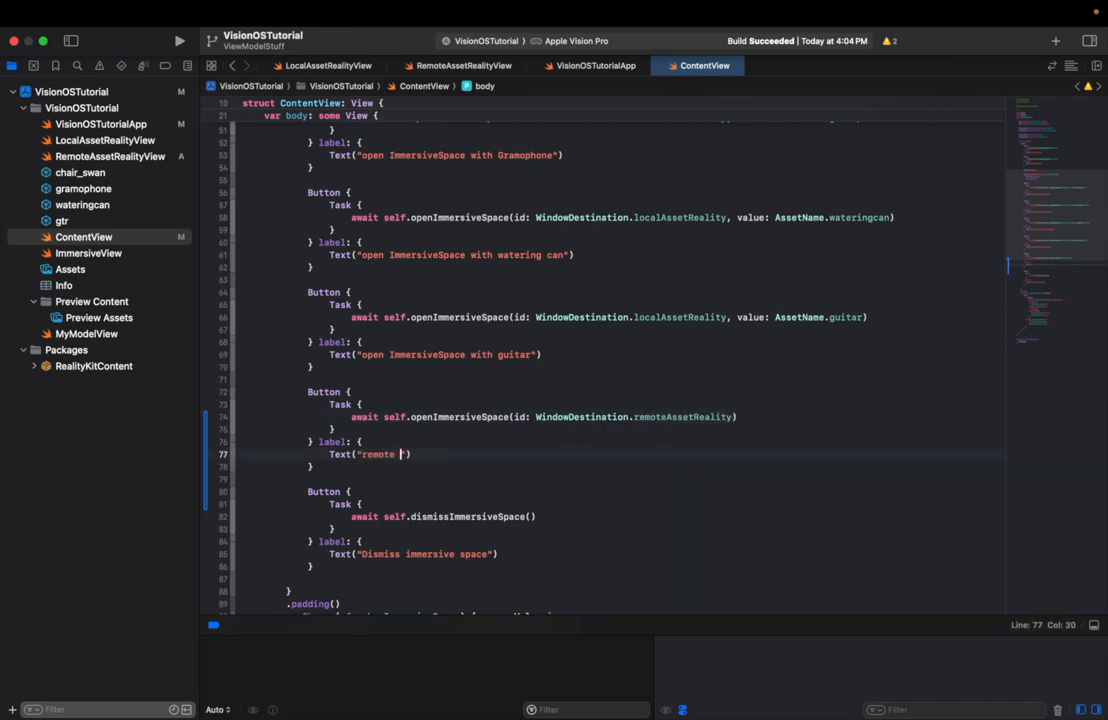
type("asset reality view")
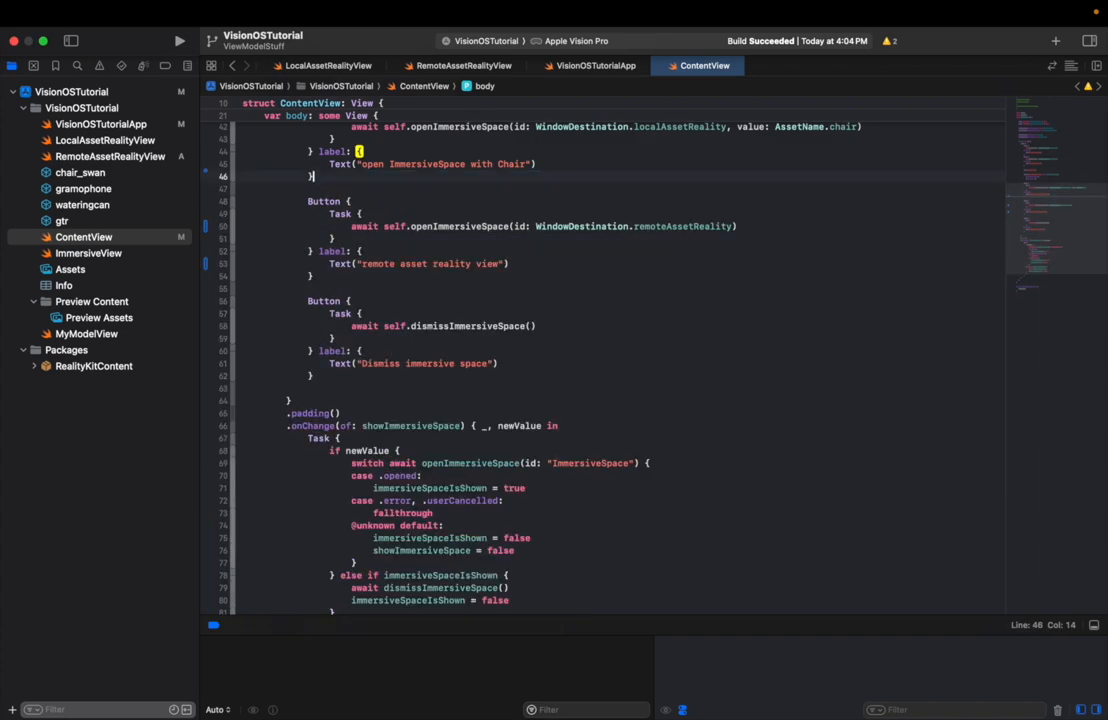
scroll("up", 3)
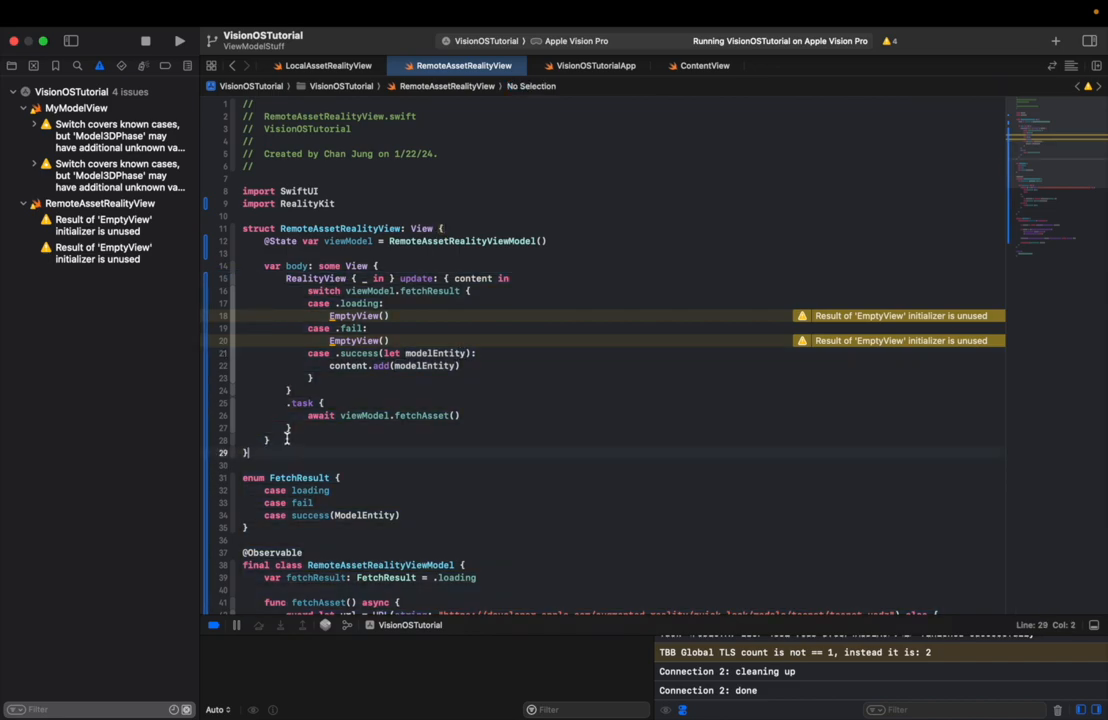
scroll("down", 3)
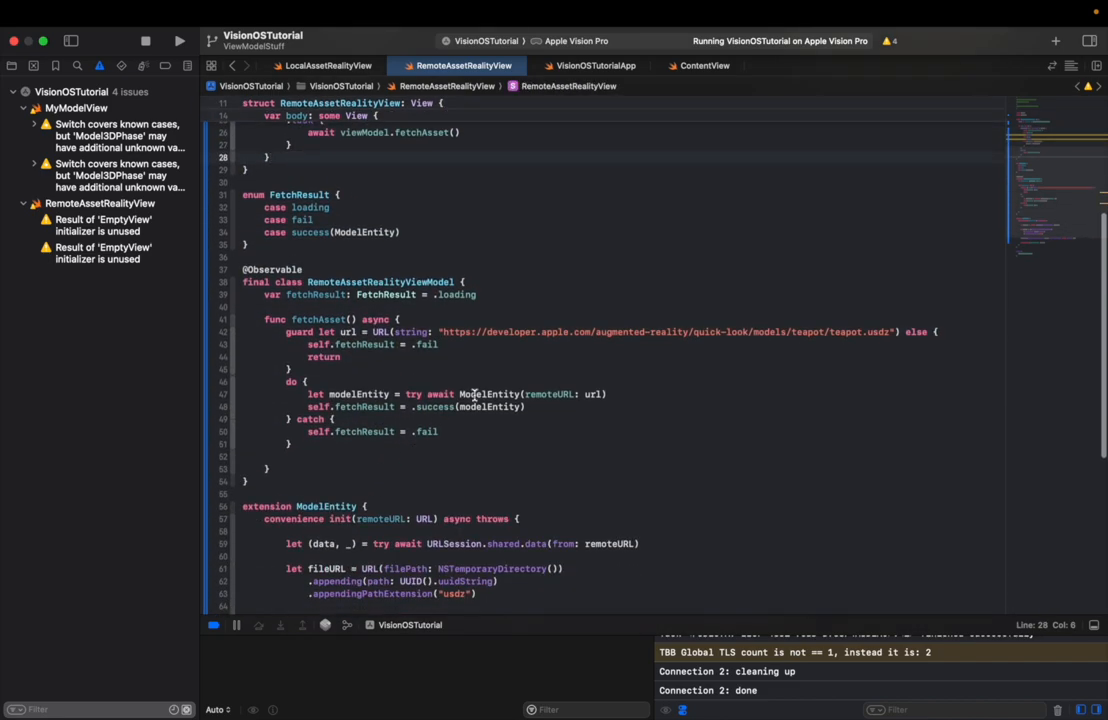
scroll("down", 3)
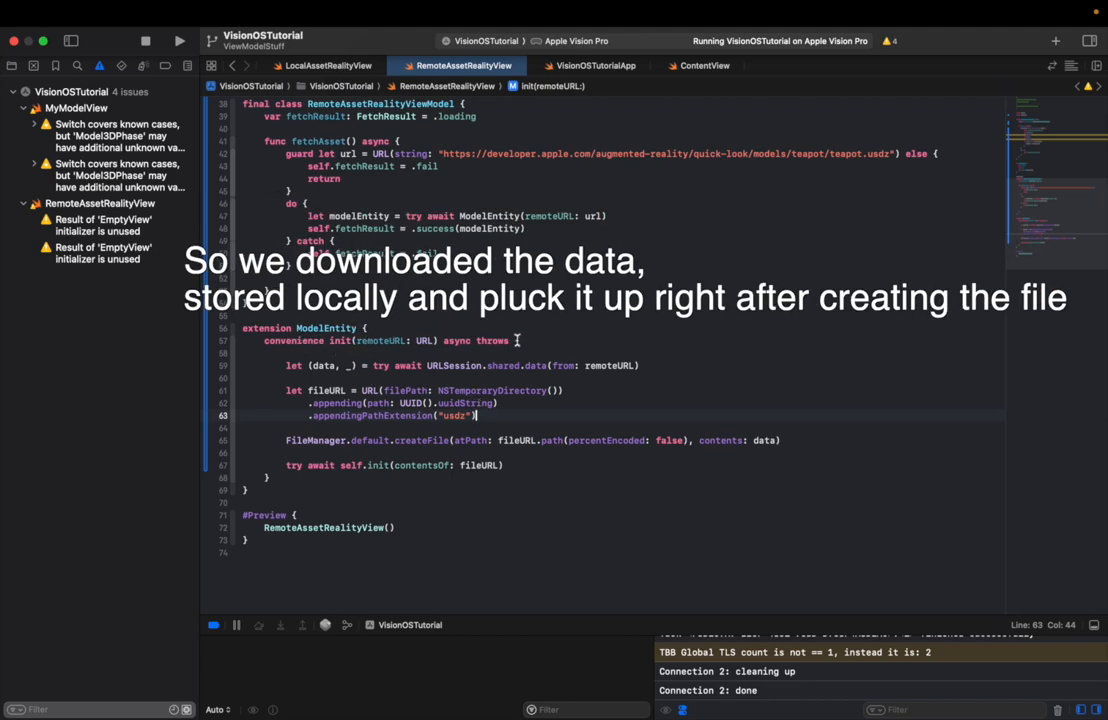
scroll("up", 3)
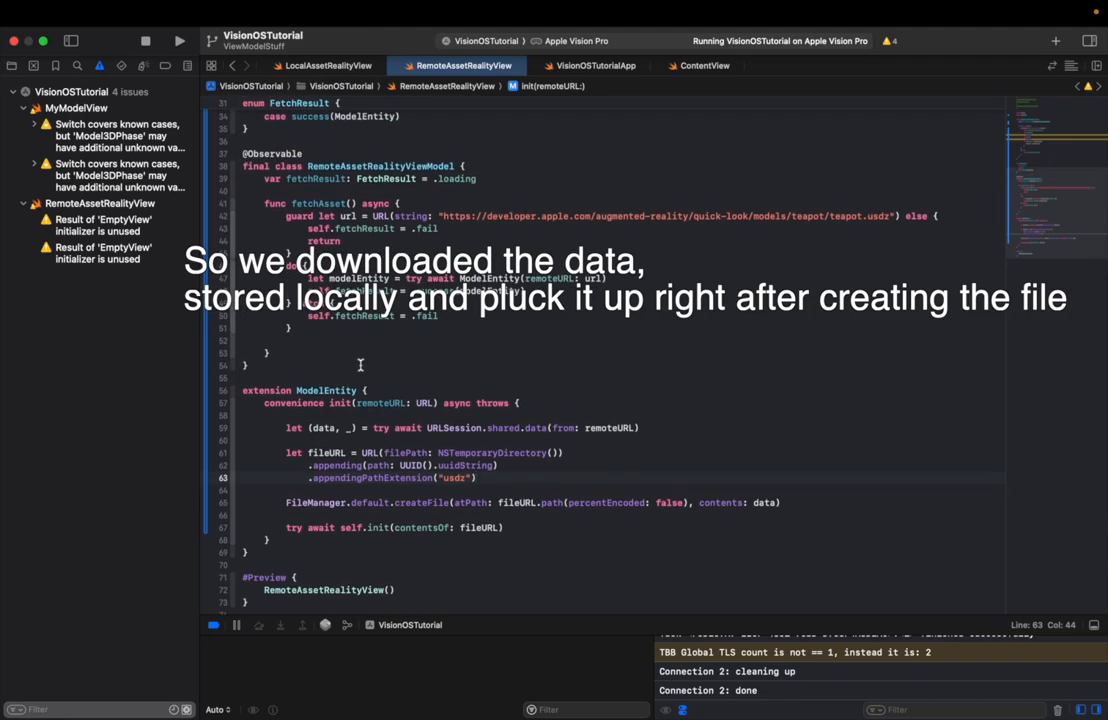
scroll("up", 3)
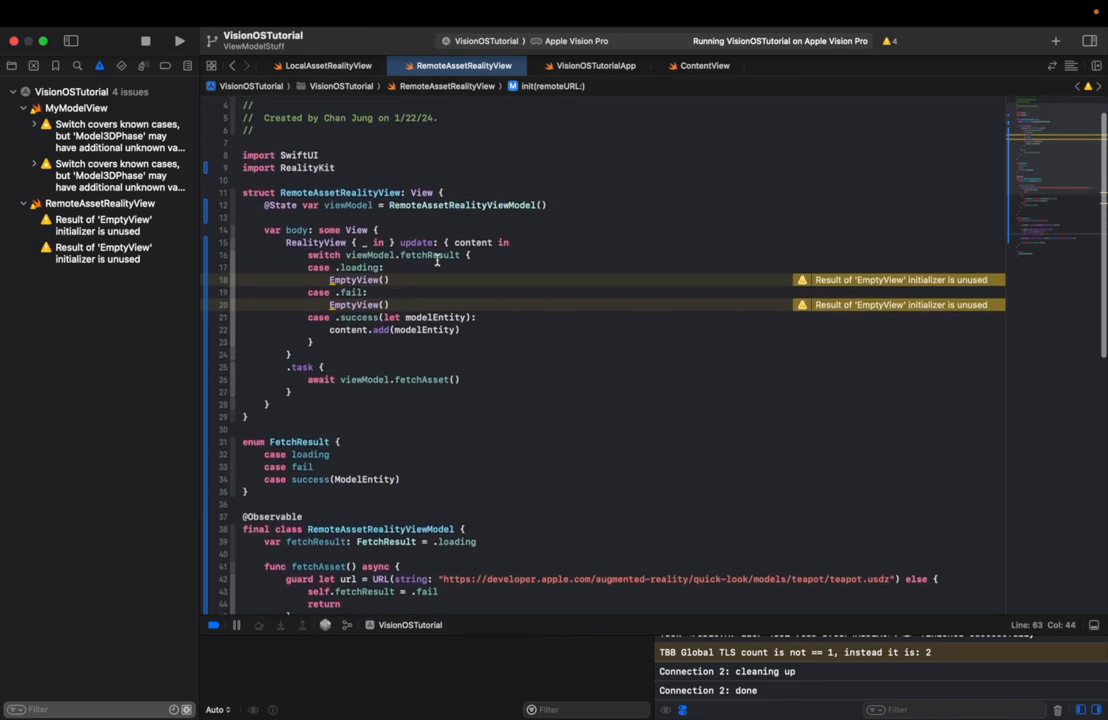
scroll("down", 3)
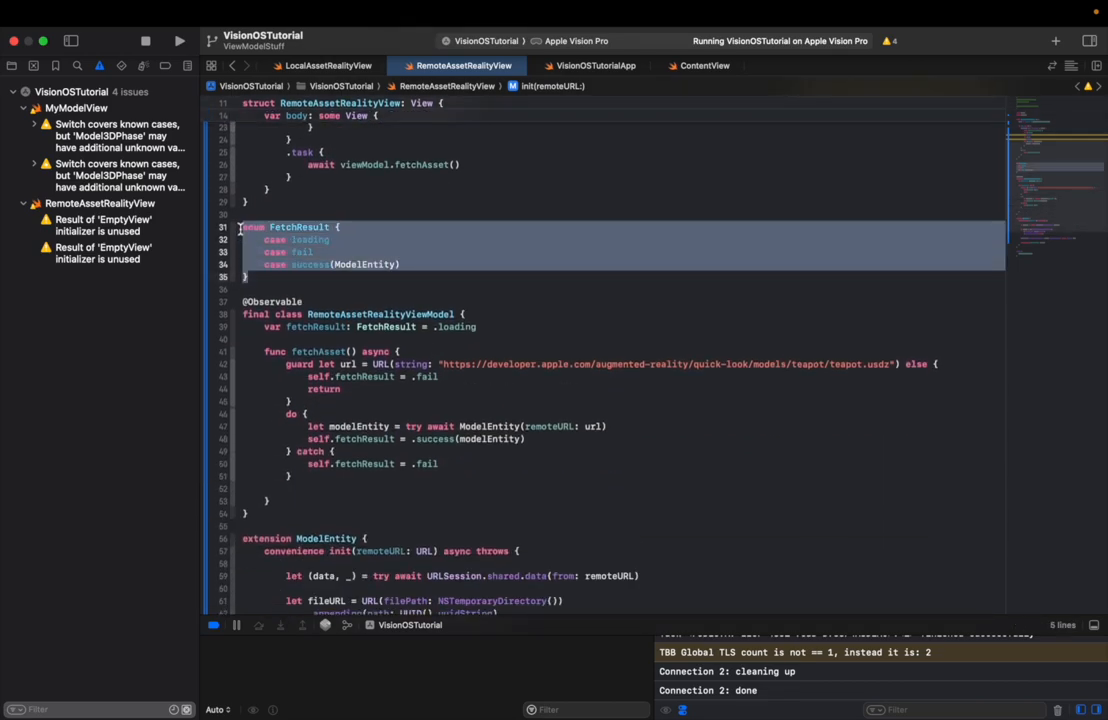
left_click(416, 400)
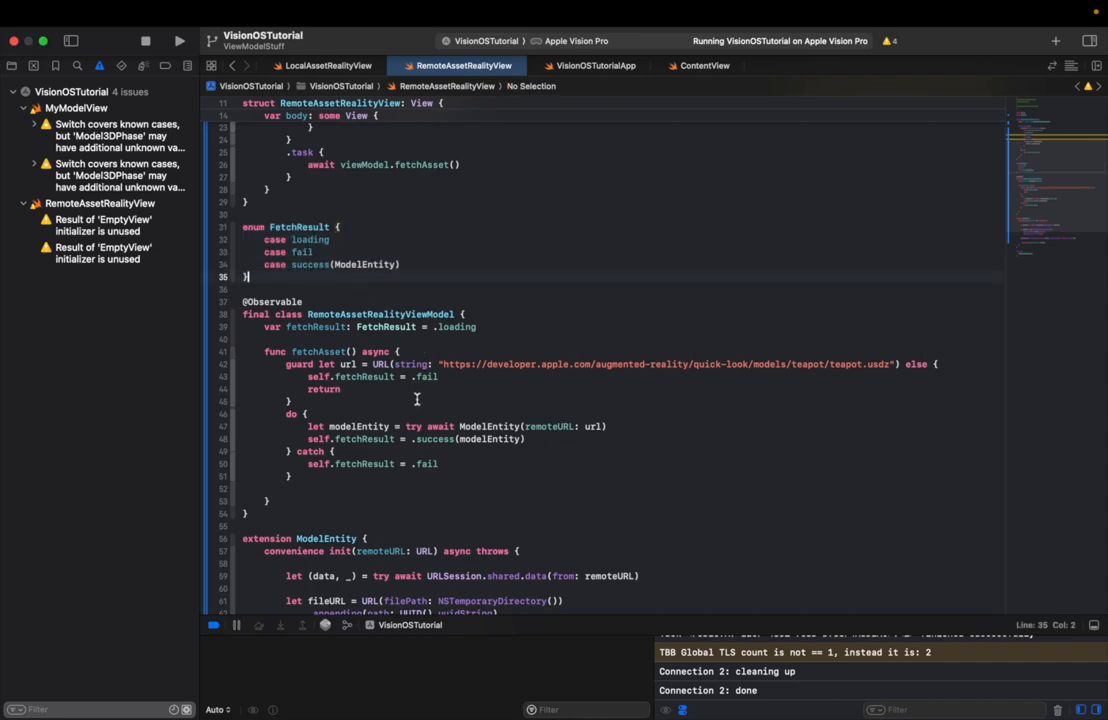
double_click(430, 440)
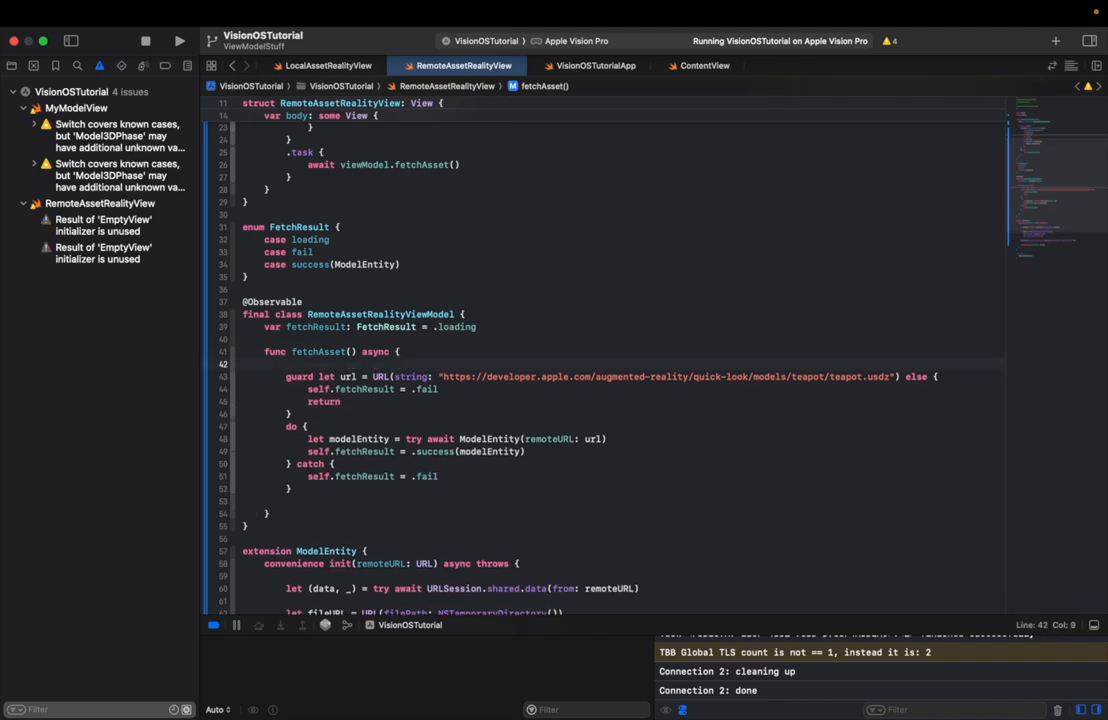
Step: Insert self.fetchResult = .loading at the start of fetchAsset(), then review the success and default assignments
type("sel")
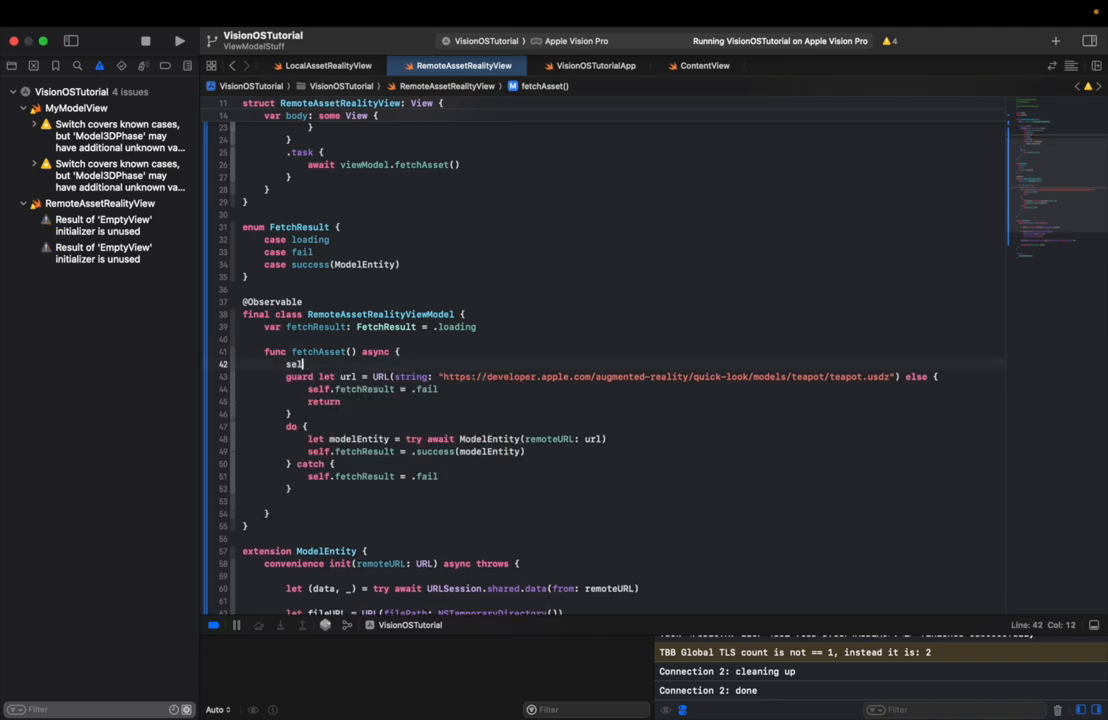
double_click(294, 364)
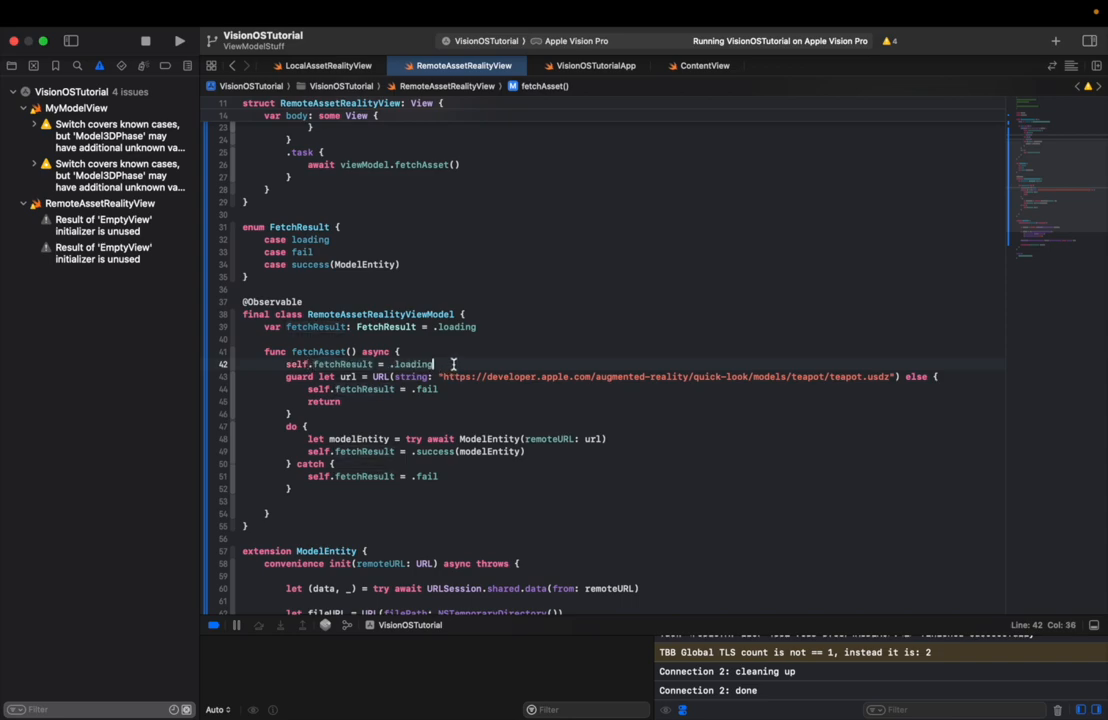
key("Return")
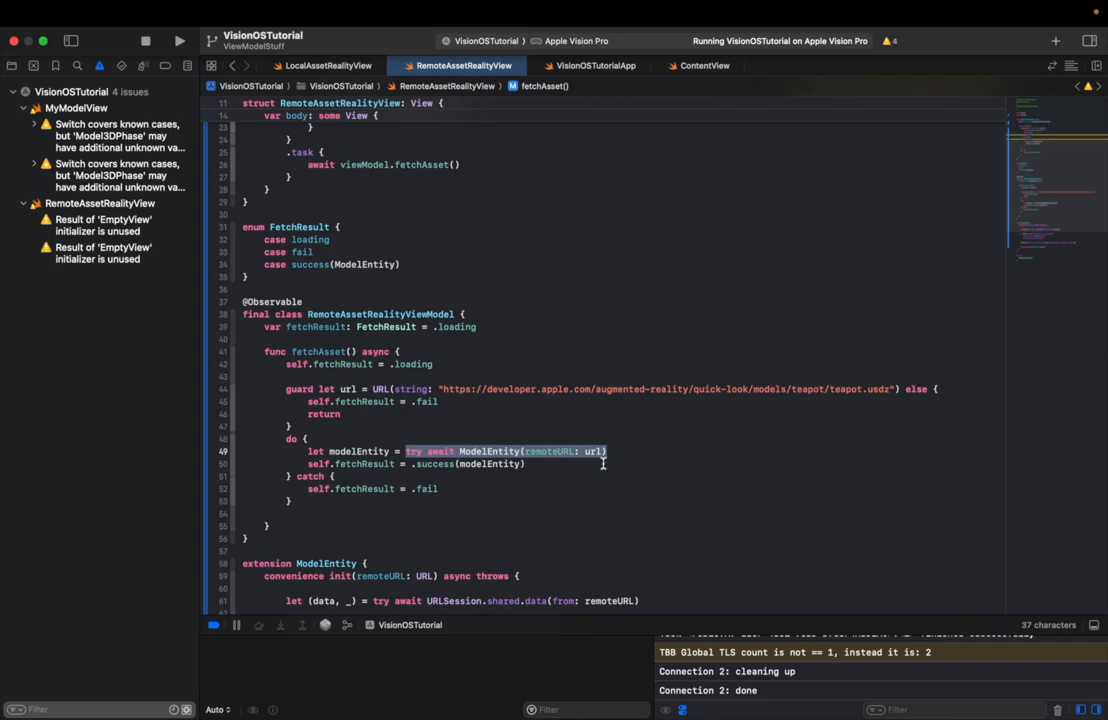
mouse_move(432, 292)
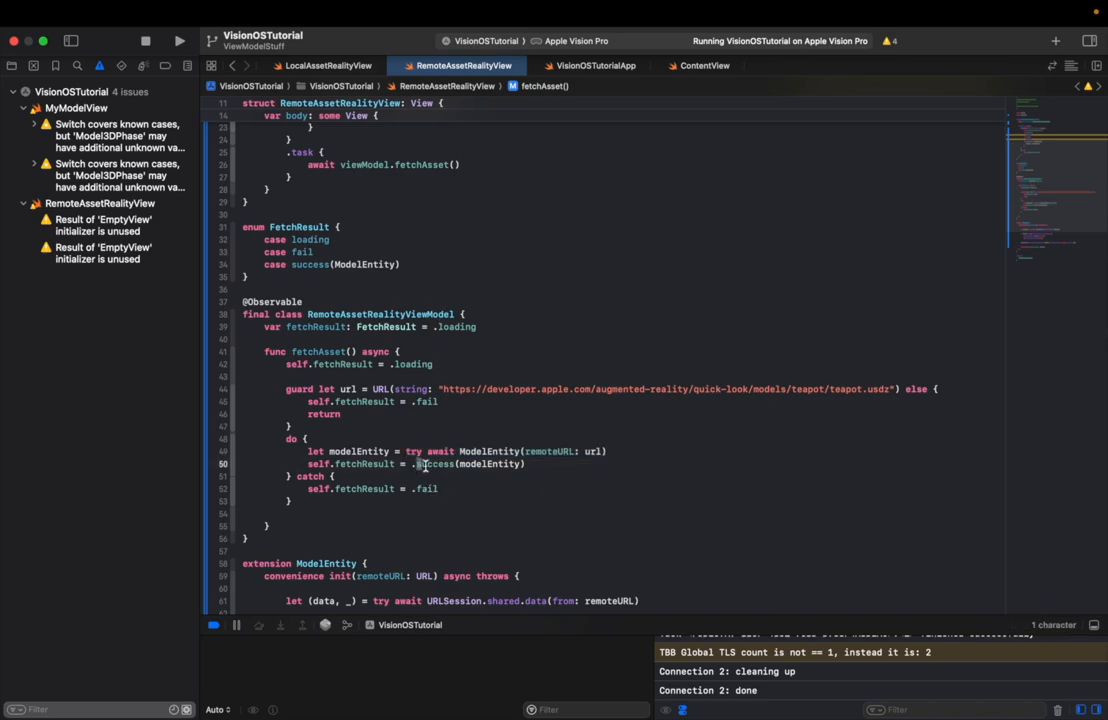
double_click(436, 464)
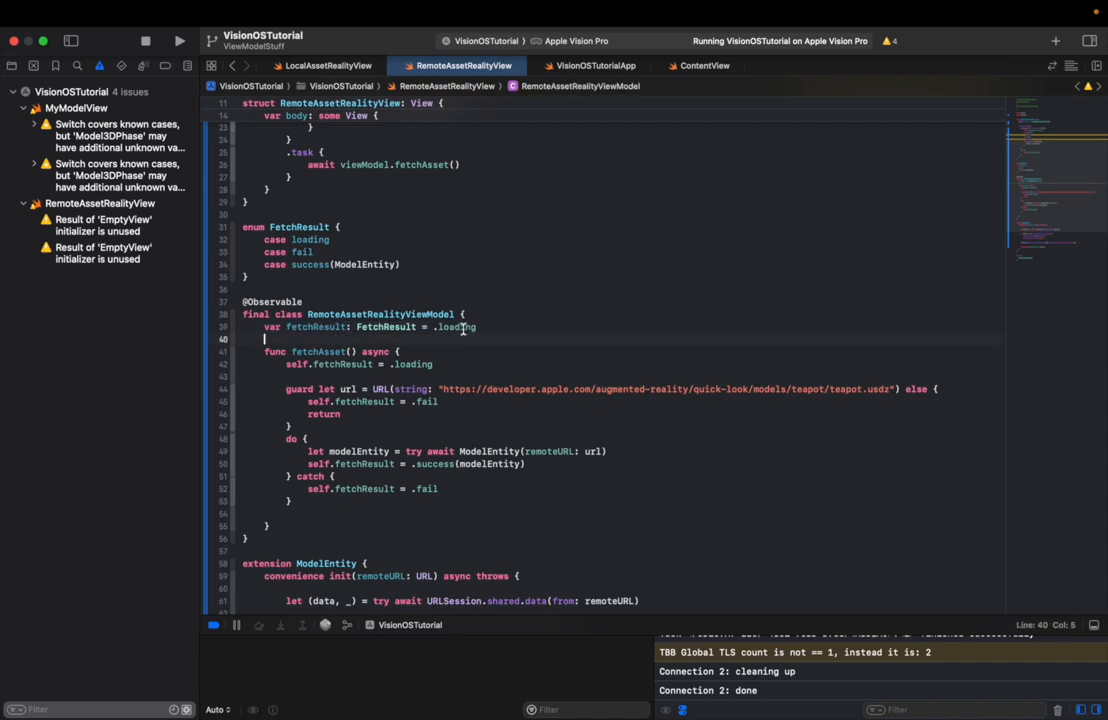
double_click(456, 326)
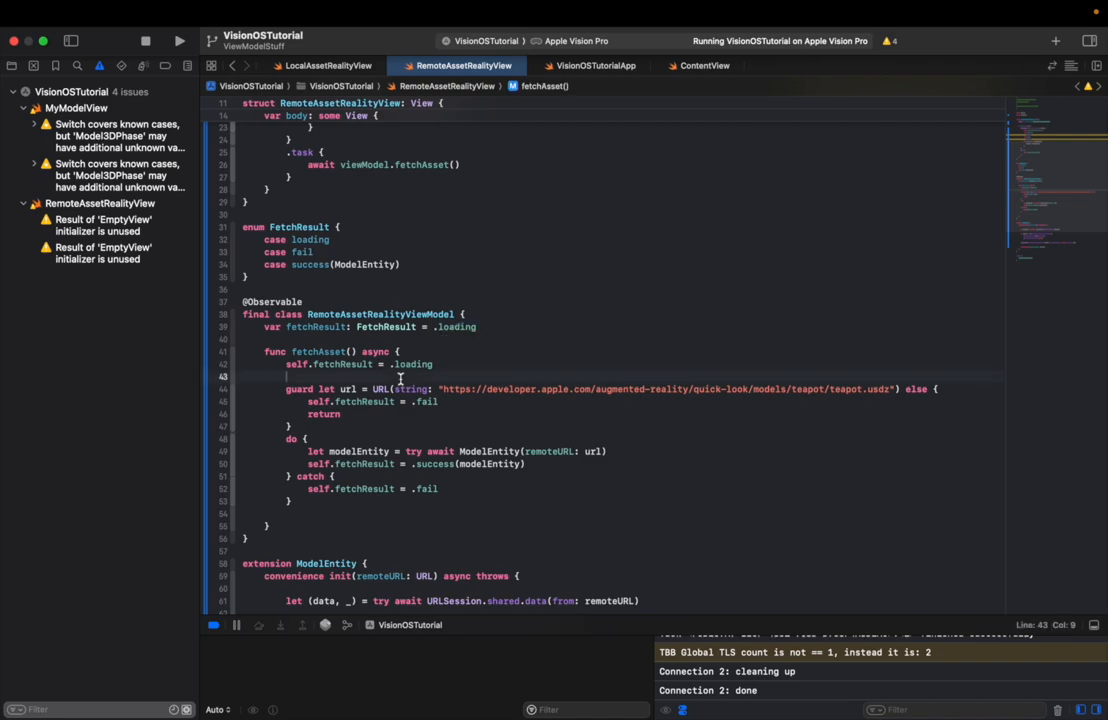
scroll("up", 3)
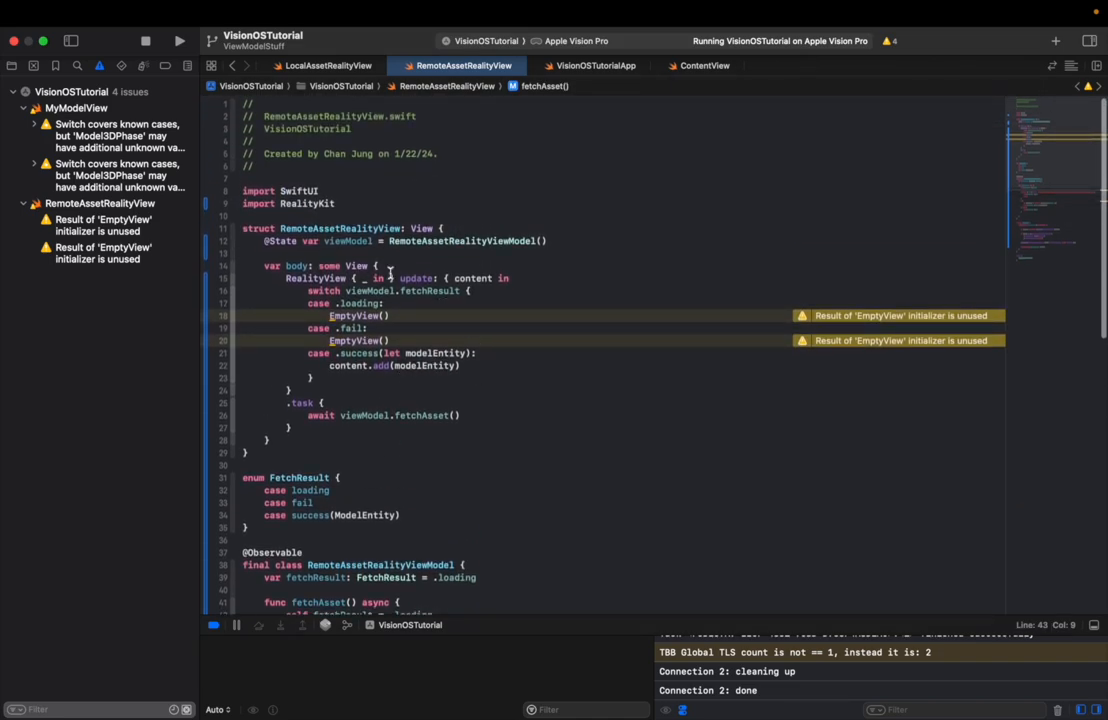
left_click(384, 340)
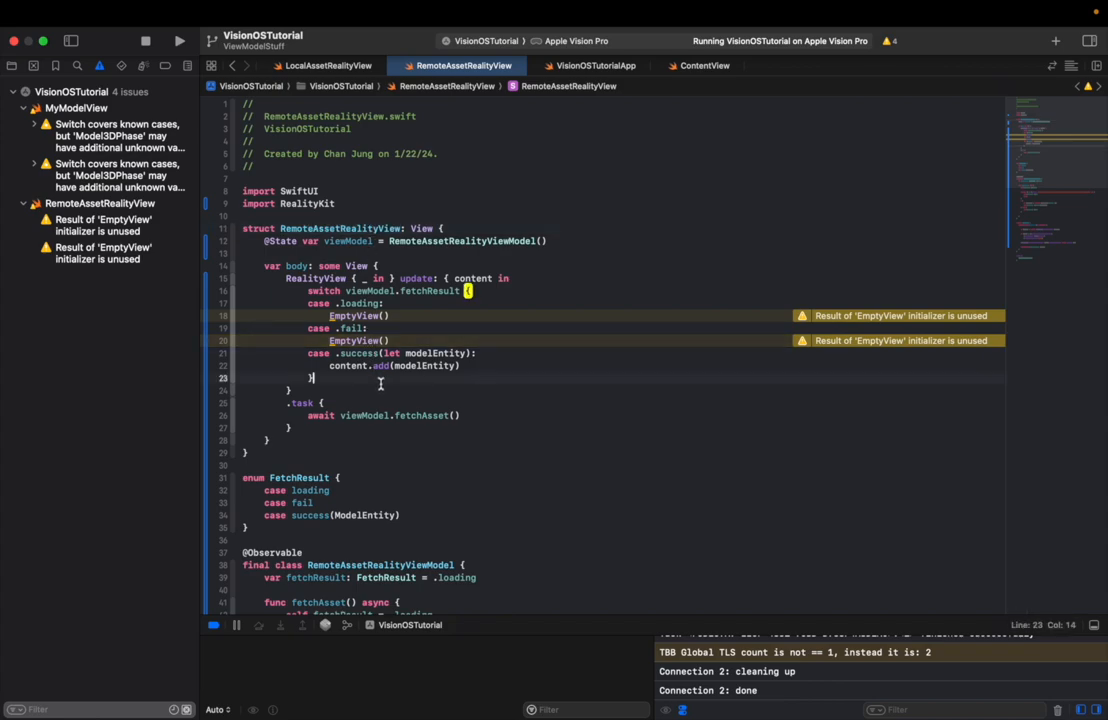
left_click(412, 332)
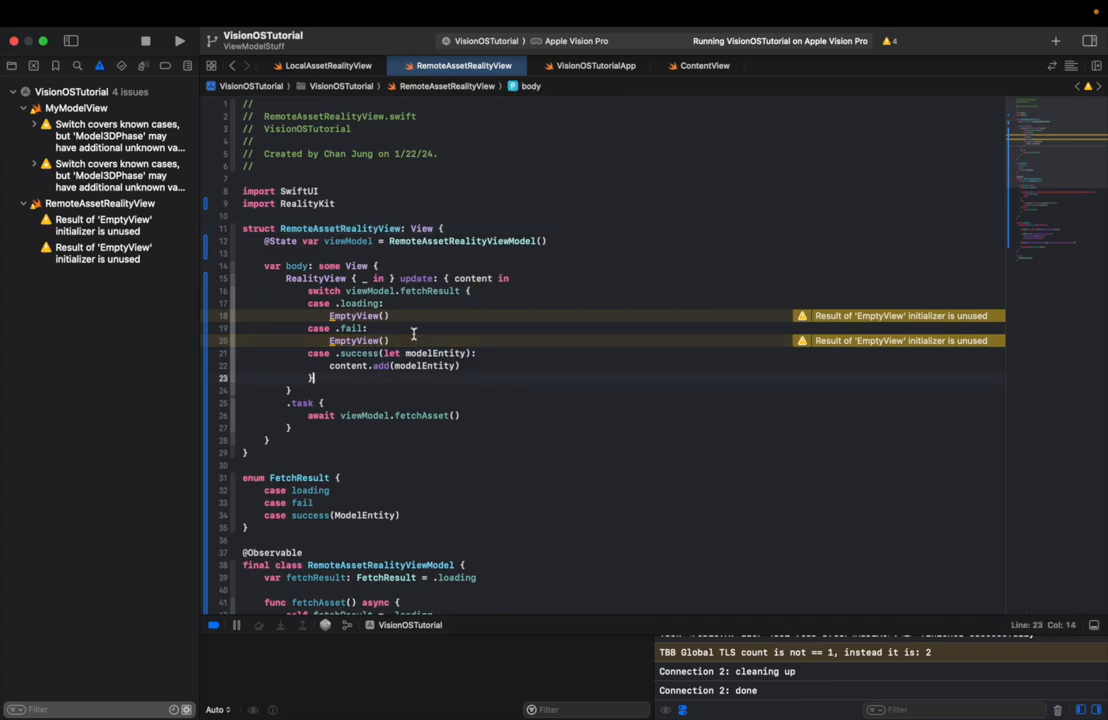
mouse_move(378, 240)
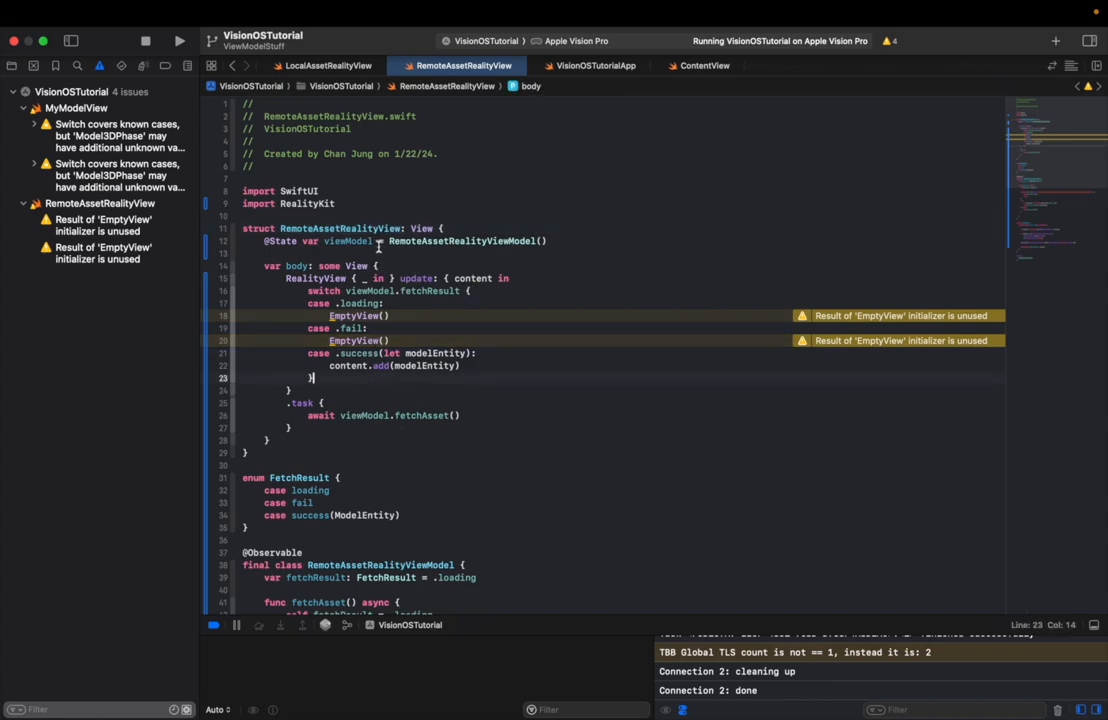
left_click(264, 252)
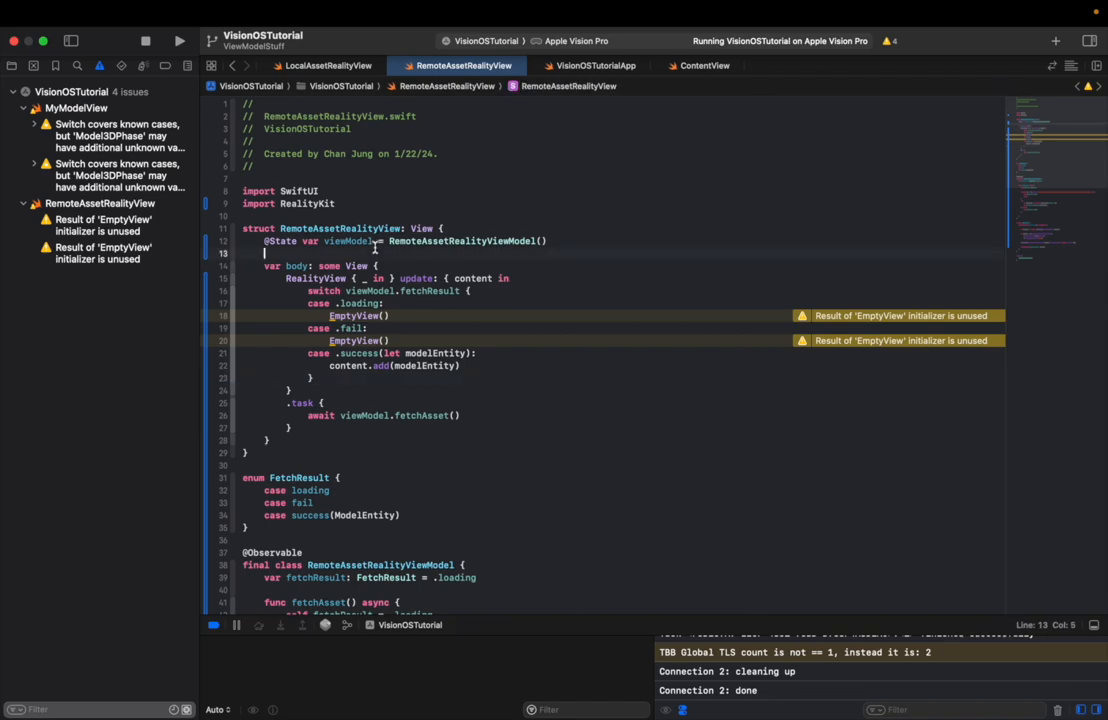
double_click(348, 240)
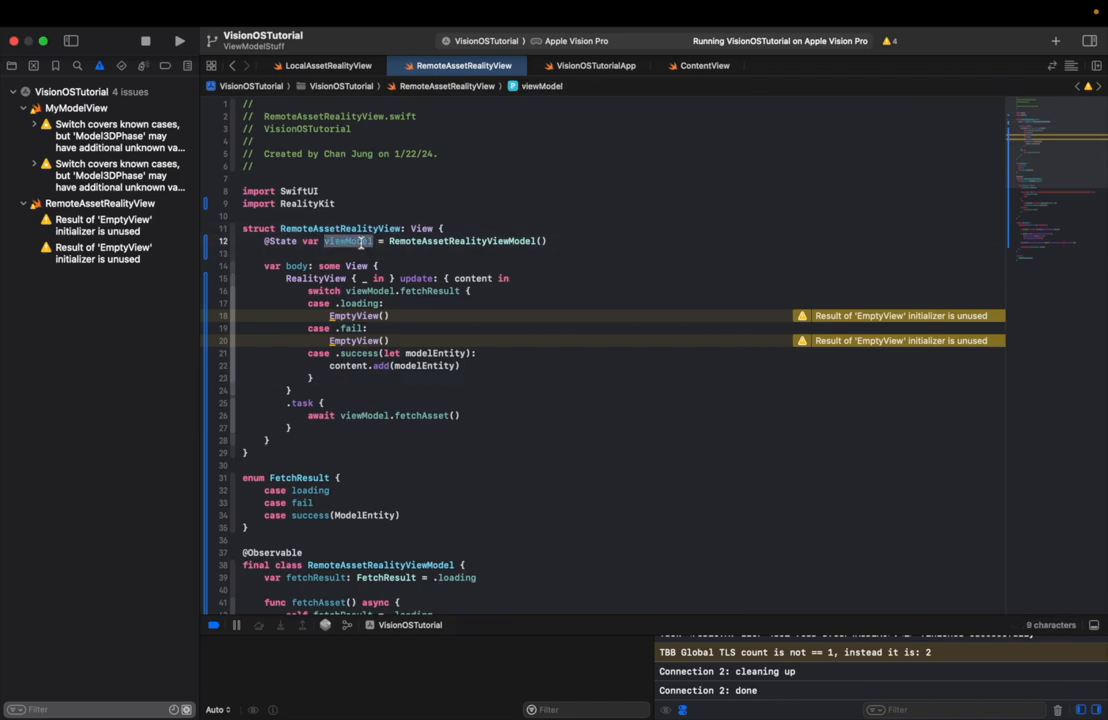
mouse_move(440, 260)
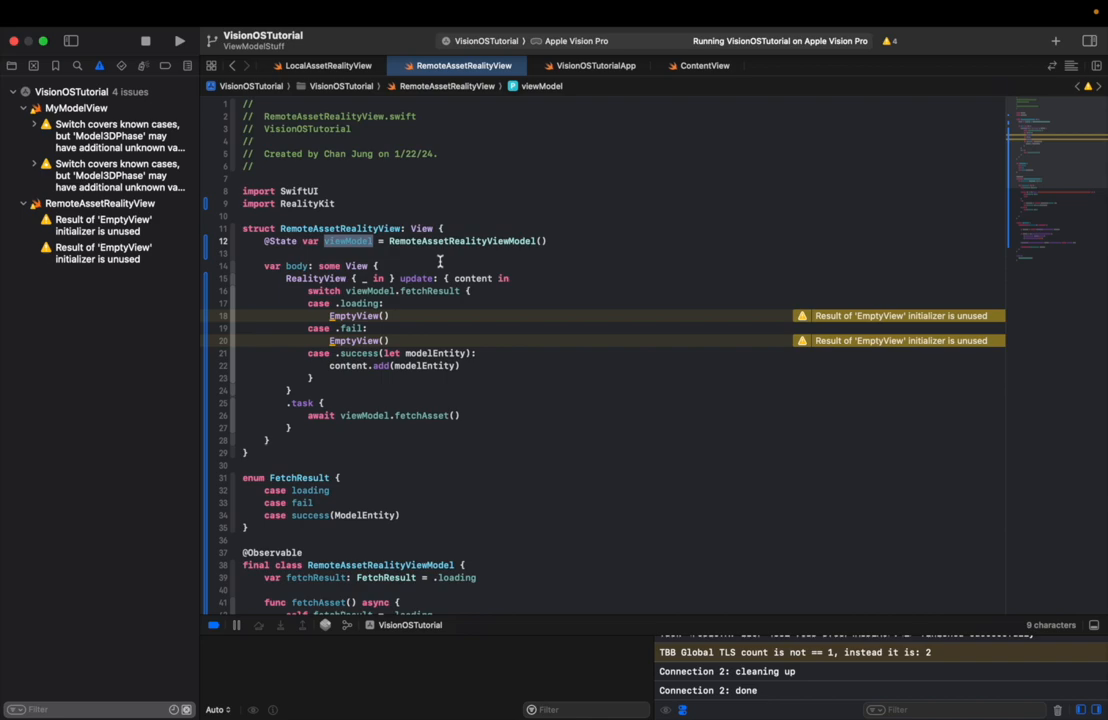
mouse_move(516, 264)
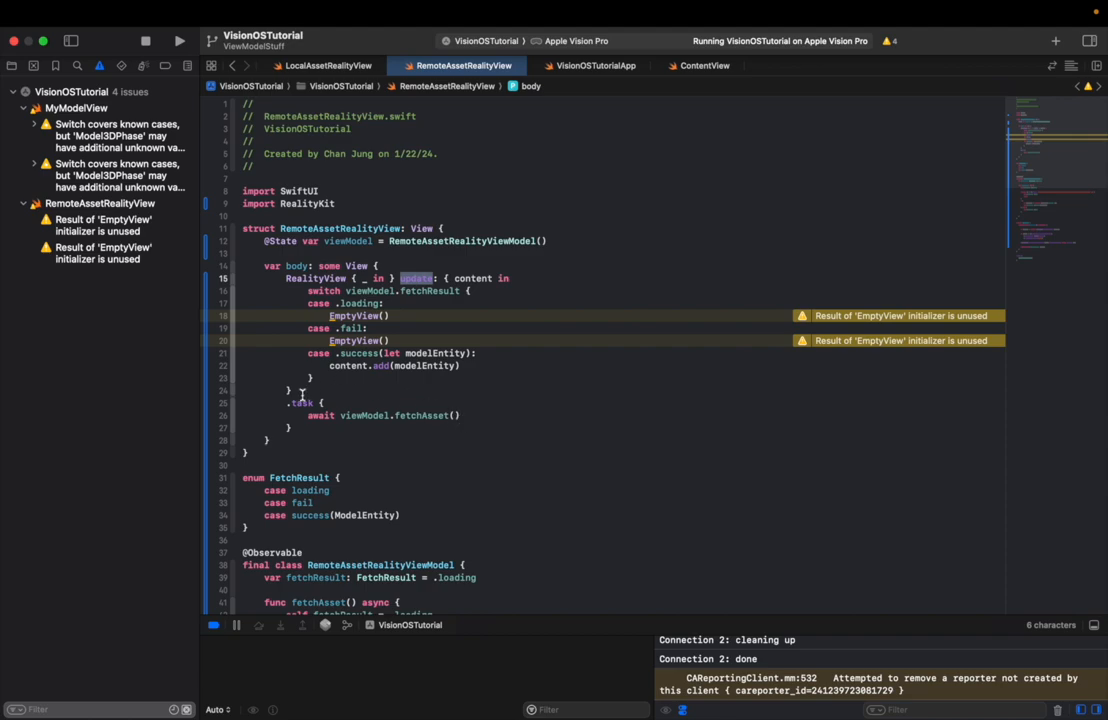
left_click(338, 402)
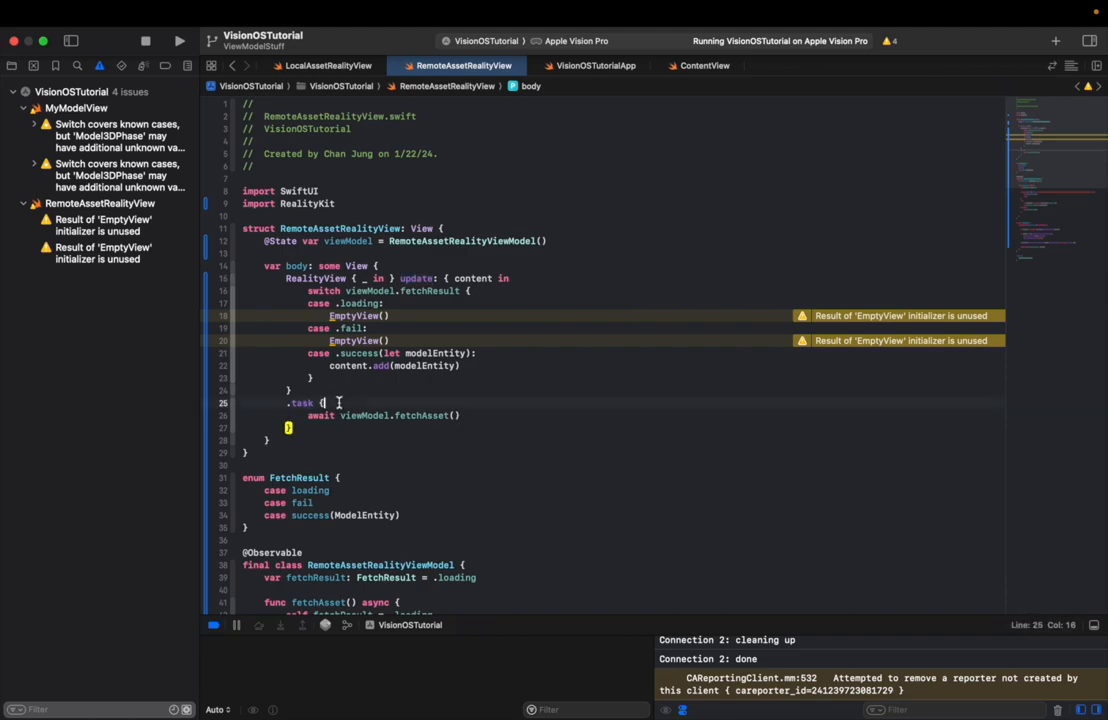
left_click(452, 414)
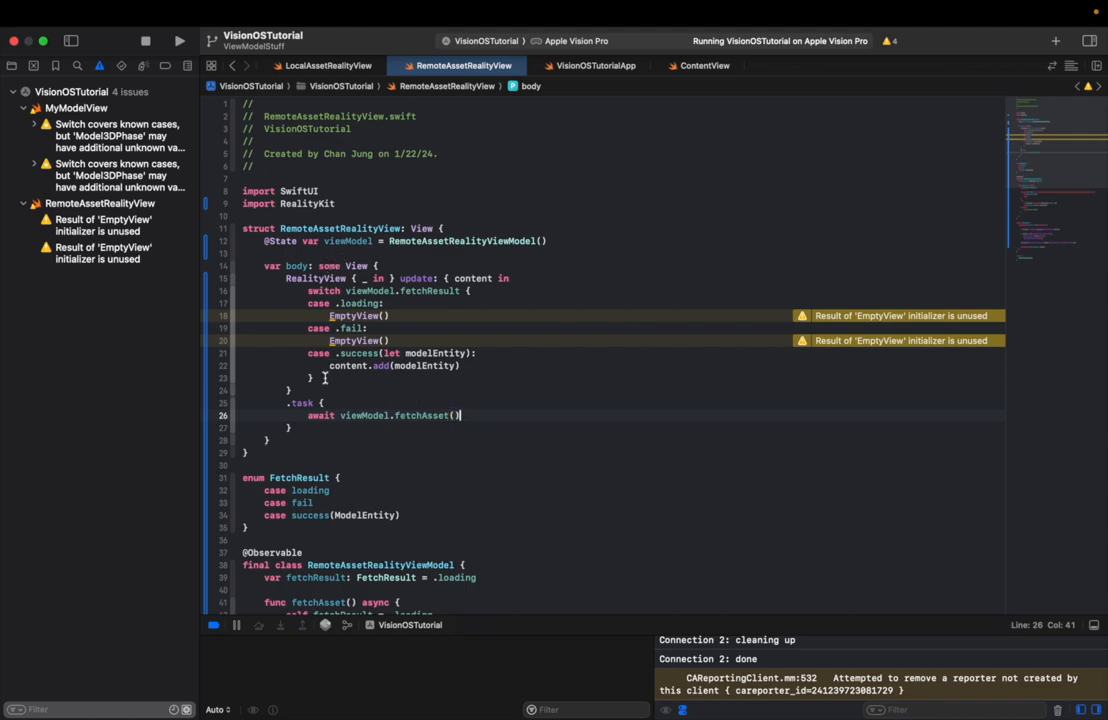
double_click(300, 404)
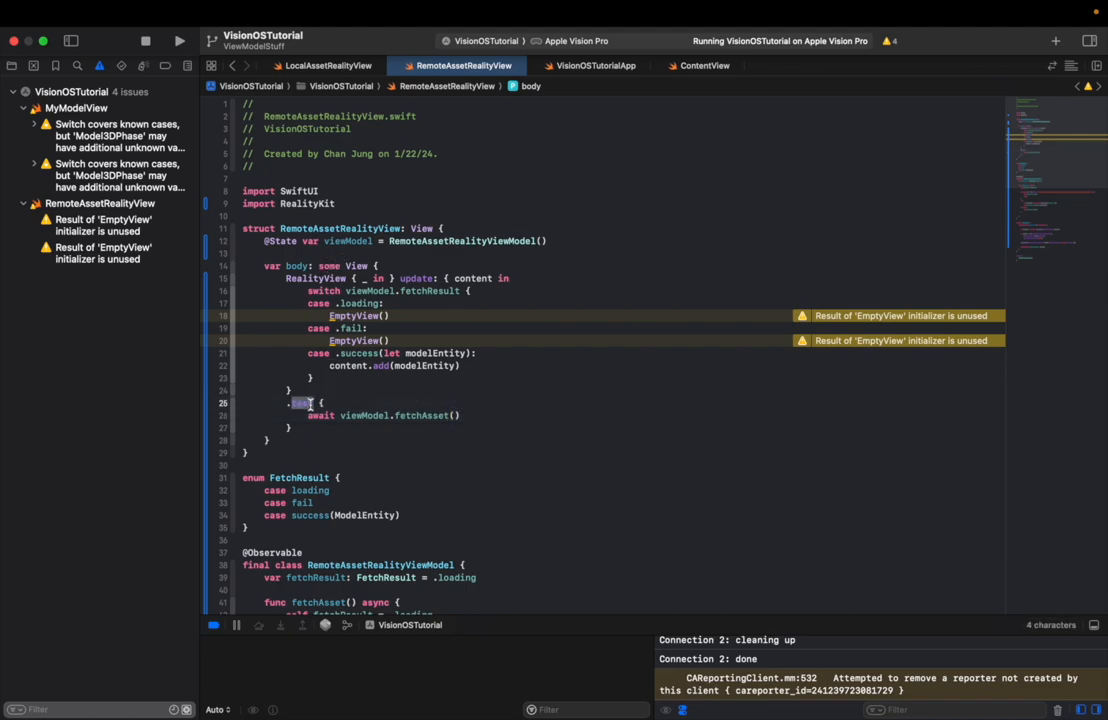
left_click(370, 390)
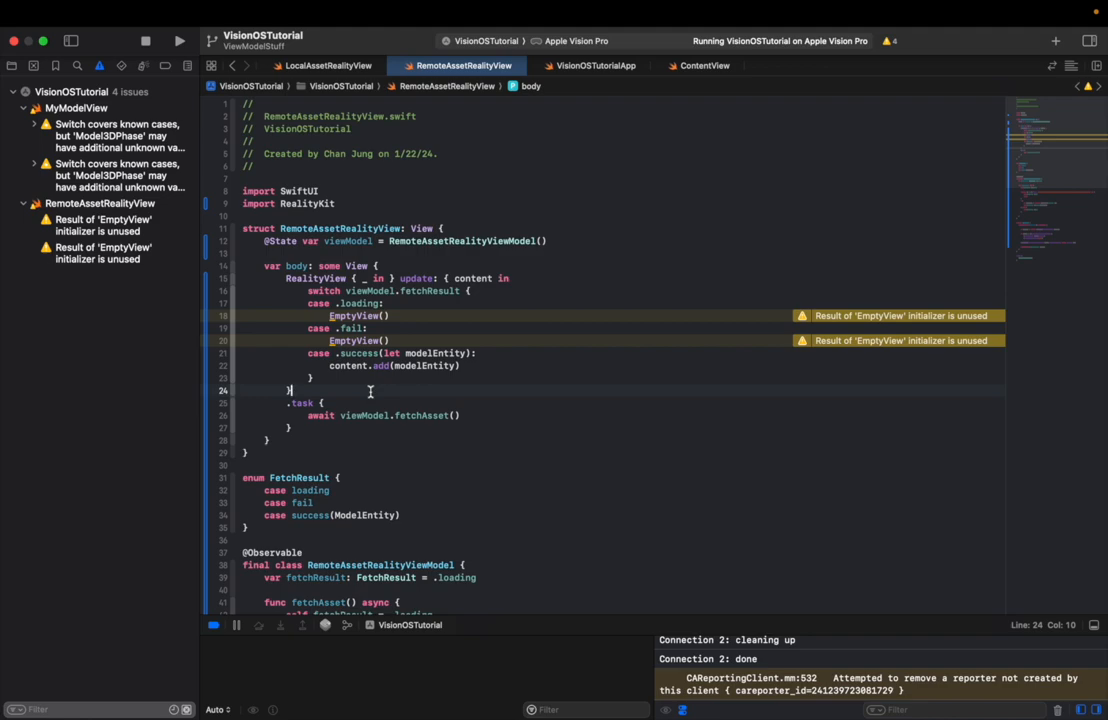